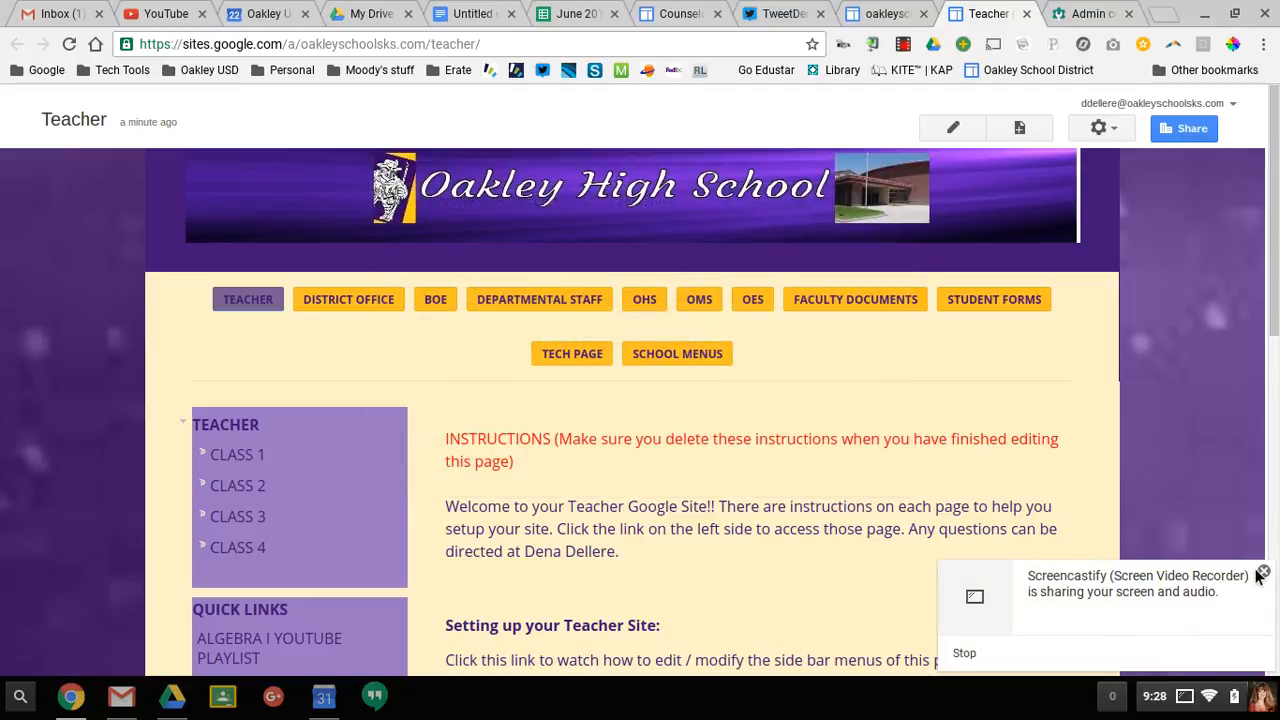
Look over the existing Teacher page content before editing it.
left_click(1264, 572)
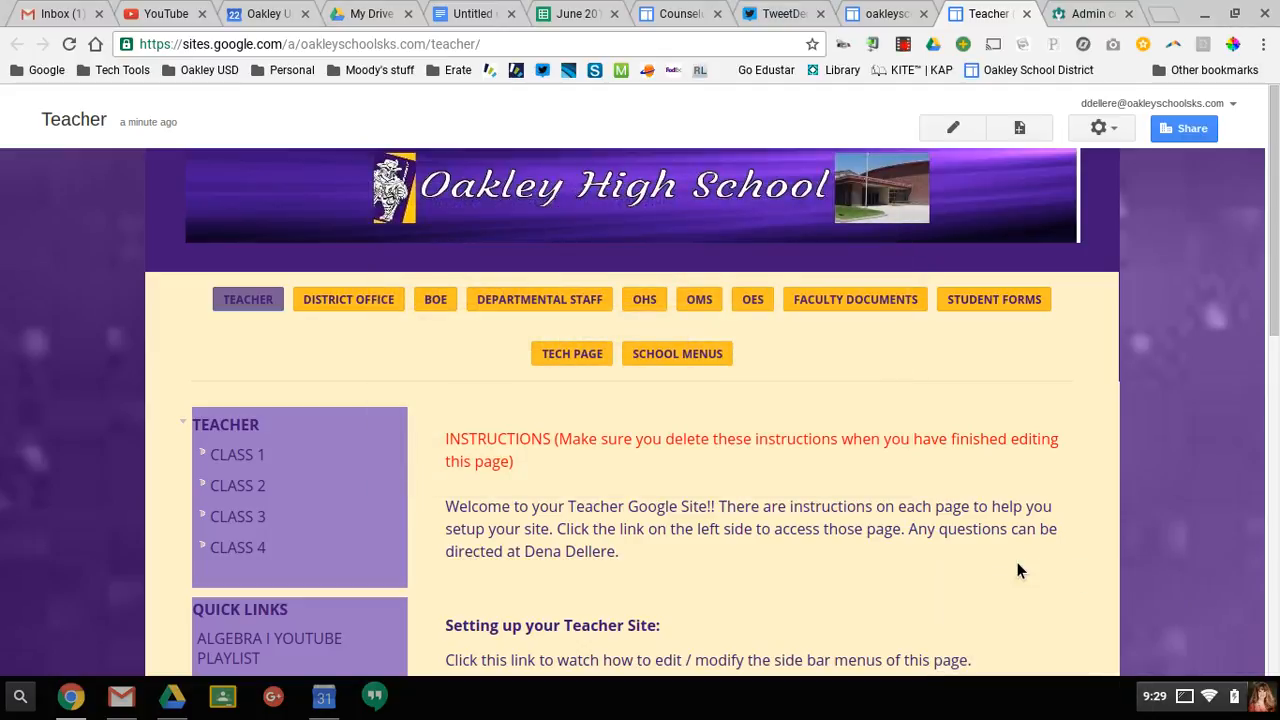
mouse_move(284, 318)
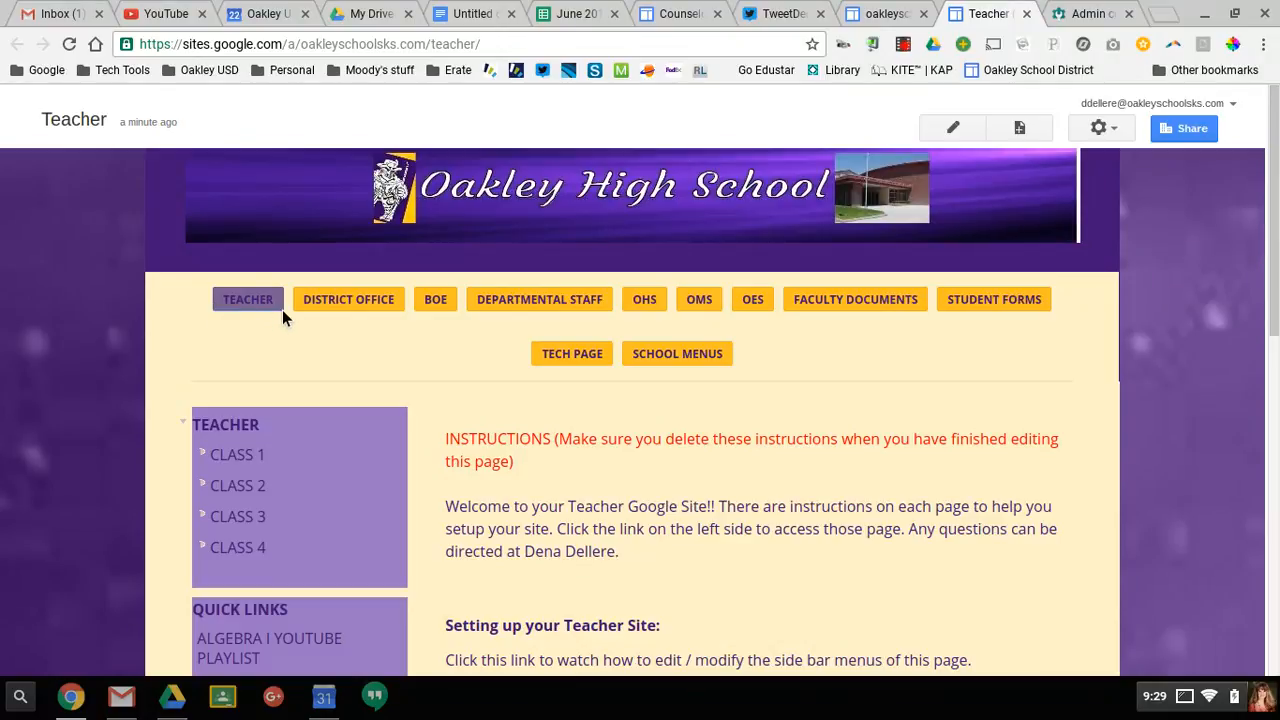
mouse_move(244, 320)
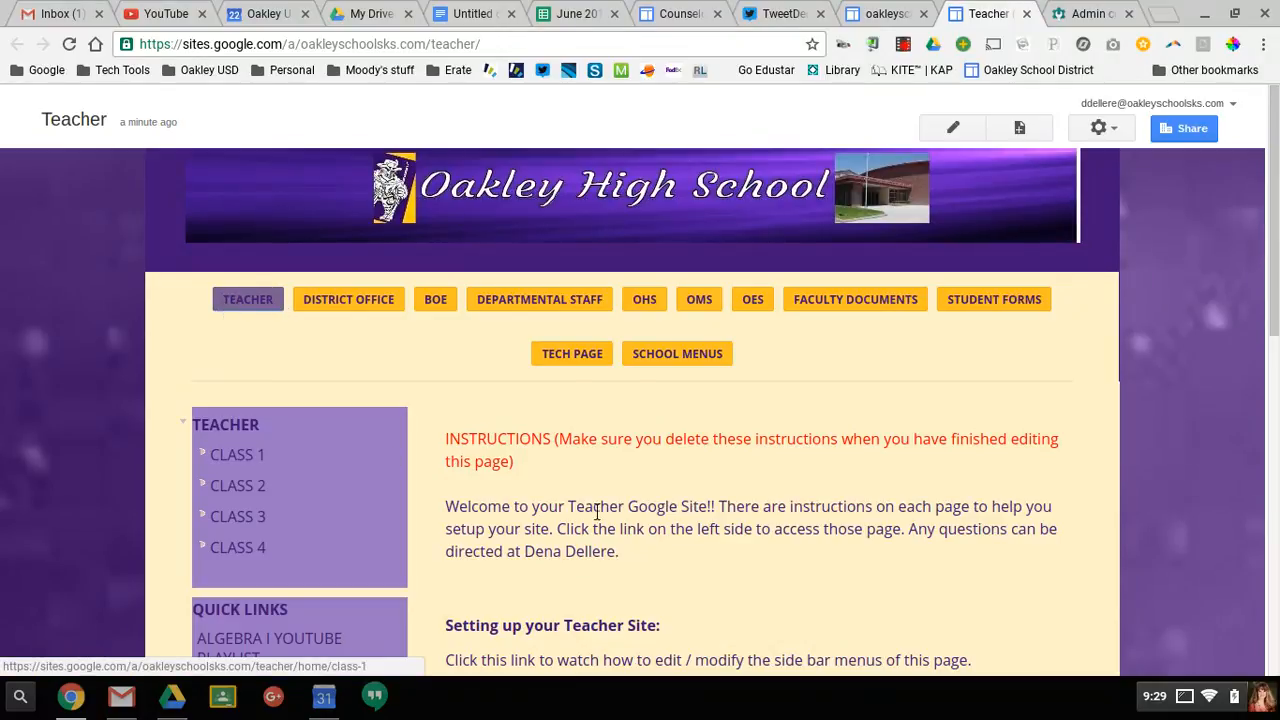
scroll("down", 3)
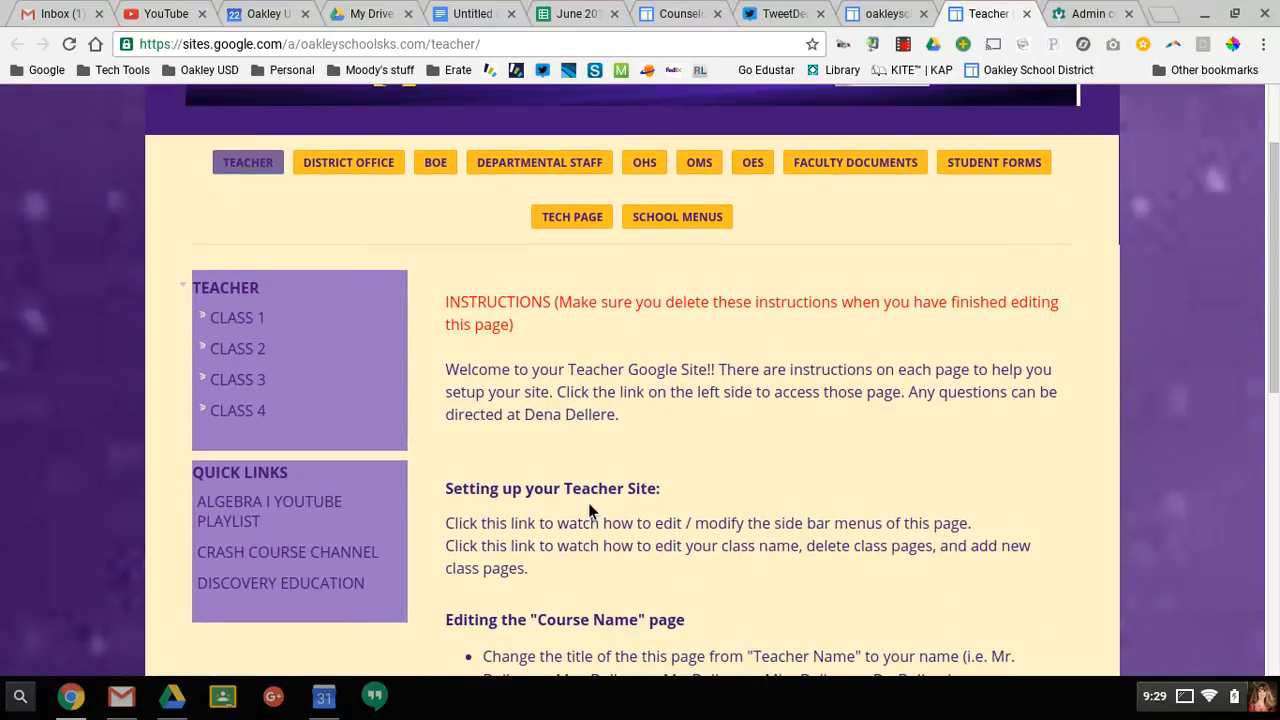
scroll("down", 3)
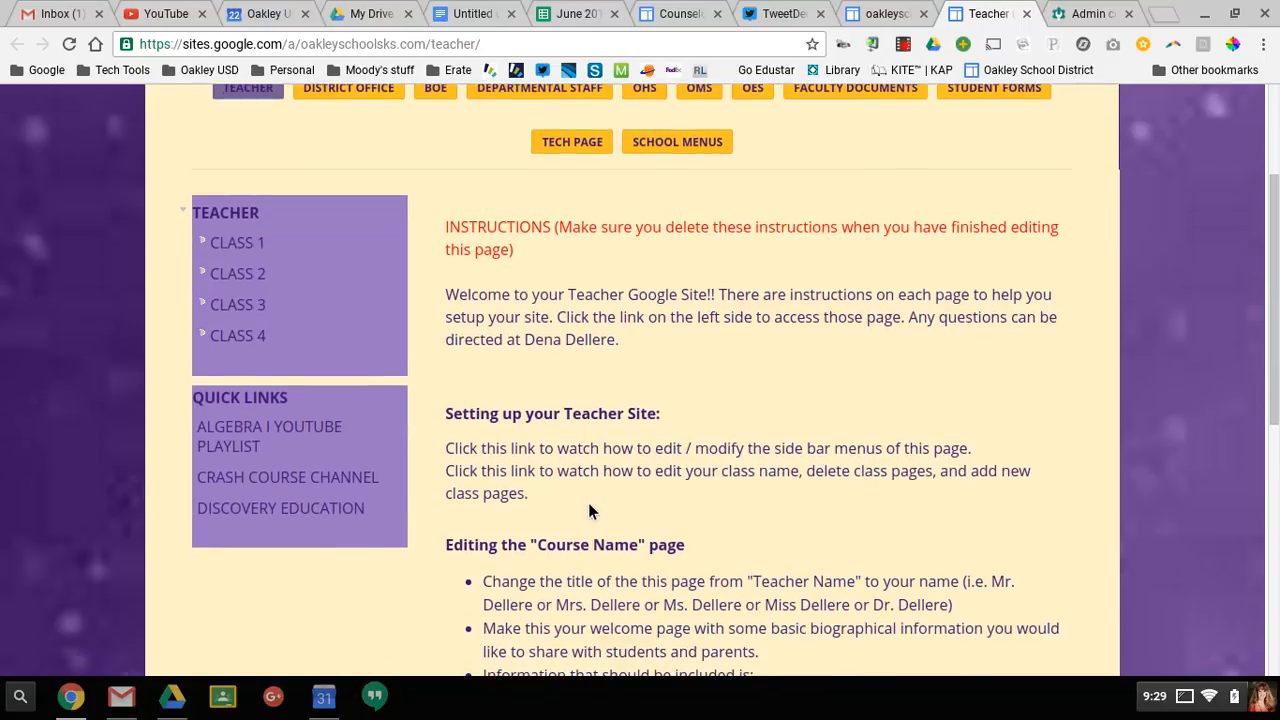
scroll("down", 3)
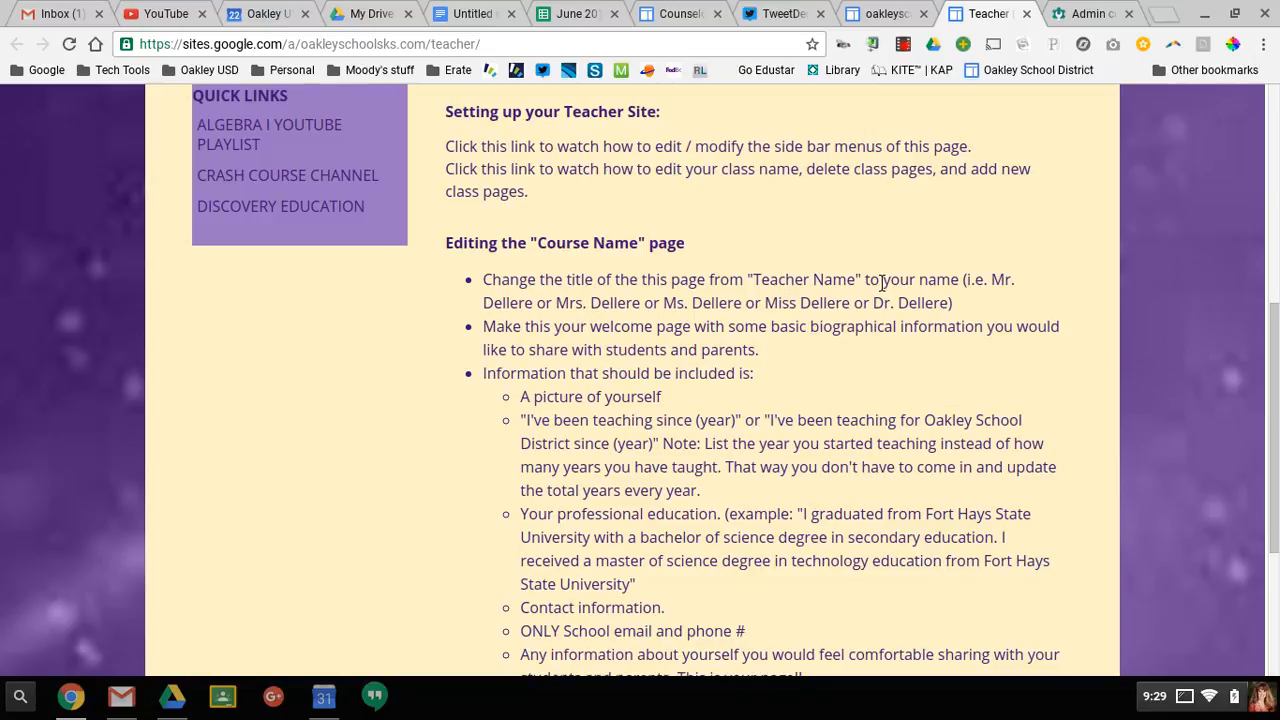
mouse_move(760, 336)
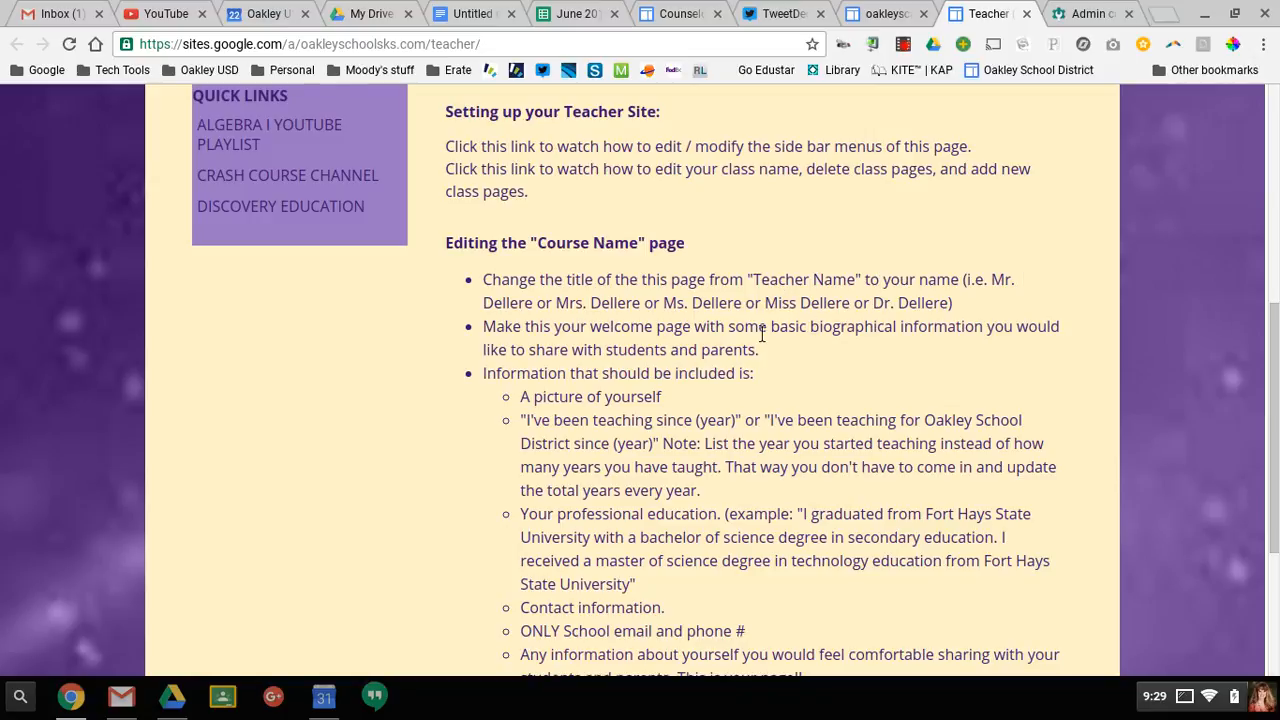
mouse_move(684, 408)
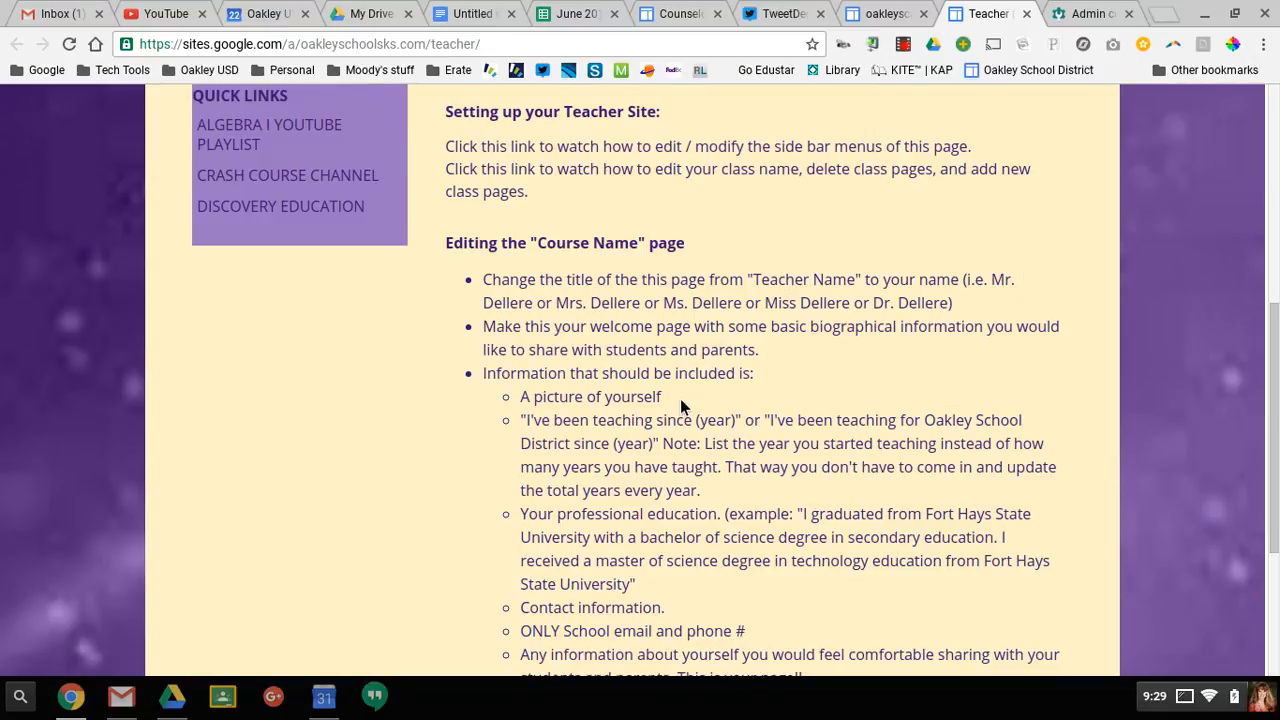
scroll("down", 3)
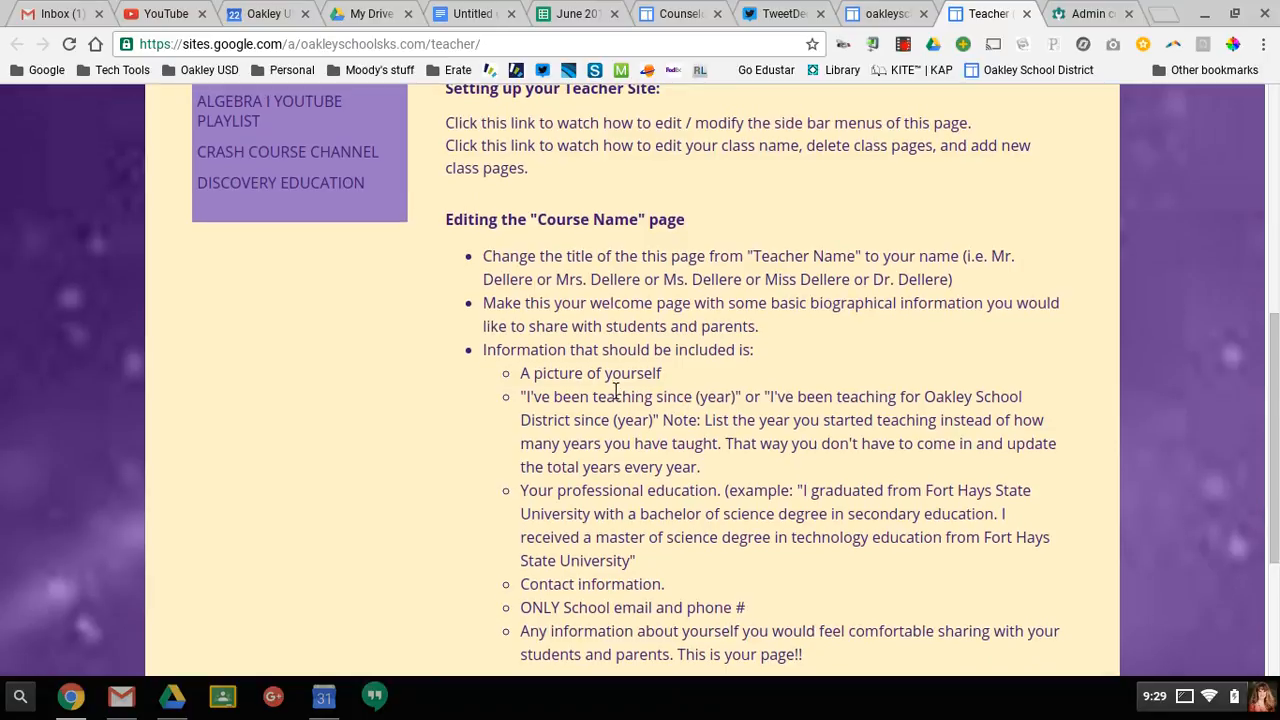
mouse_move(608, 616)
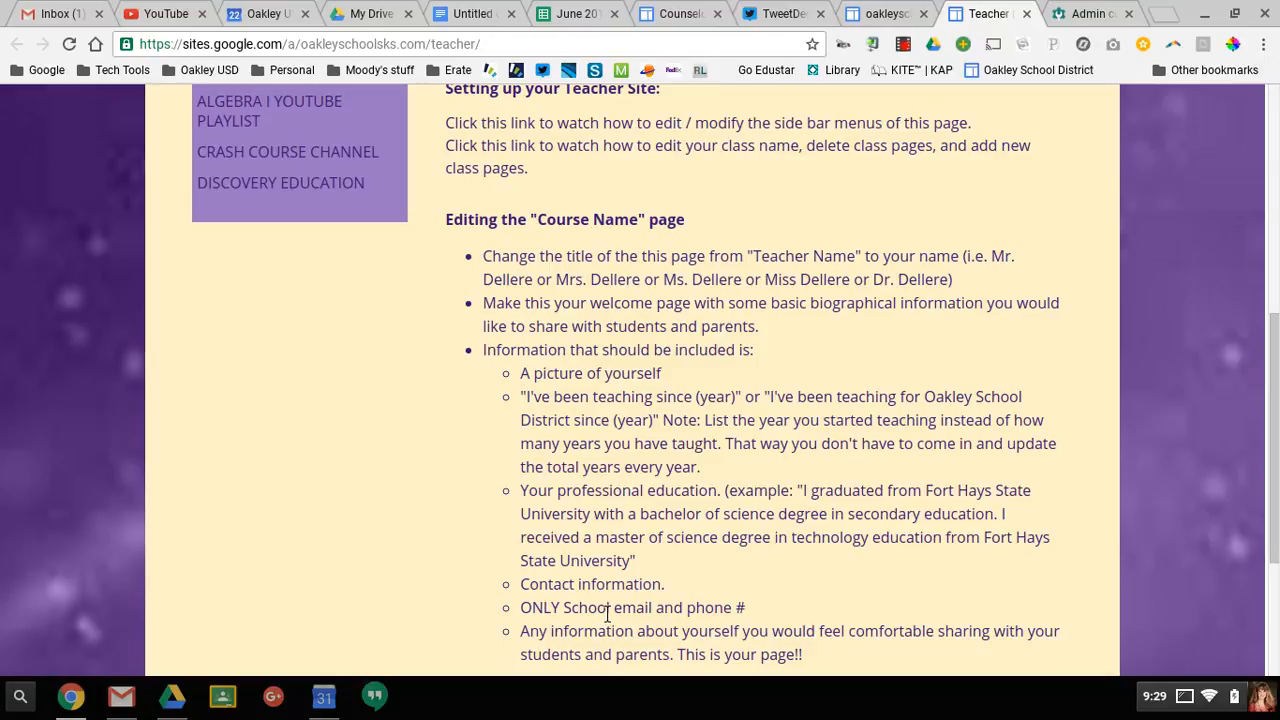
scroll("up", 3)
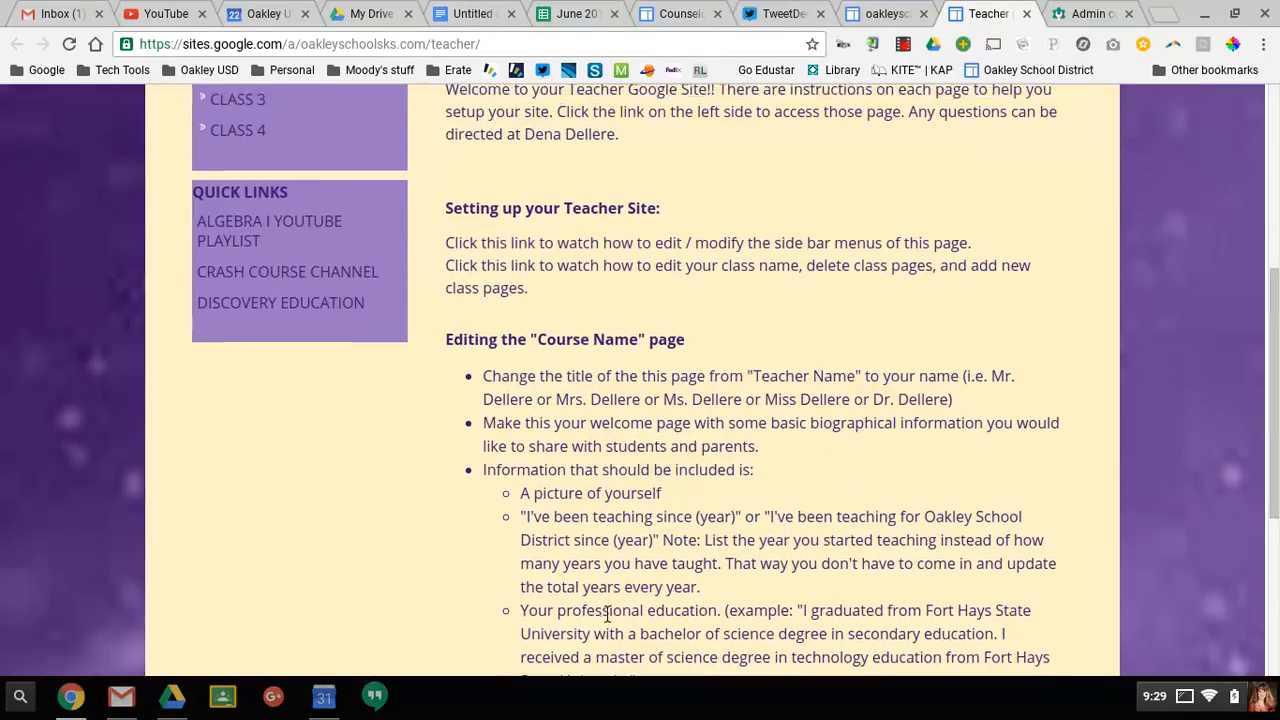
scroll("up", 3)
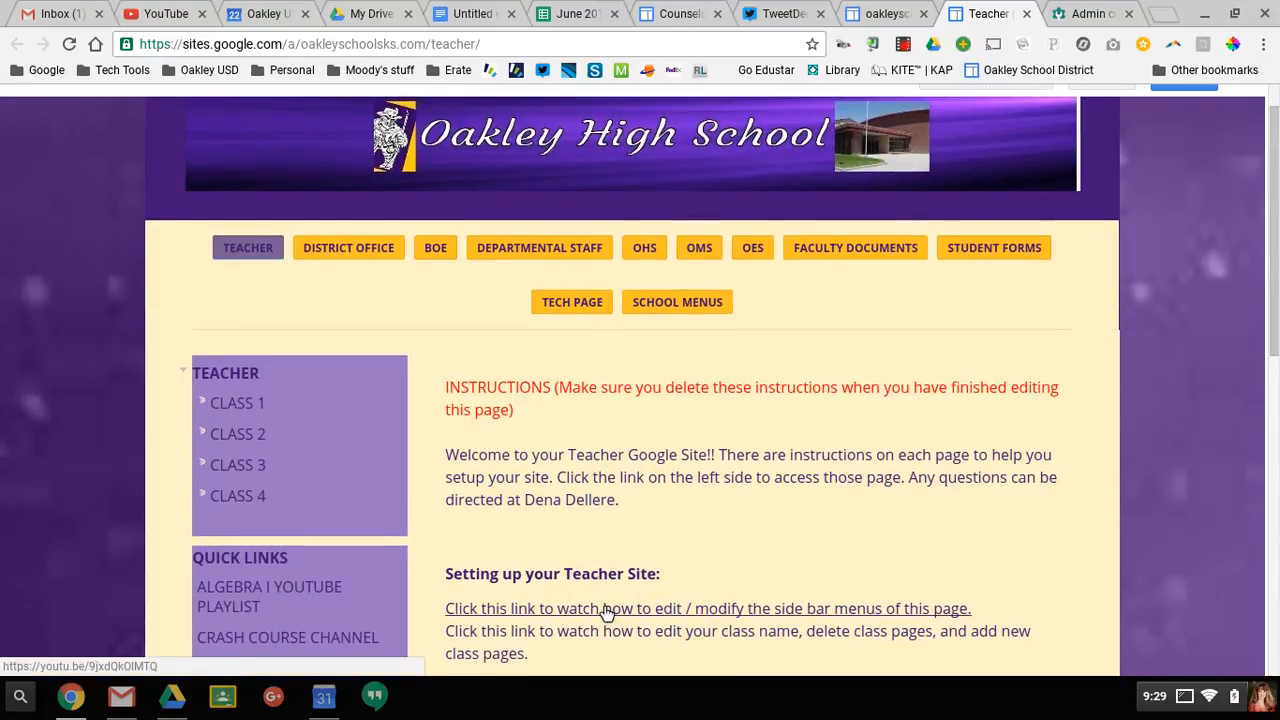
scroll("up", 3)
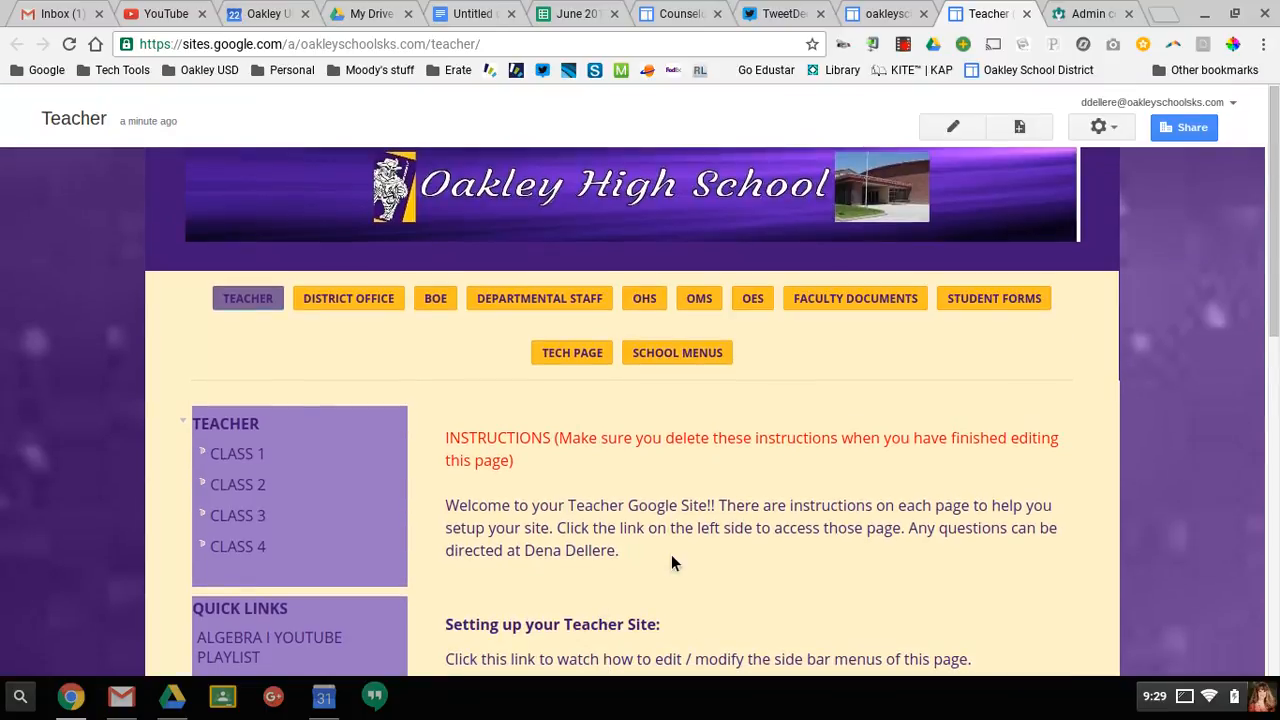
mouse_move(952, 128)
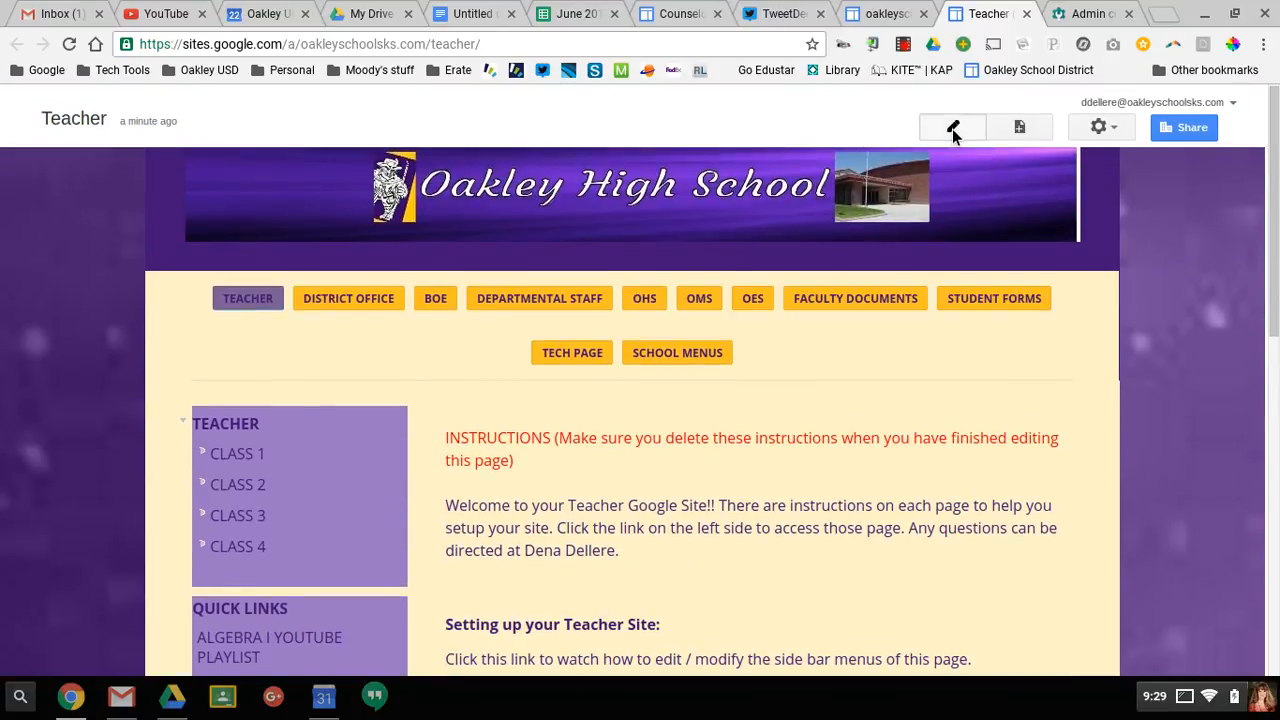
Switch the Teacher page into edit mode and retitle it 'Mrs. Dellere'.
left_click(952, 128)
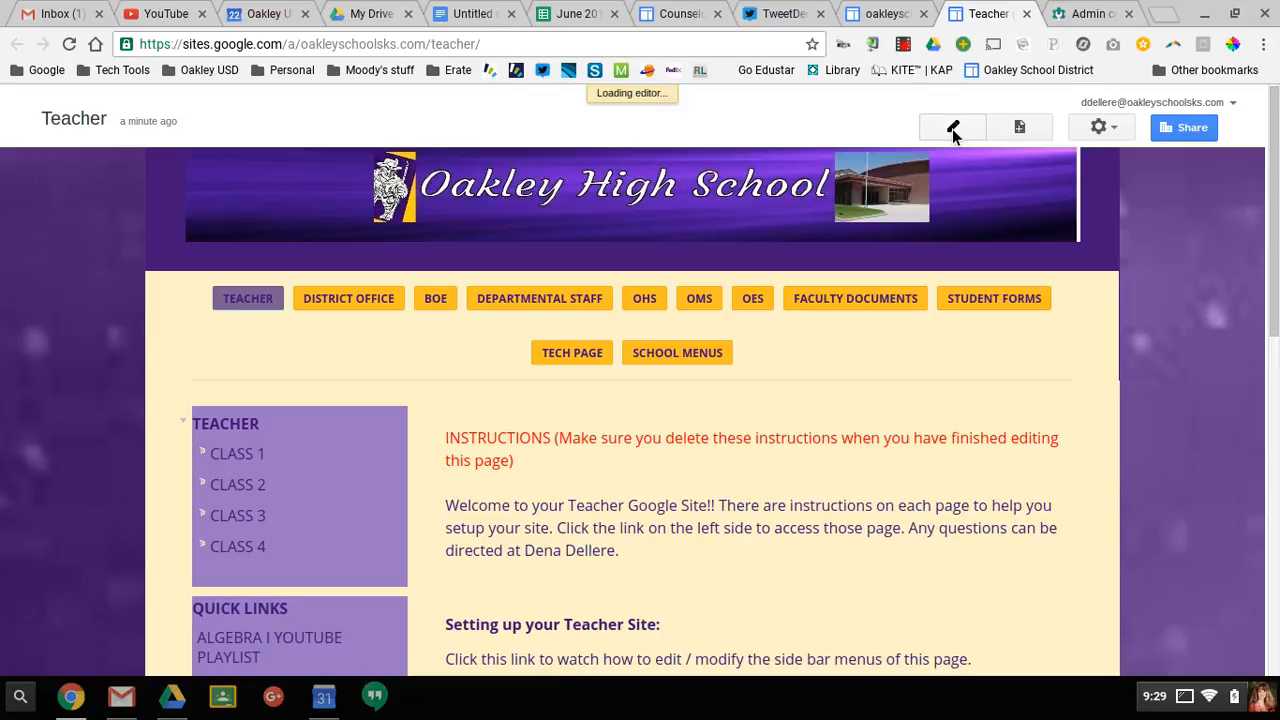
left_click(952, 128)
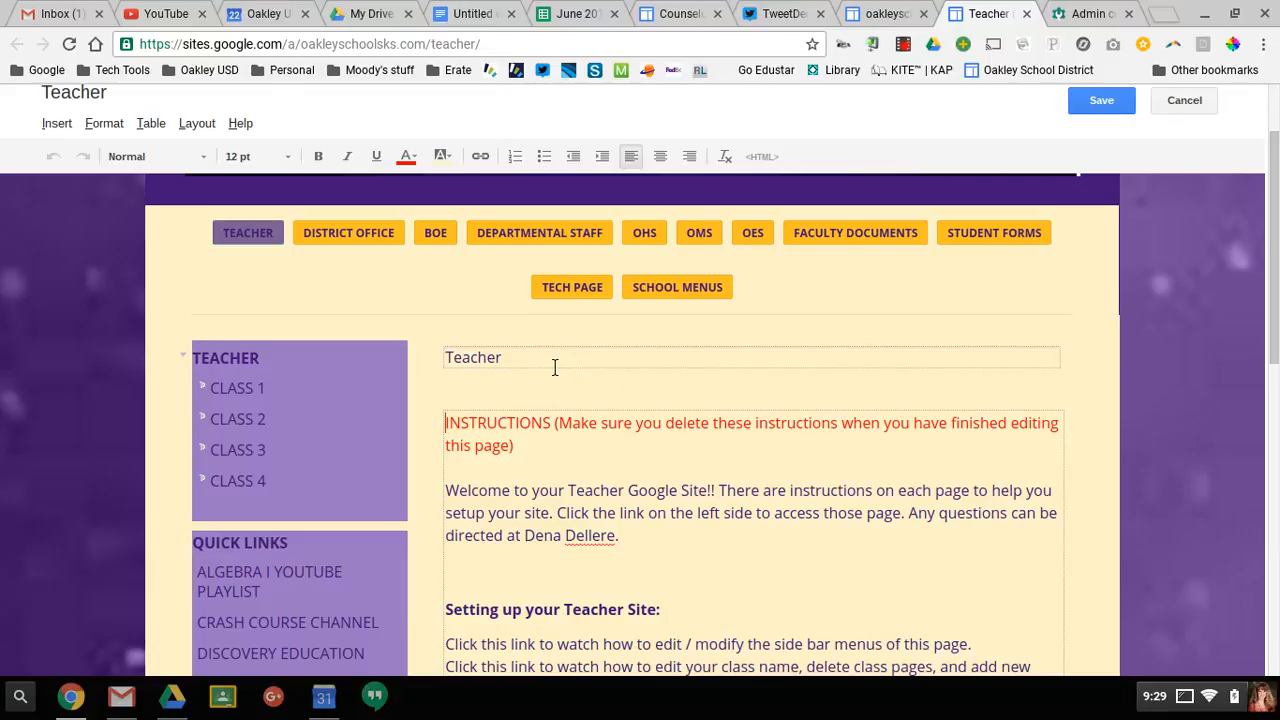
double_click(472, 356)
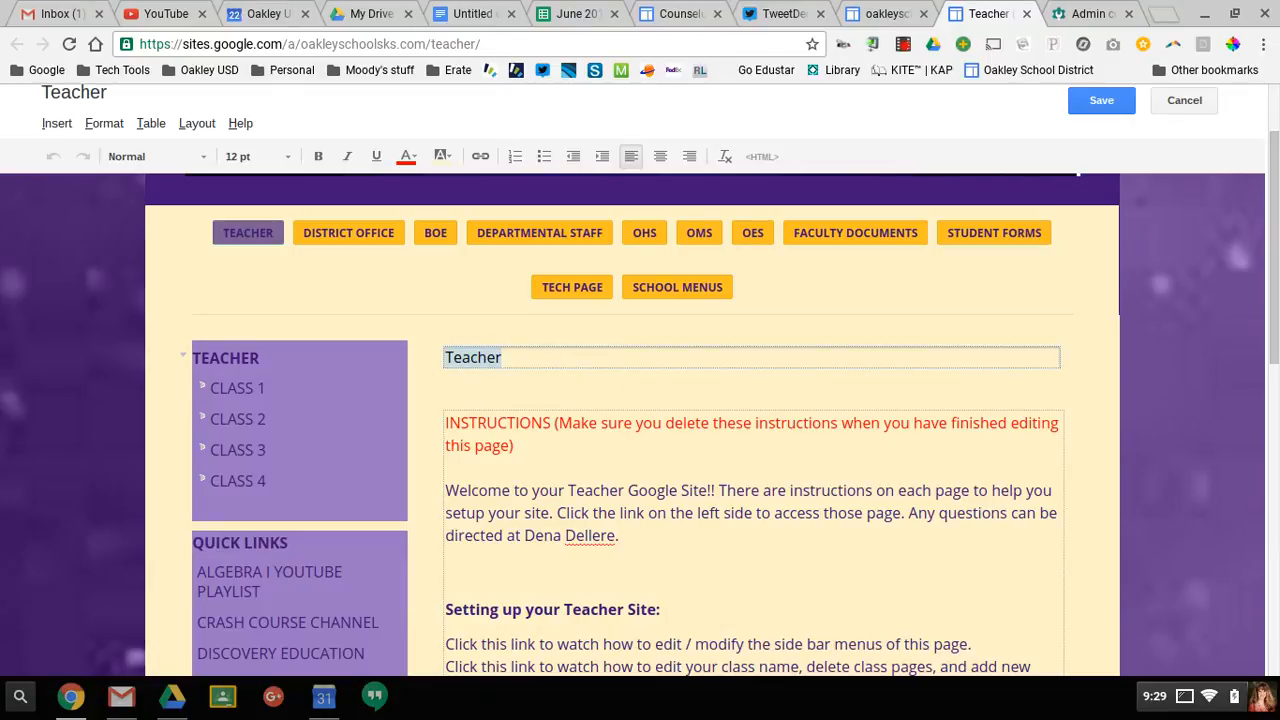
type("Mrs. Deller")
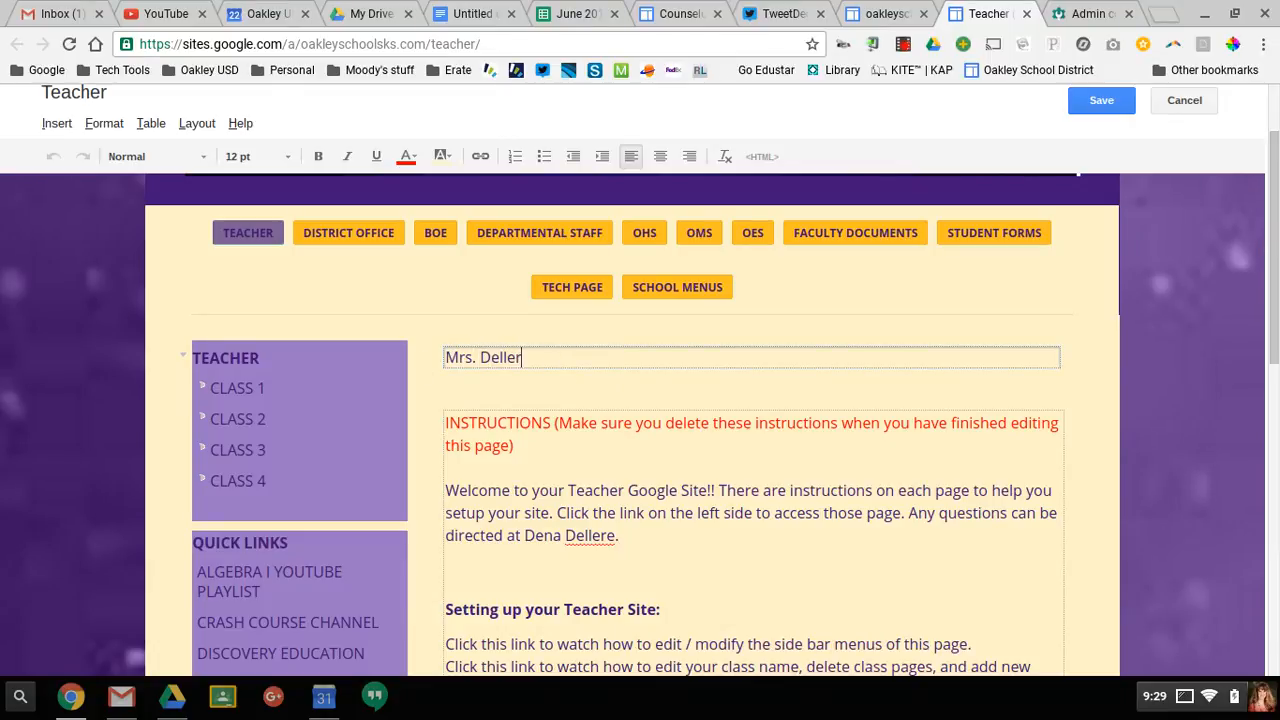
type("e")
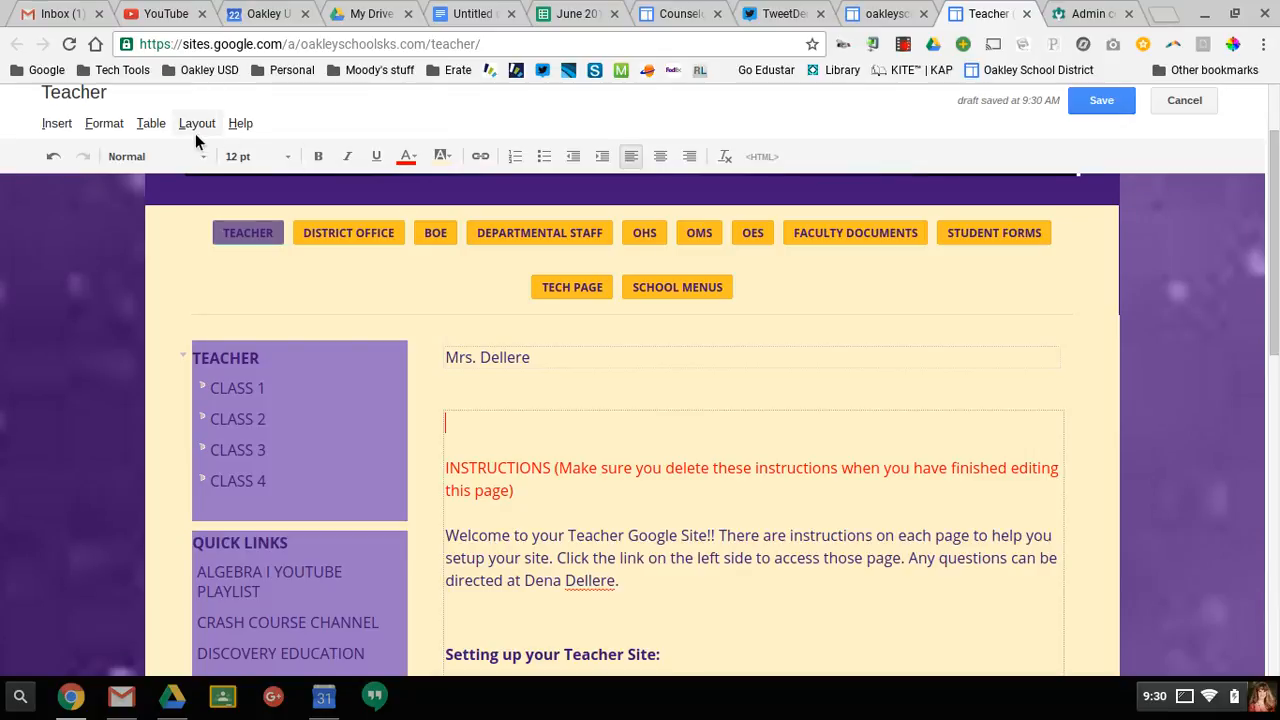
Browse the Insert and Format menus, returning to the list of insertable items.
left_click(56, 124)
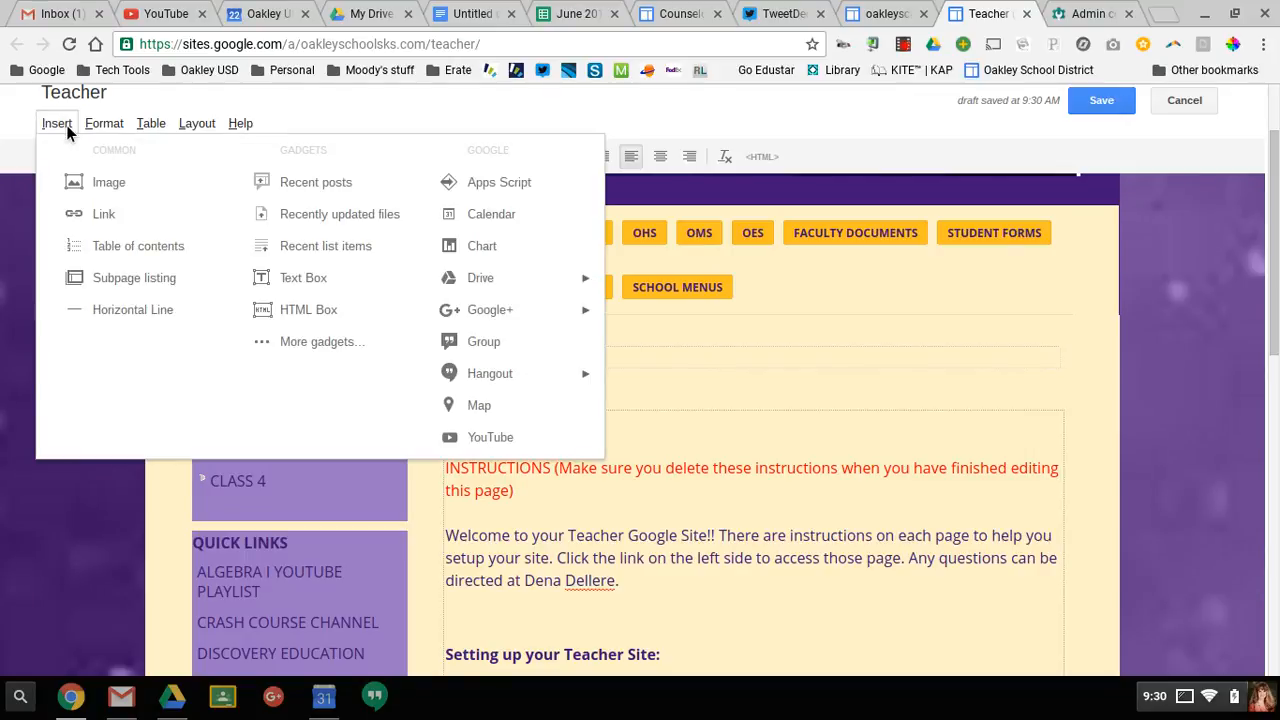
left_click(104, 124)
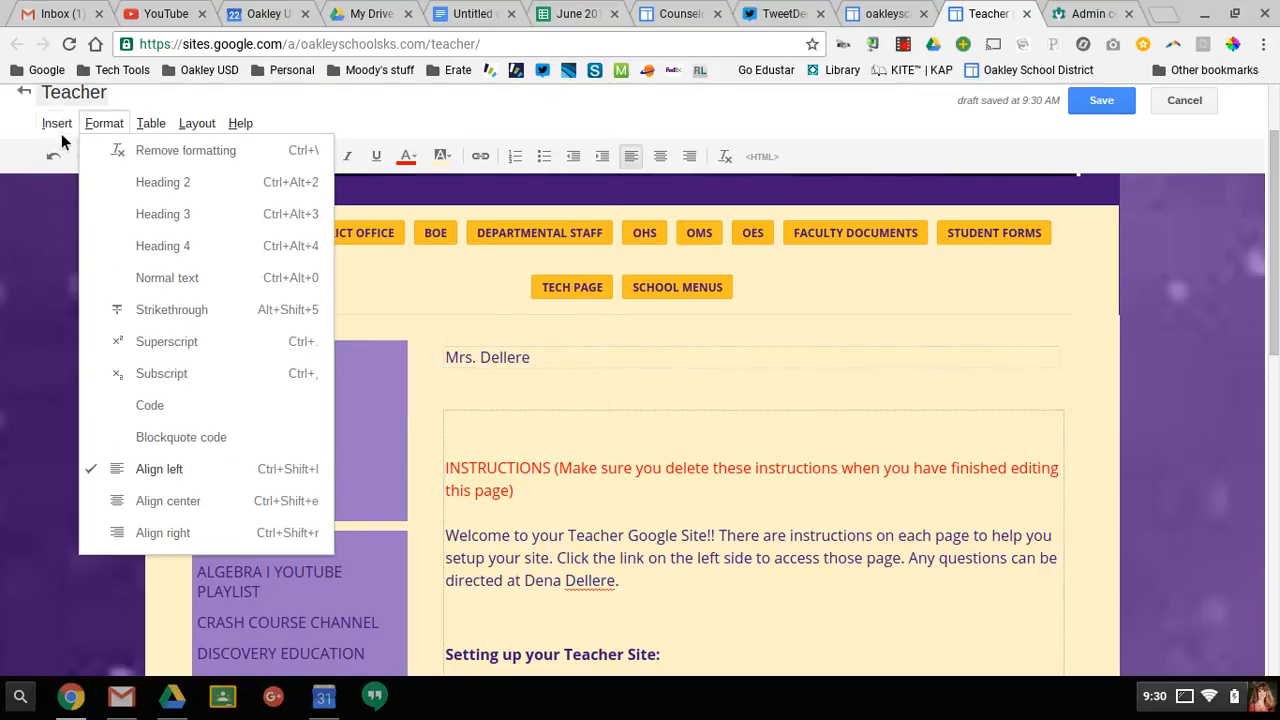
left_click(56, 124)
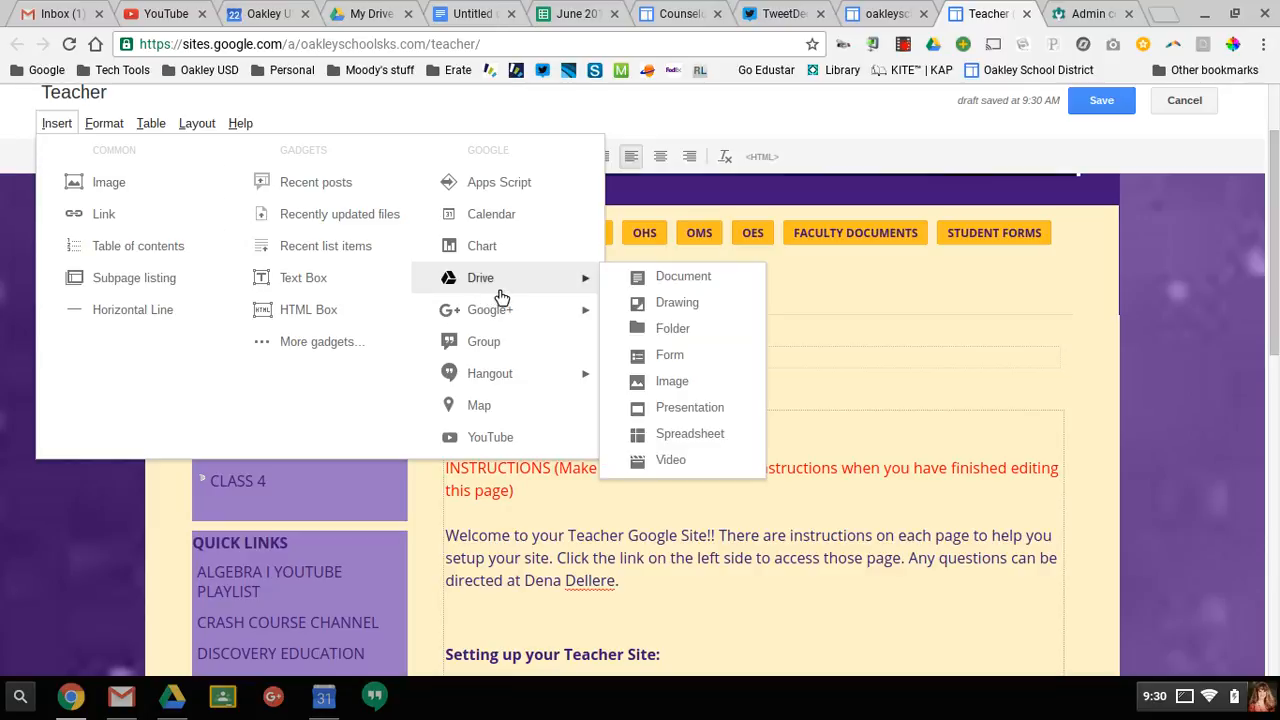
mouse_move(588, 308)
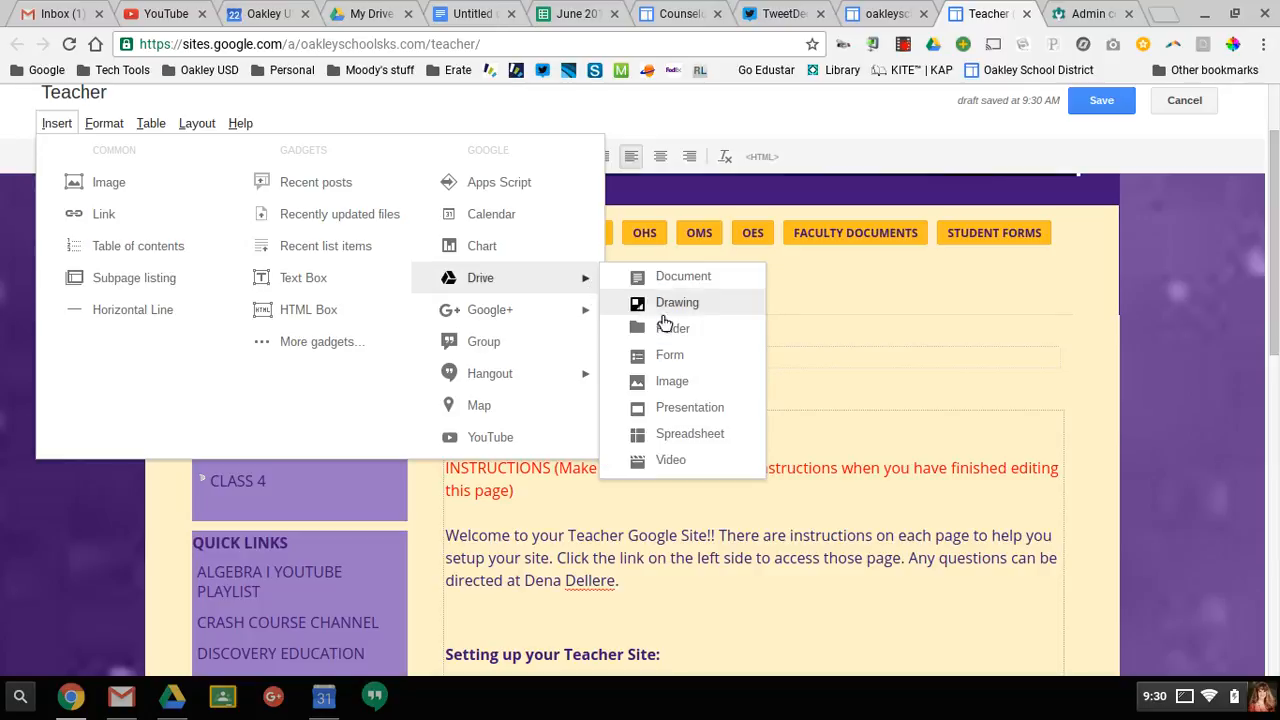
mouse_move(672, 380)
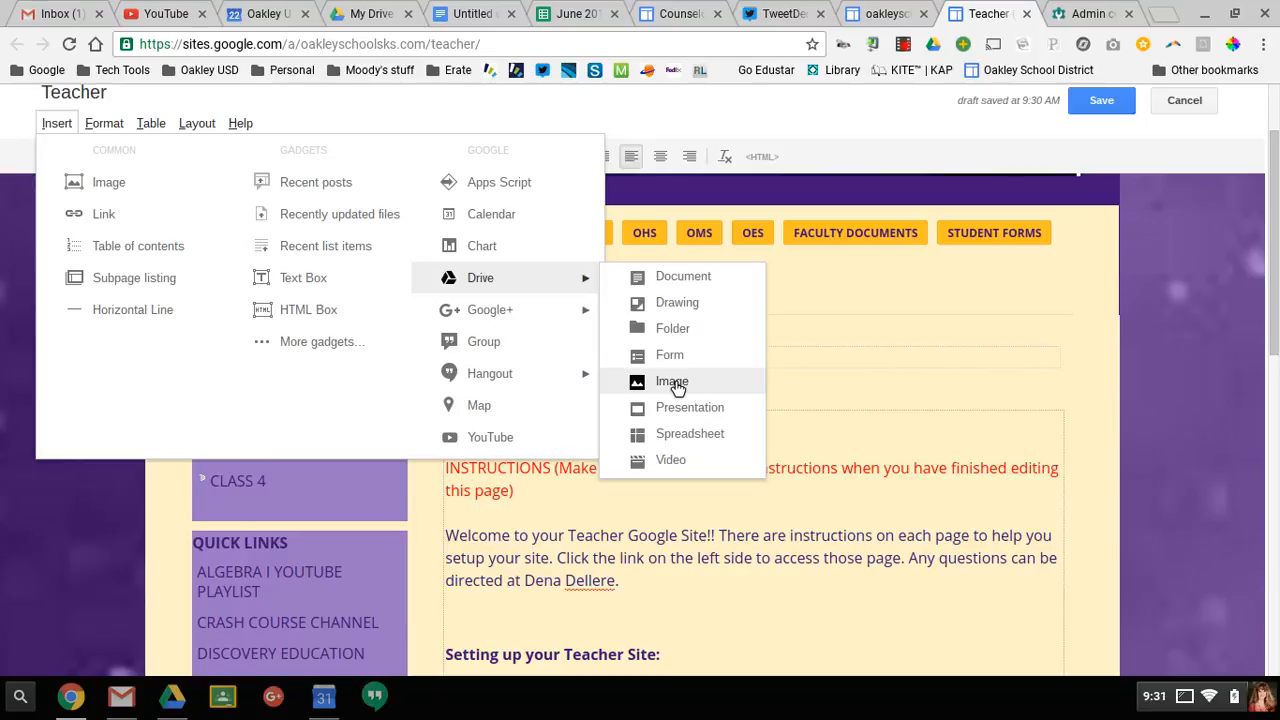
mouse_move(108, 182)
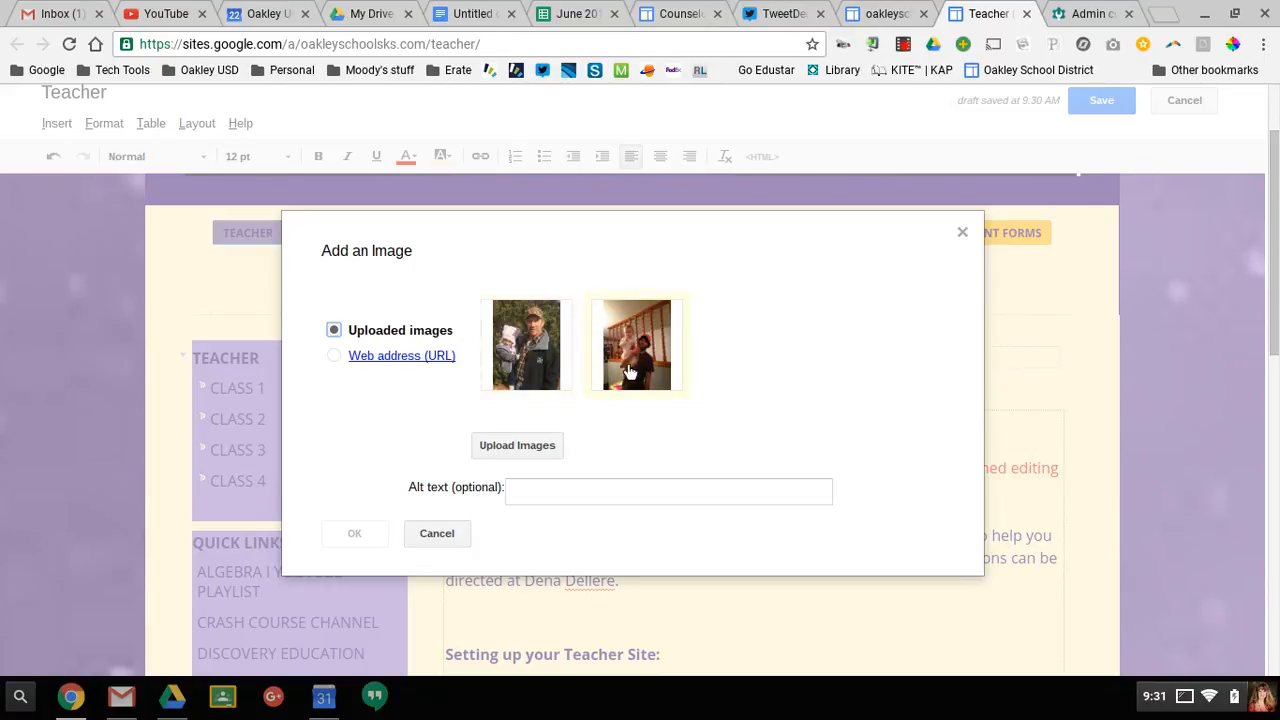
Start an image upload from the Add an Image window so a file chooser appears.
left_click(526, 344)
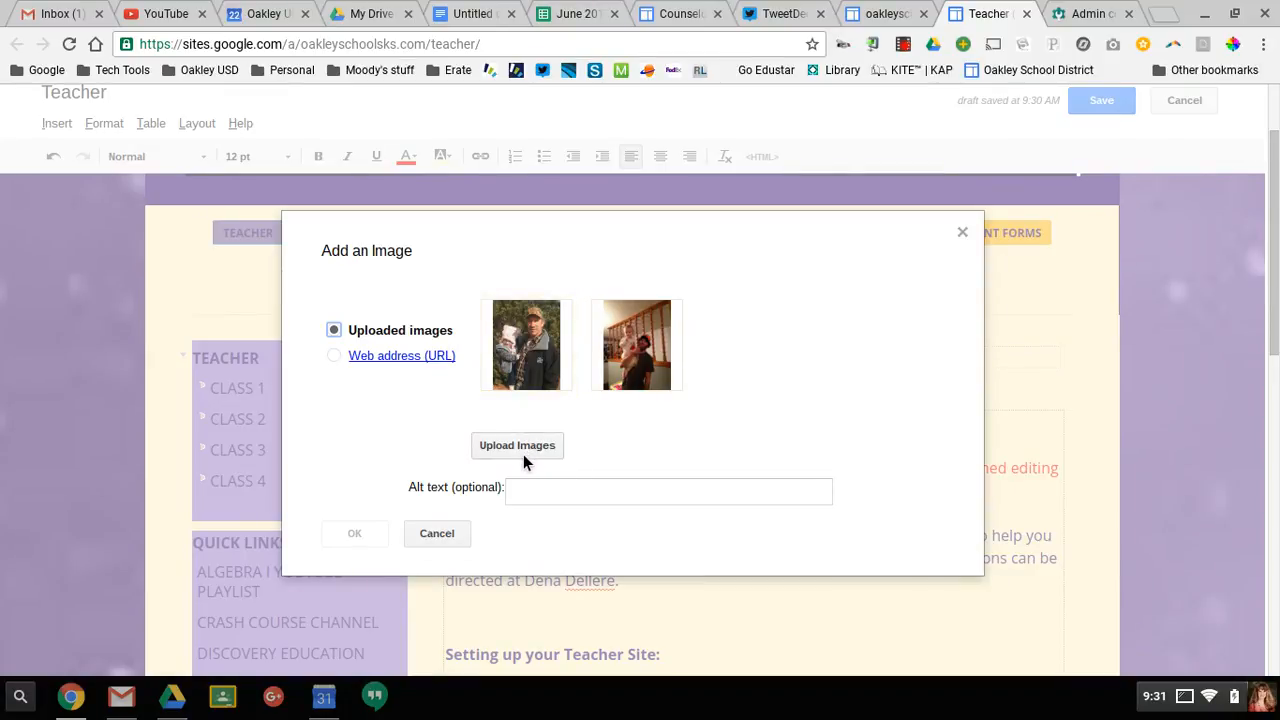
left_click(516, 444)
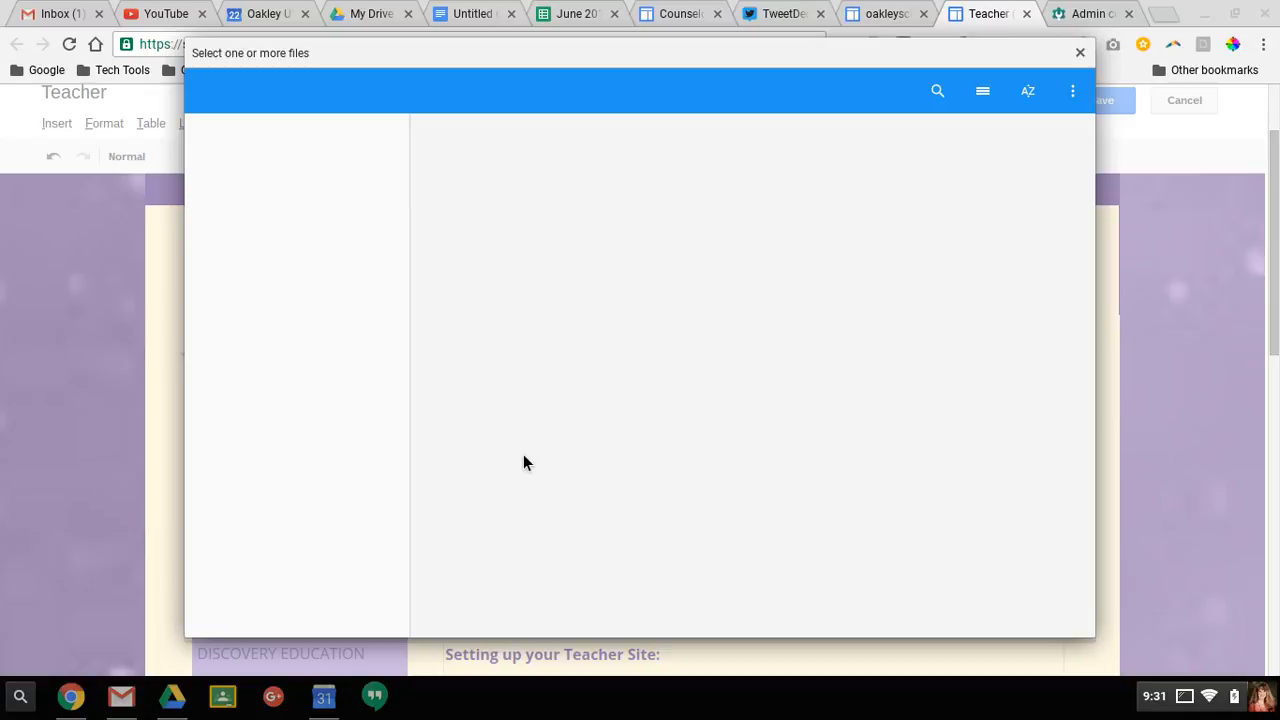
mouse_move(418, 374)
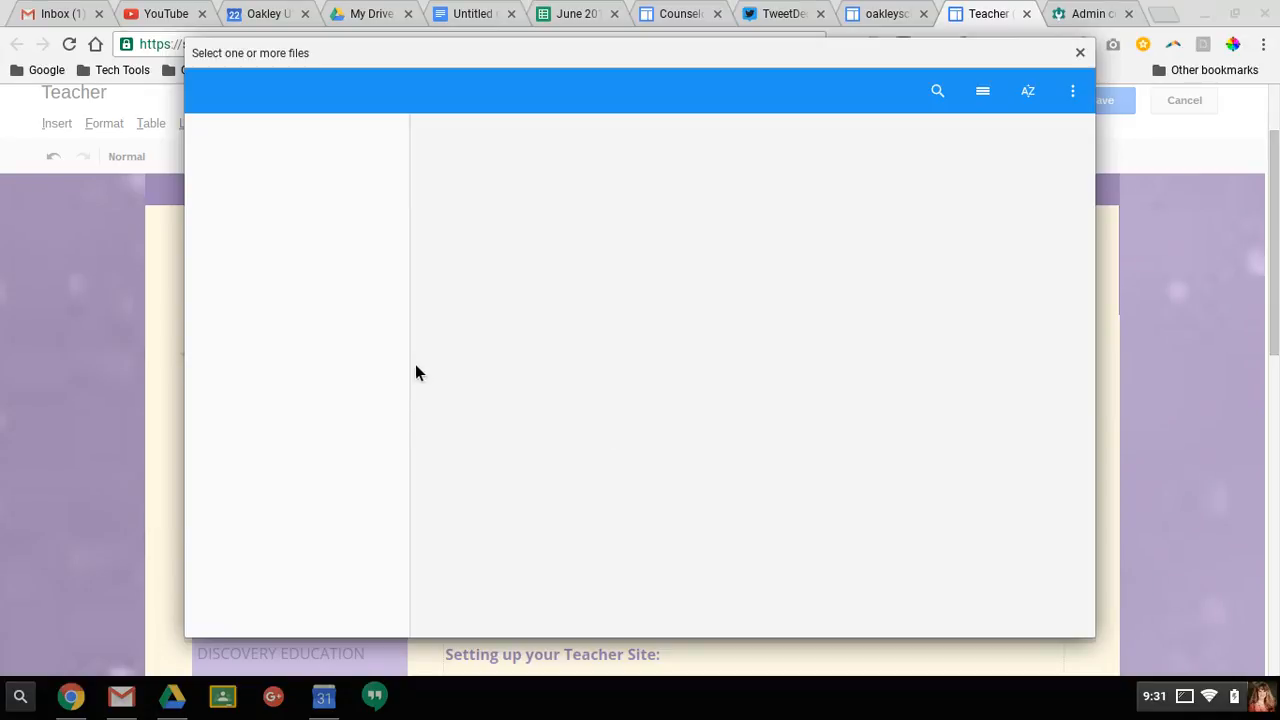
Navigate the file chooser to the Downloads folder.
left_click(982, 92)
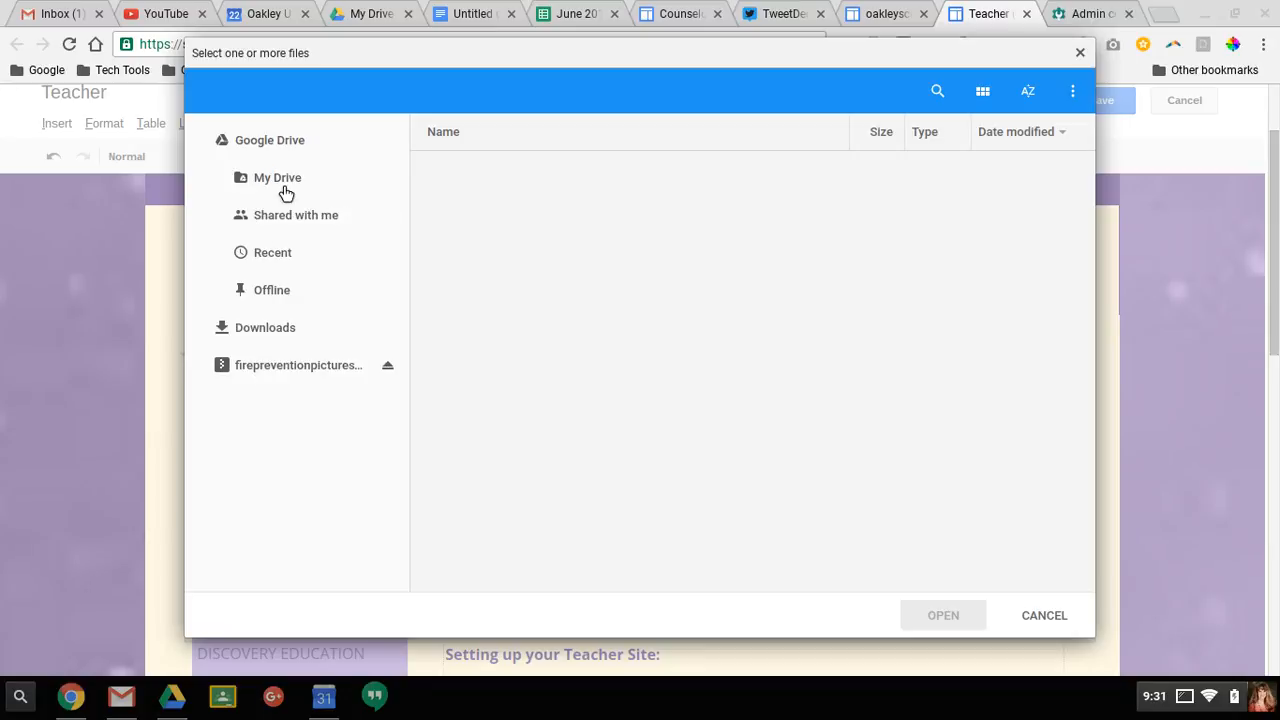
mouse_move(276, 338)
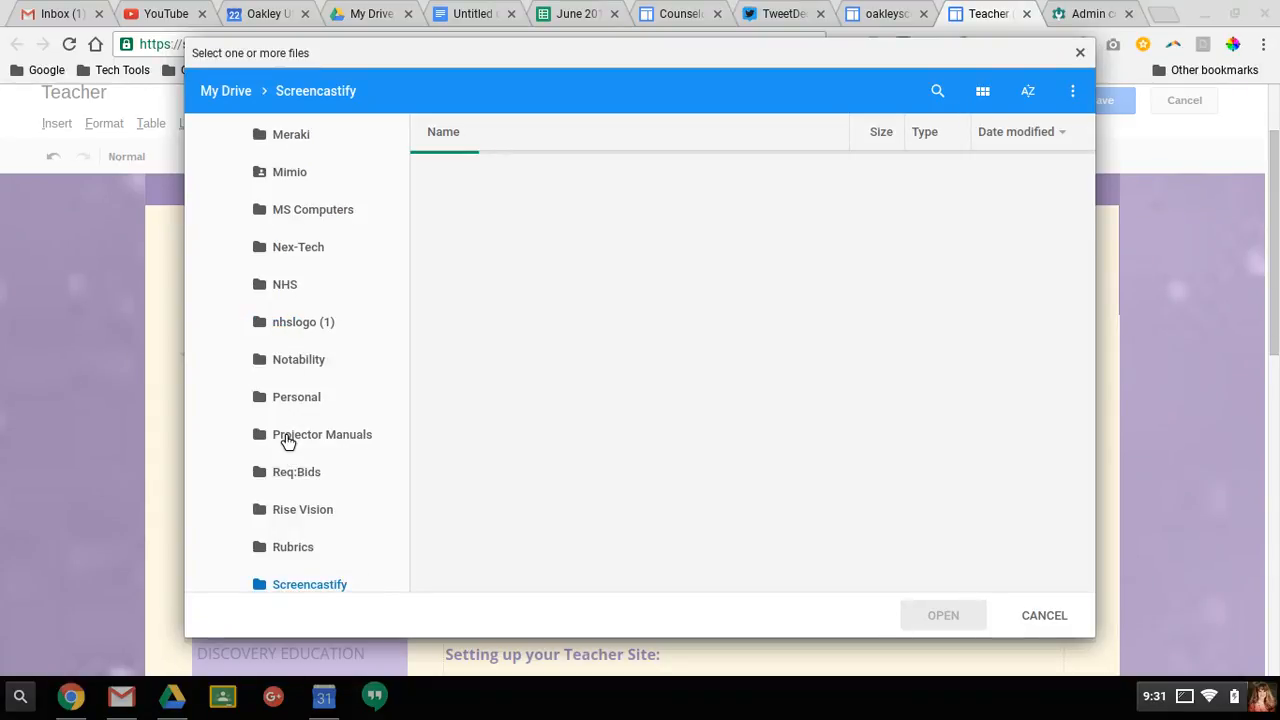
mouse_move(342, 380)
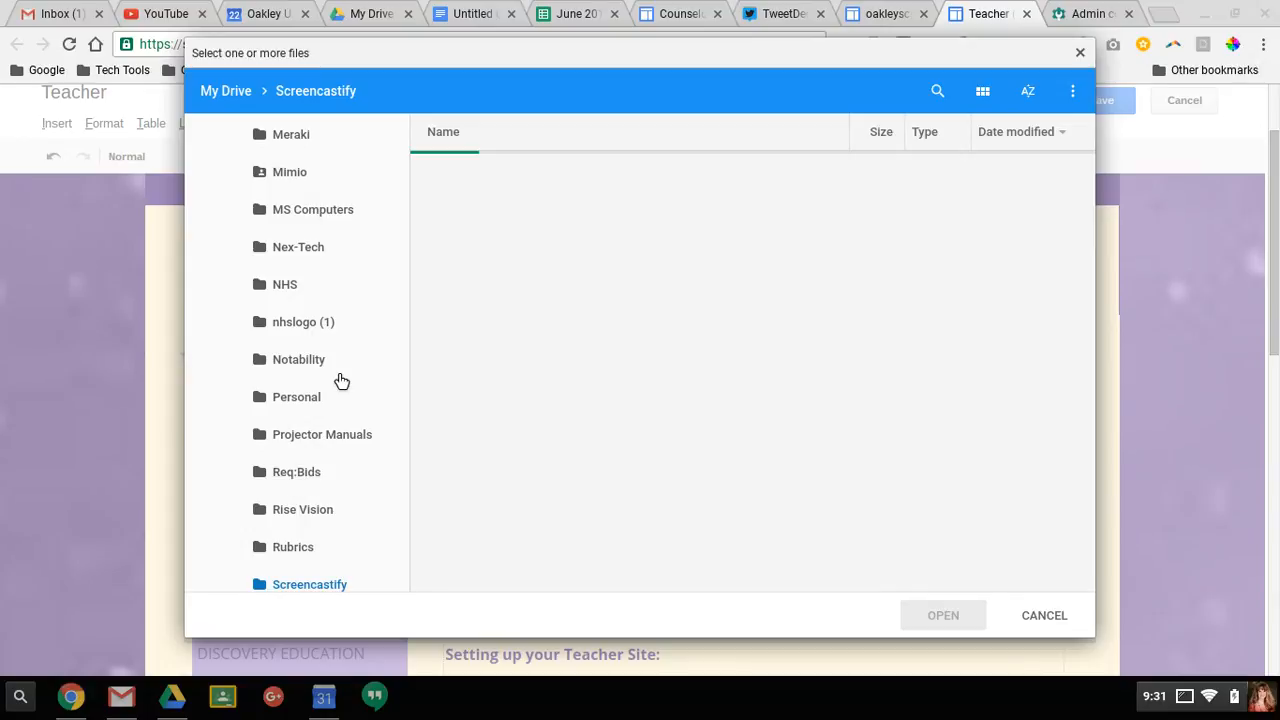
left_click(308, 584)
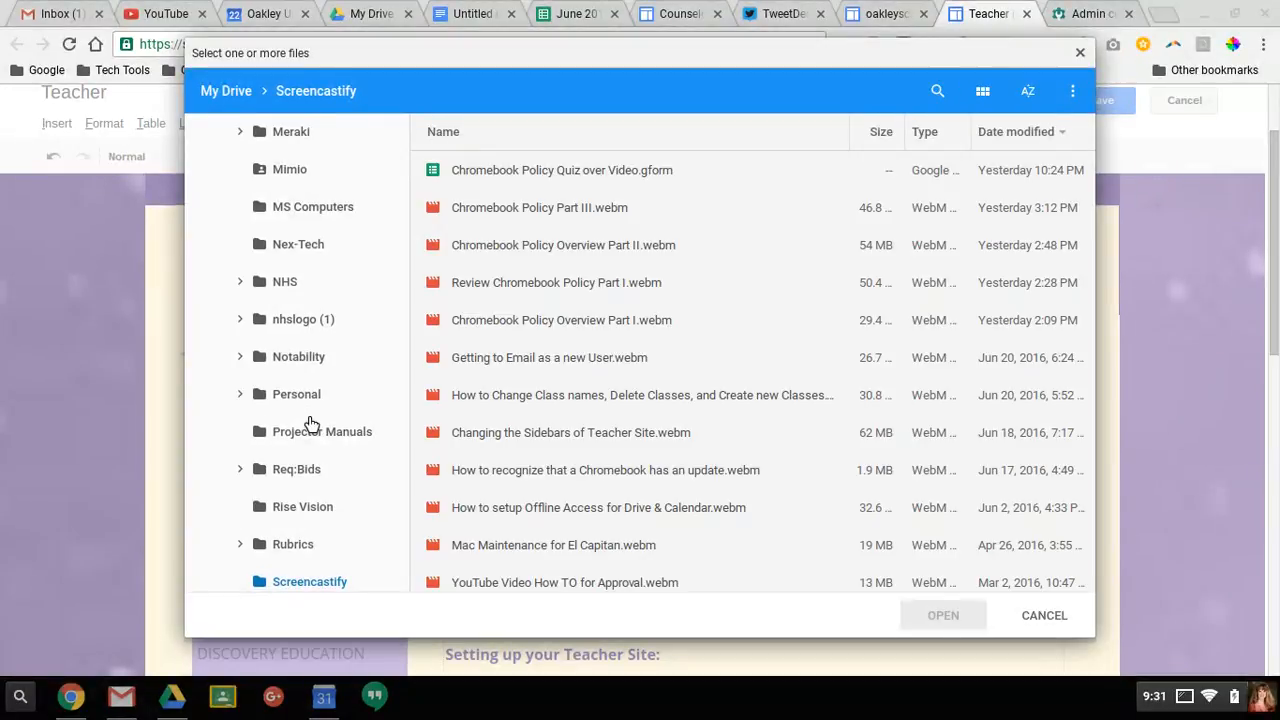
scroll("down", 3)
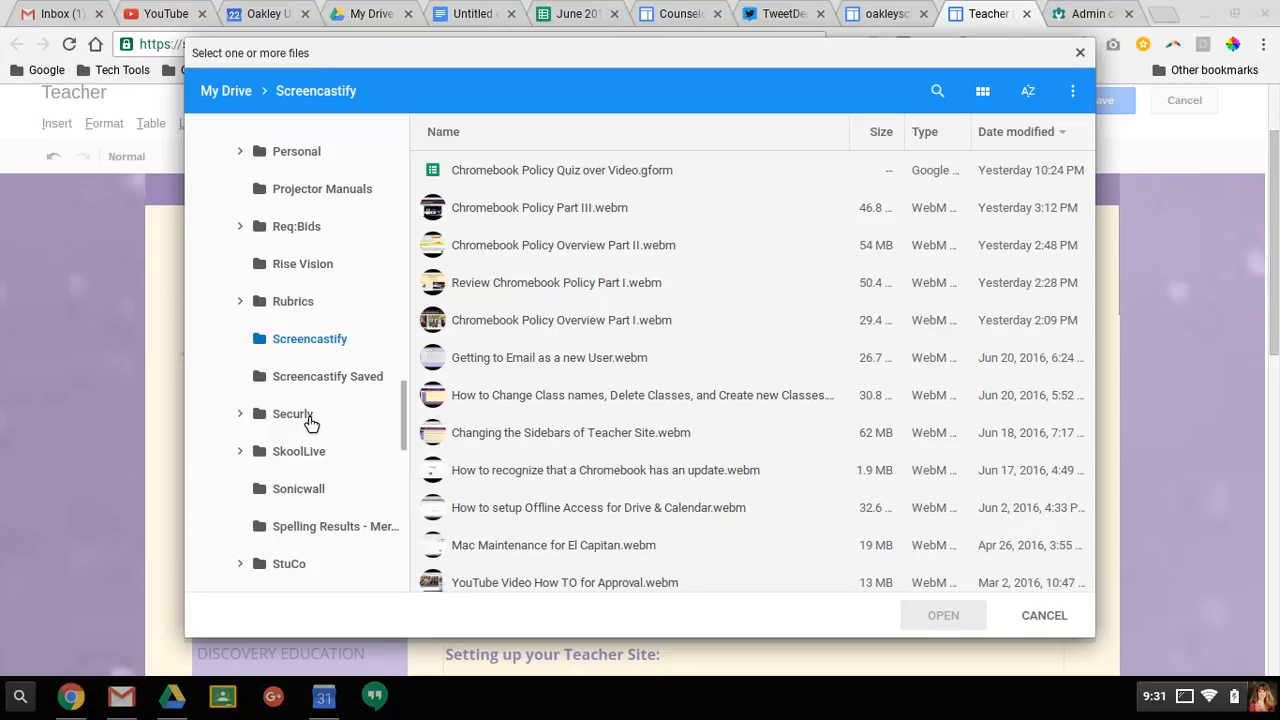
scroll("down", 3)
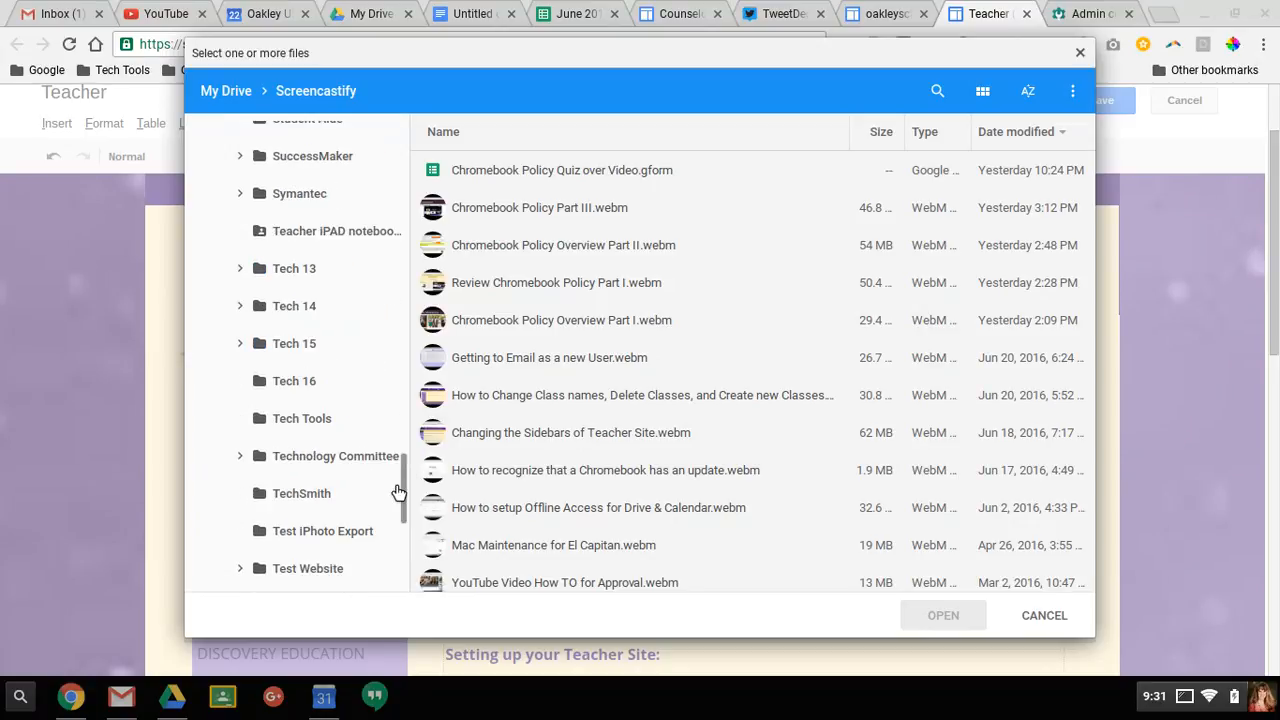
scroll("down", 3)
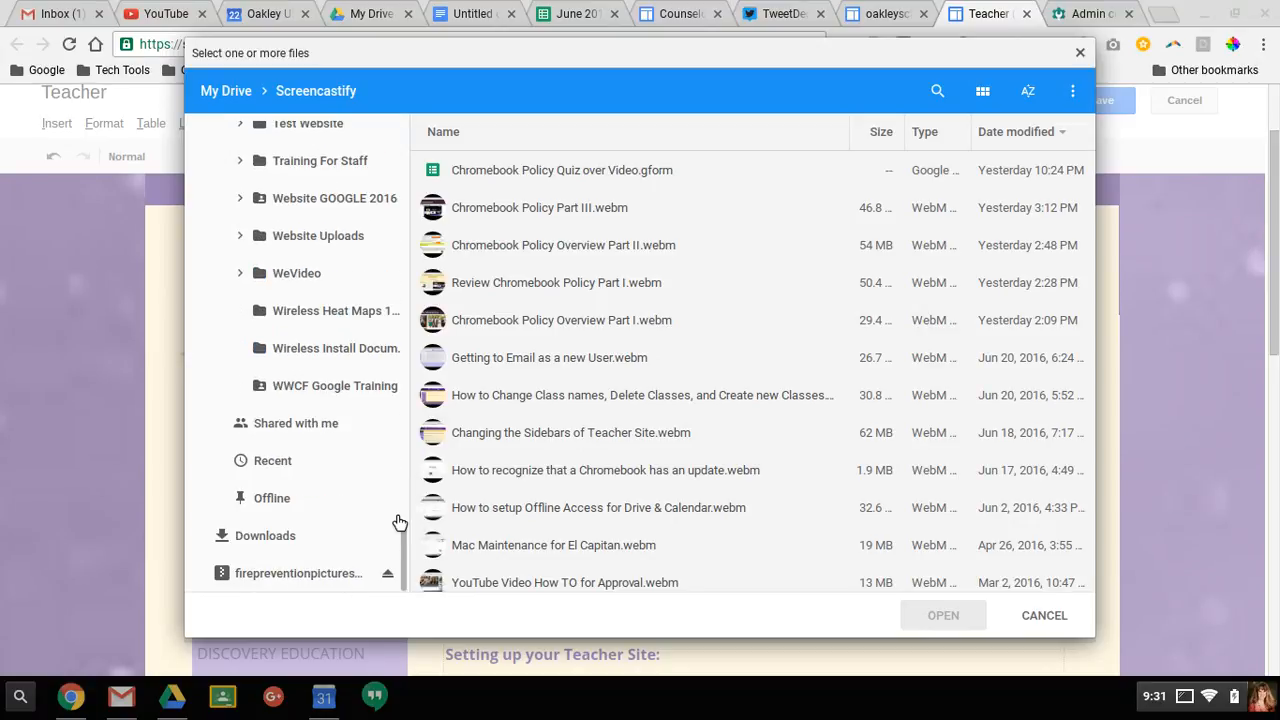
left_click(264, 536)
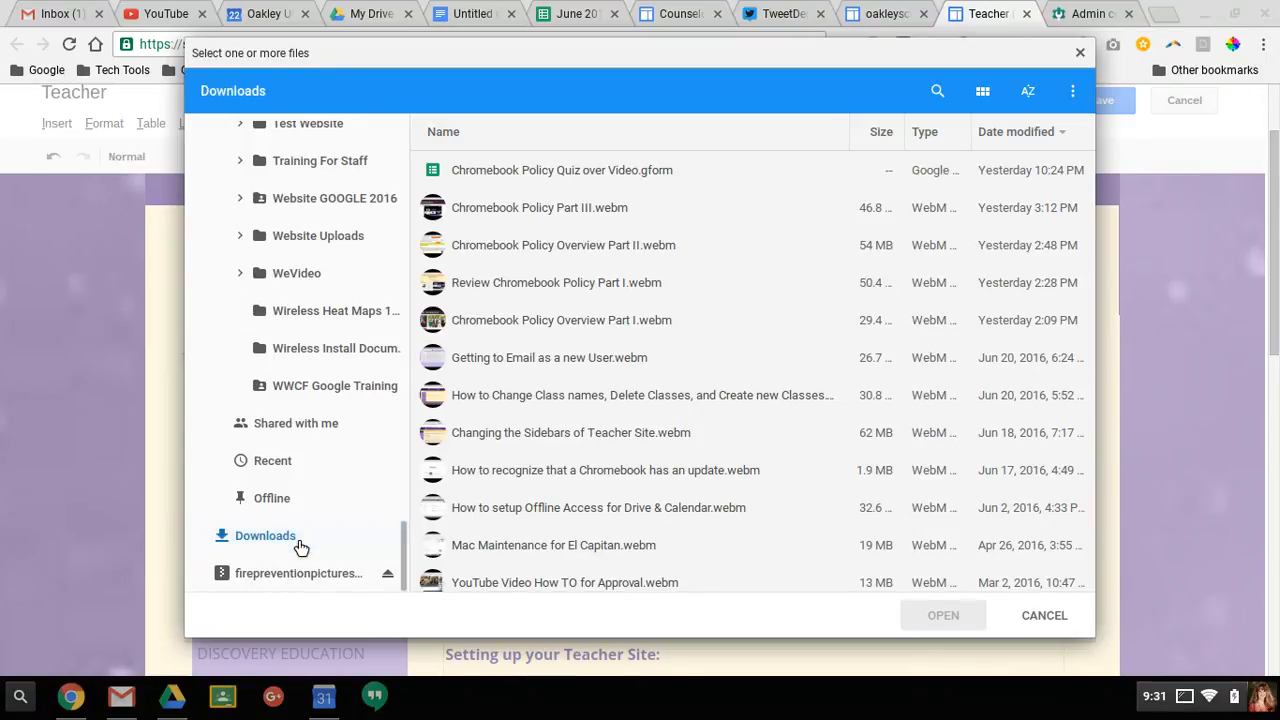
mouse_move(528, 164)
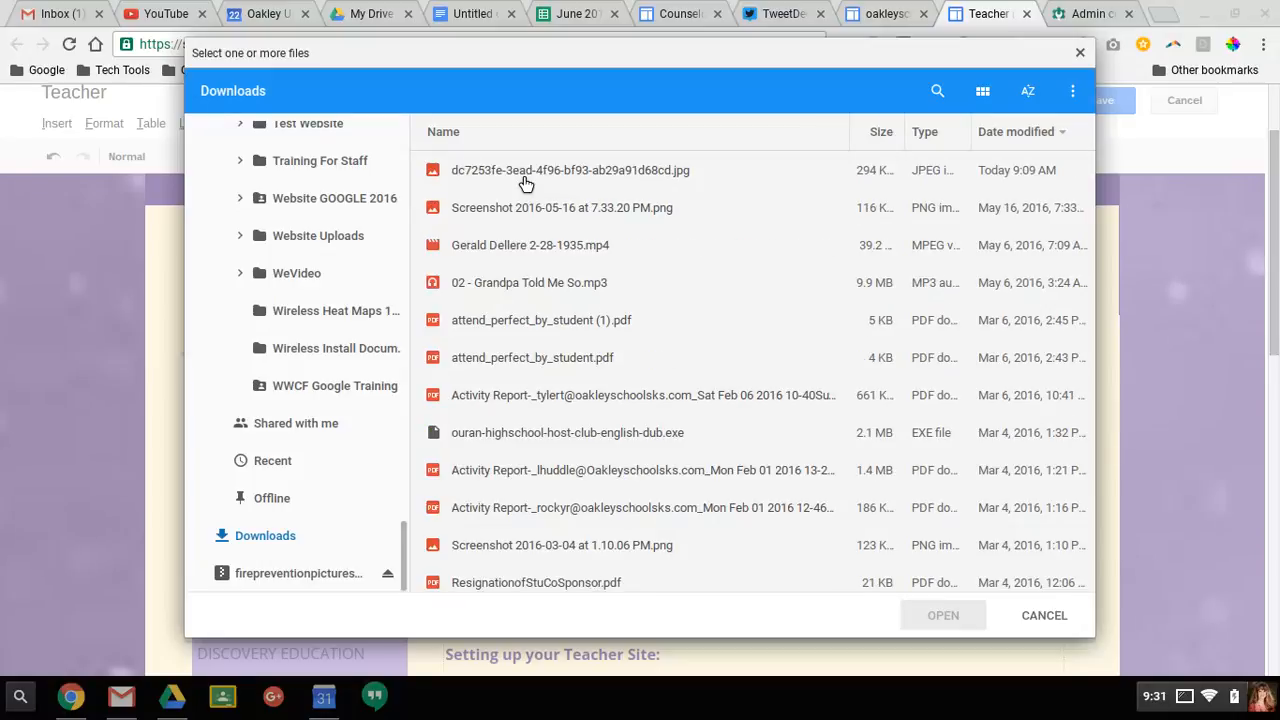
Find today's newest JPEG portrait in Downloads and upload it.
scroll("down", 3)
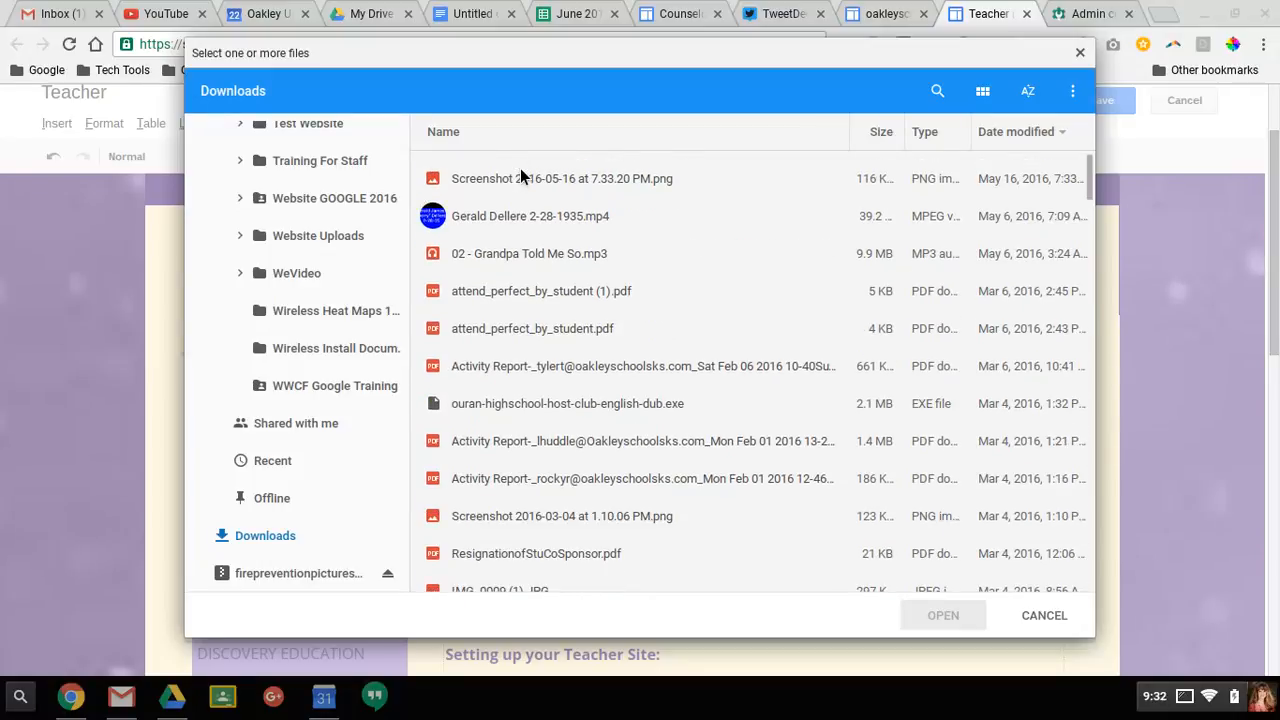
scroll("down", 3)
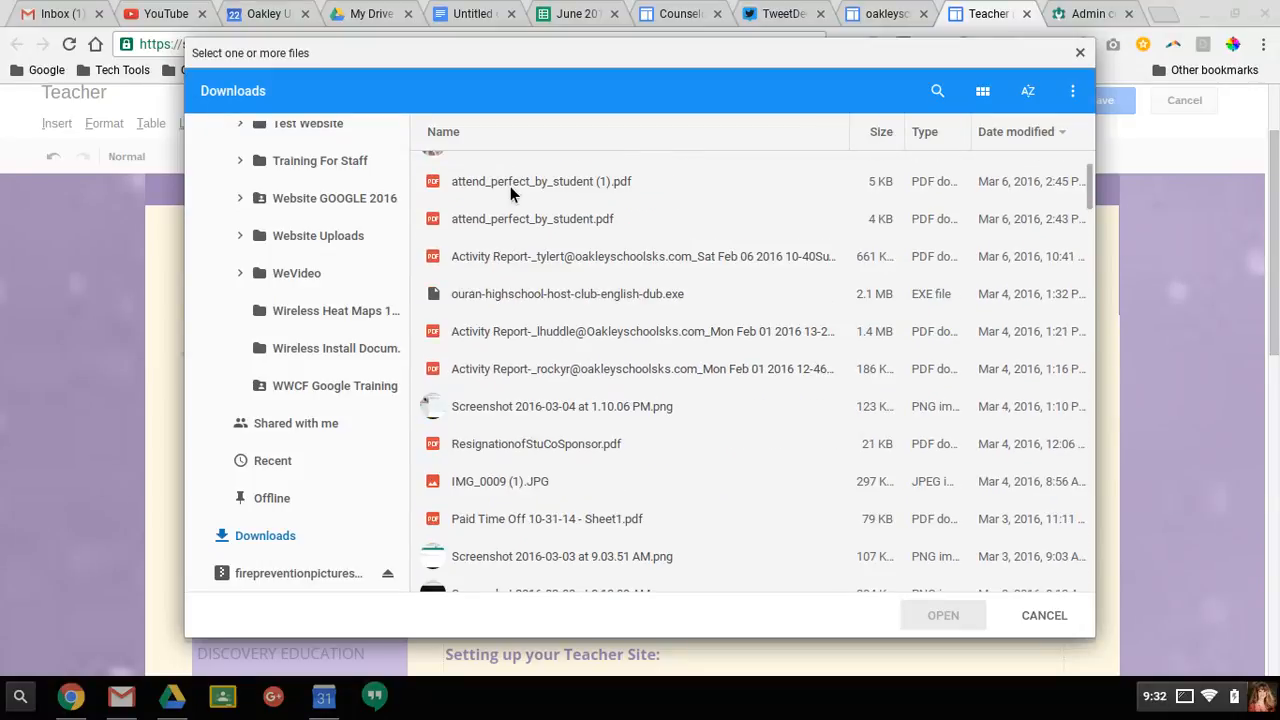
scroll("up", 3)
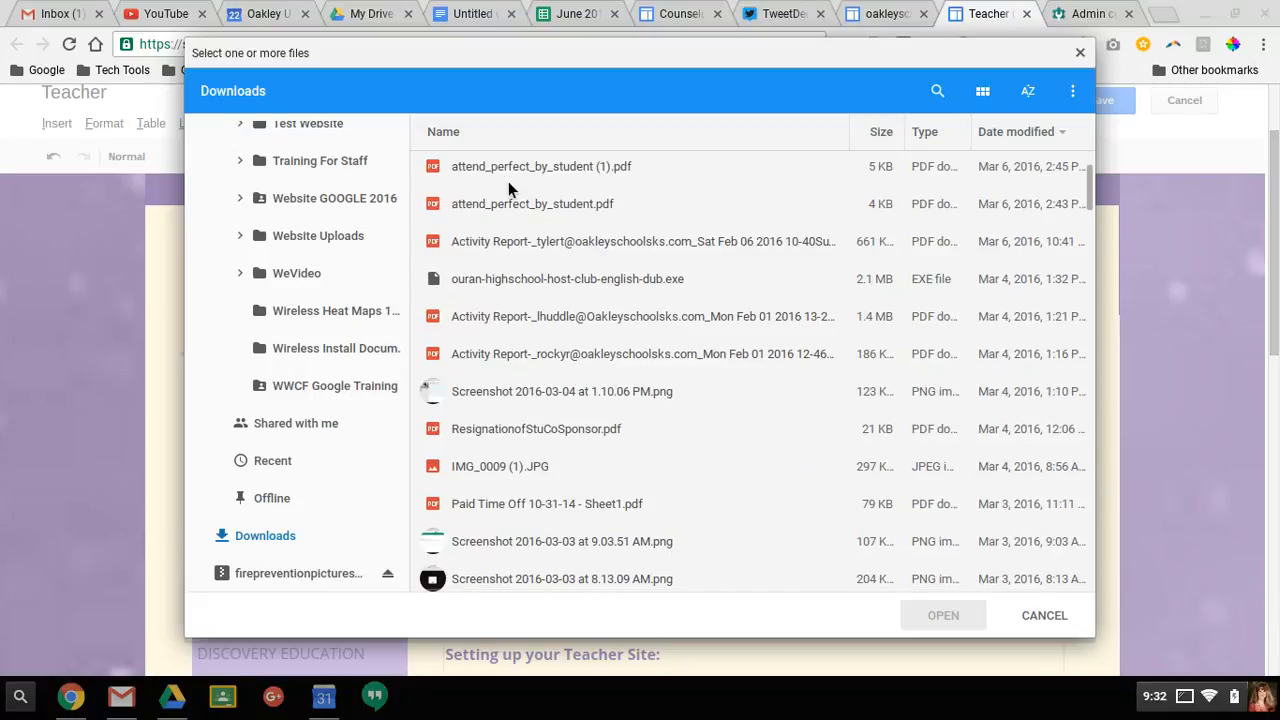
scroll("down", 3)
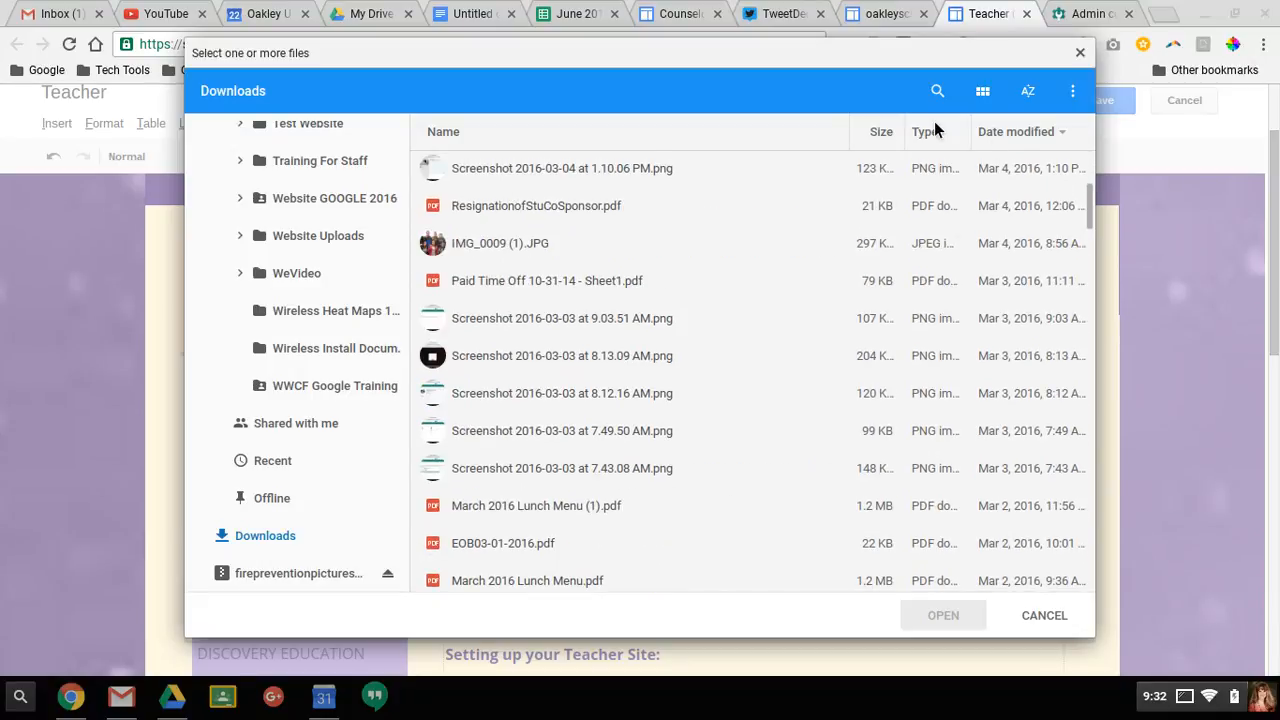
scroll("up", 3)
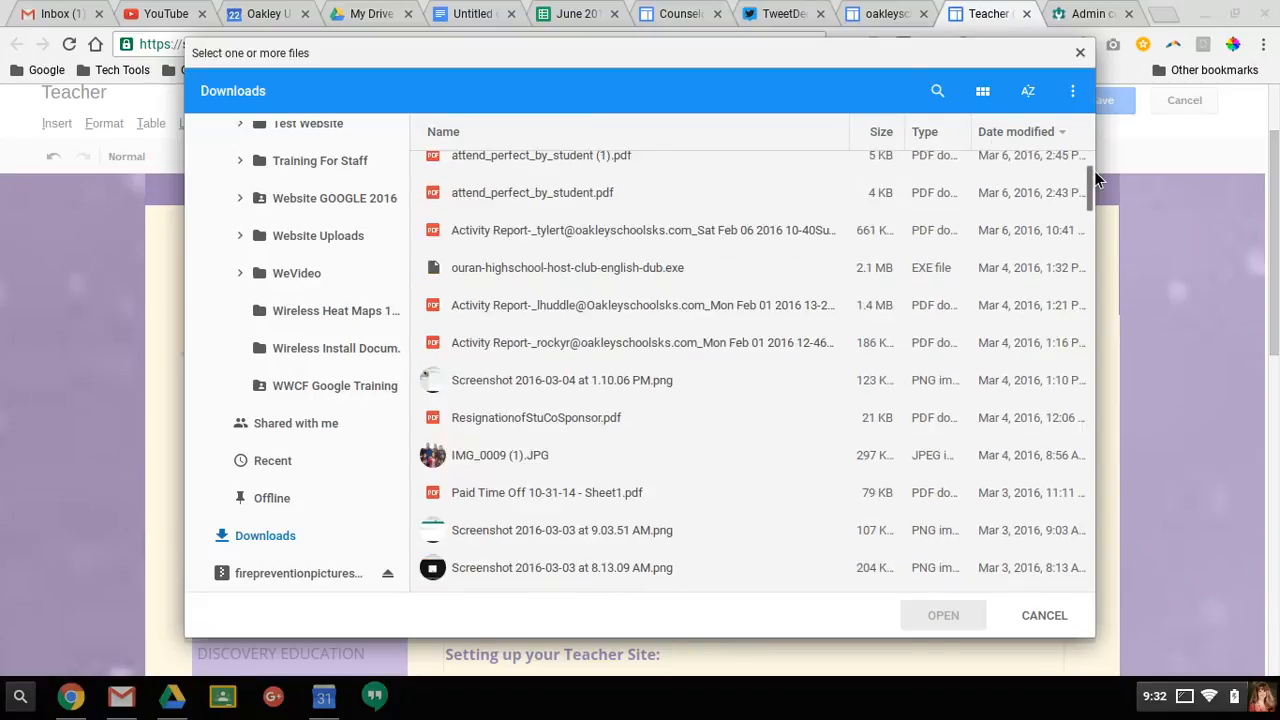
scroll("up", 3)
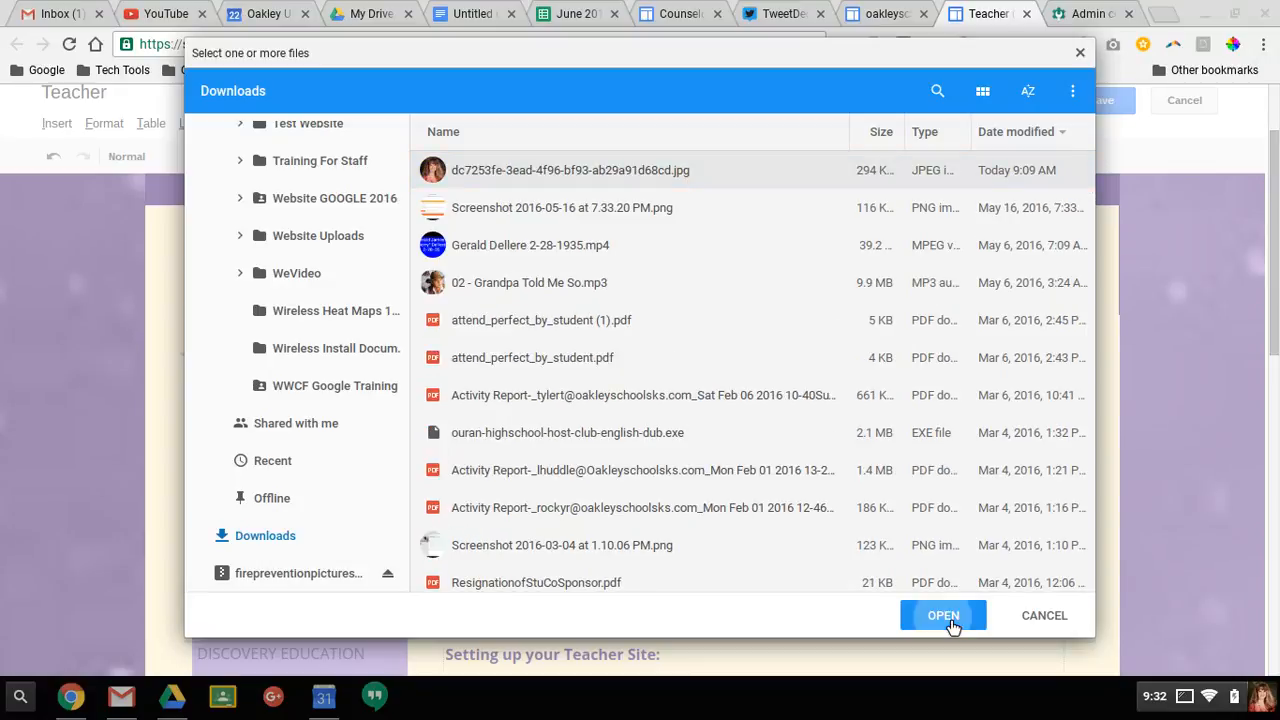
left_click(942, 616)
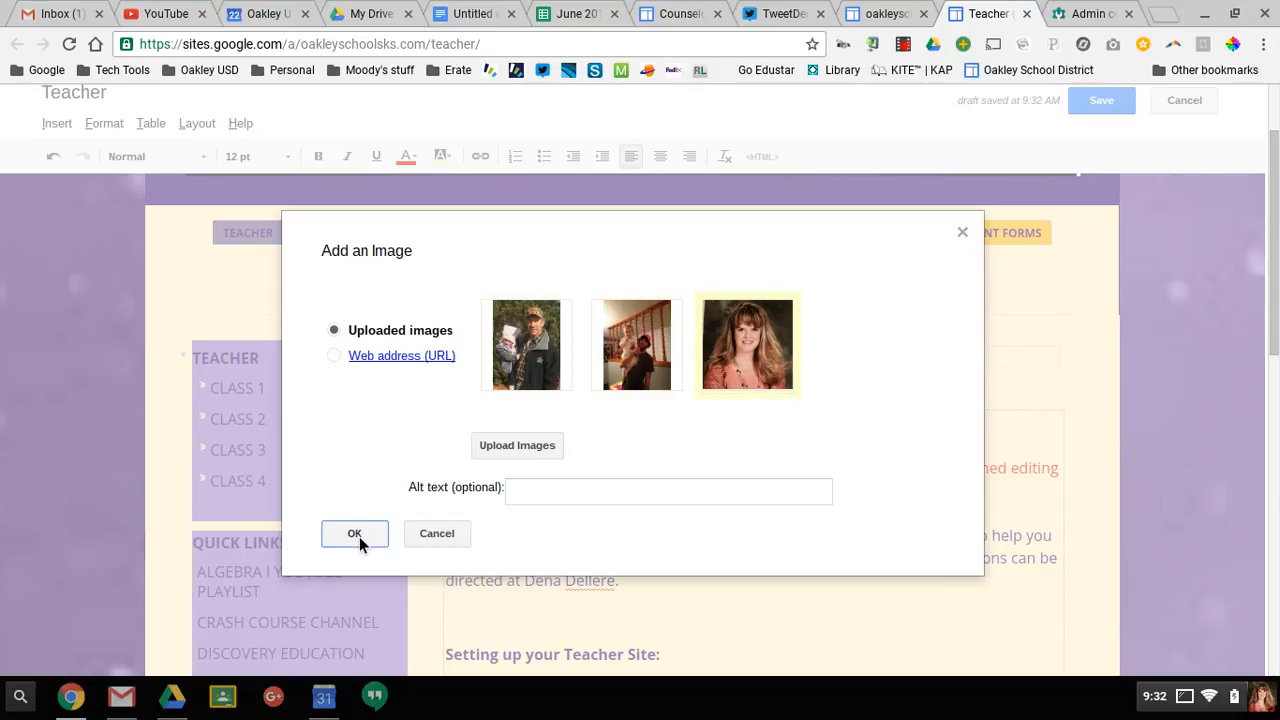
Insert the uploaded portrait onto the page below the Mrs. Dellere heading.
left_click(354, 532)
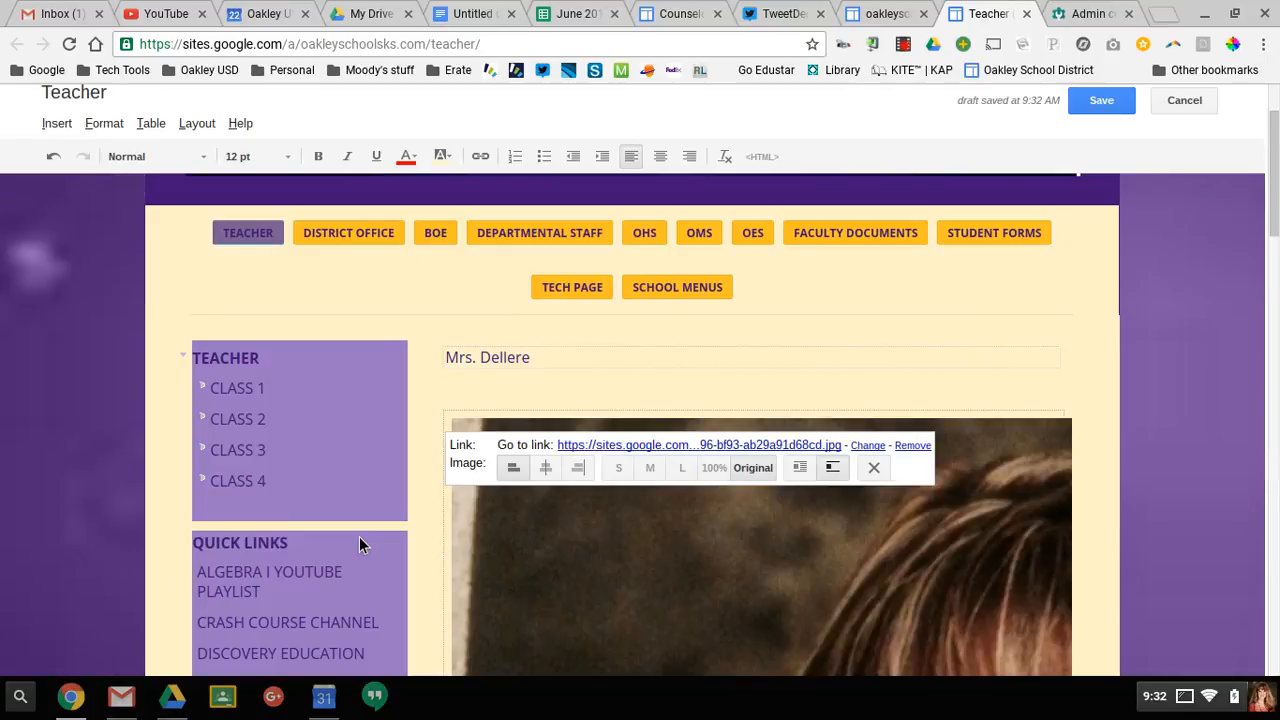
Resize the portrait to small after trying medium, and align it left.
scroll("down", 3)
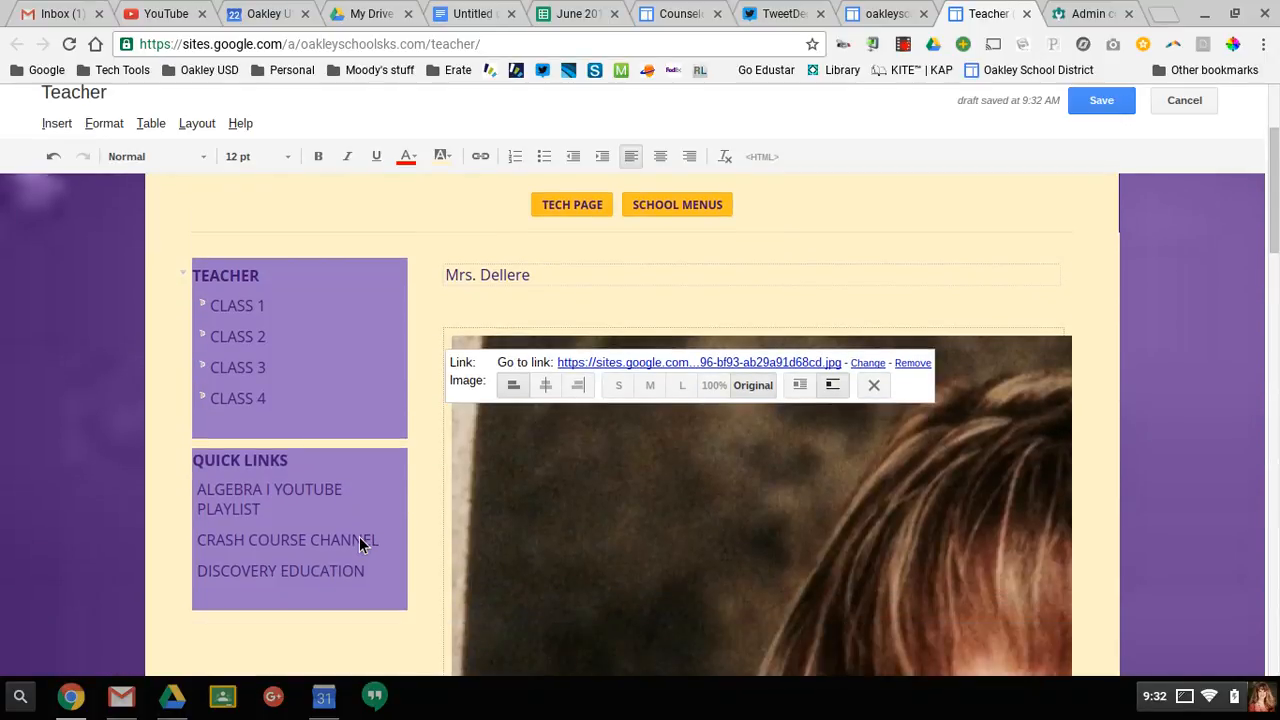
scroll("down", 3)
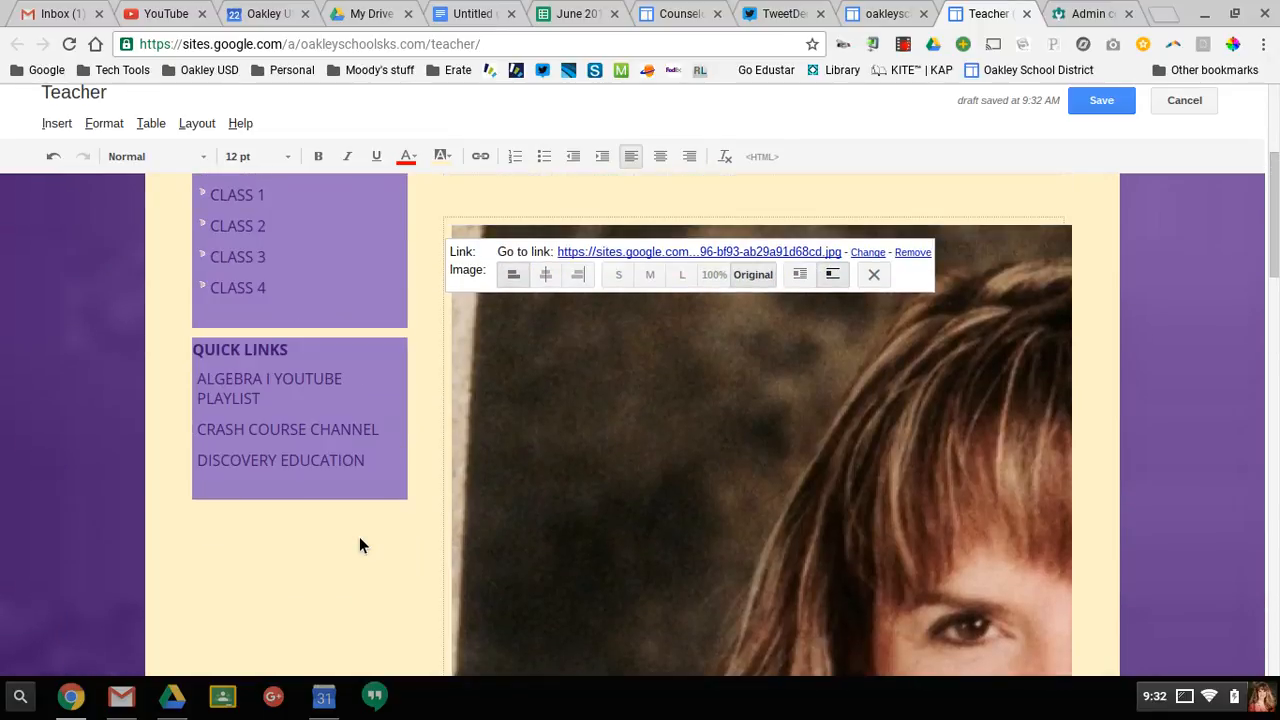
scroll("up", 3)
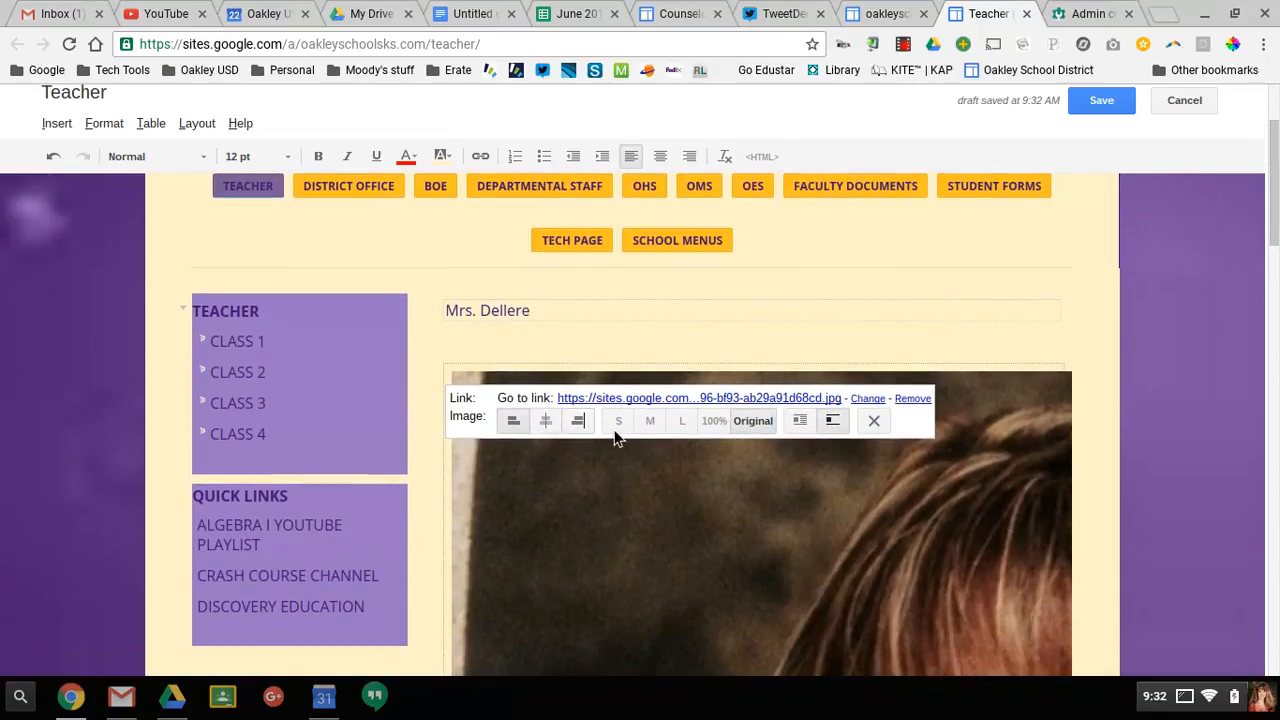
left_click(618, 420)
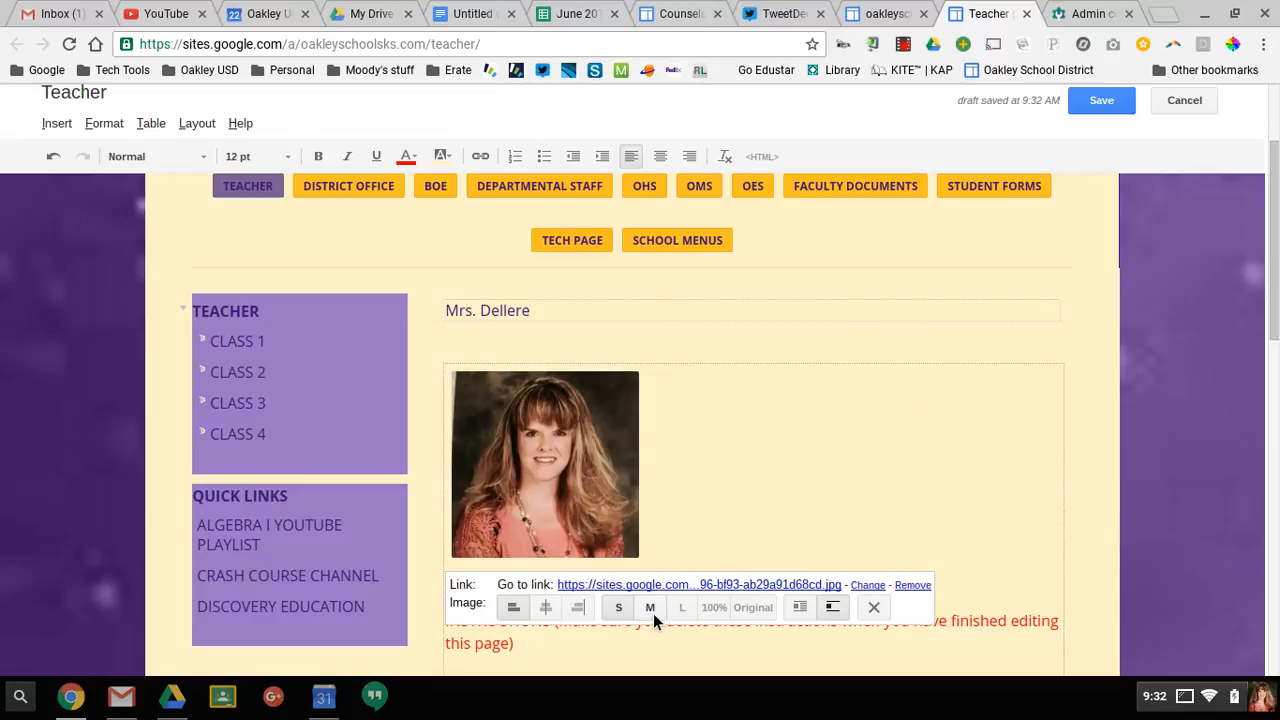
left_click(648, 608)
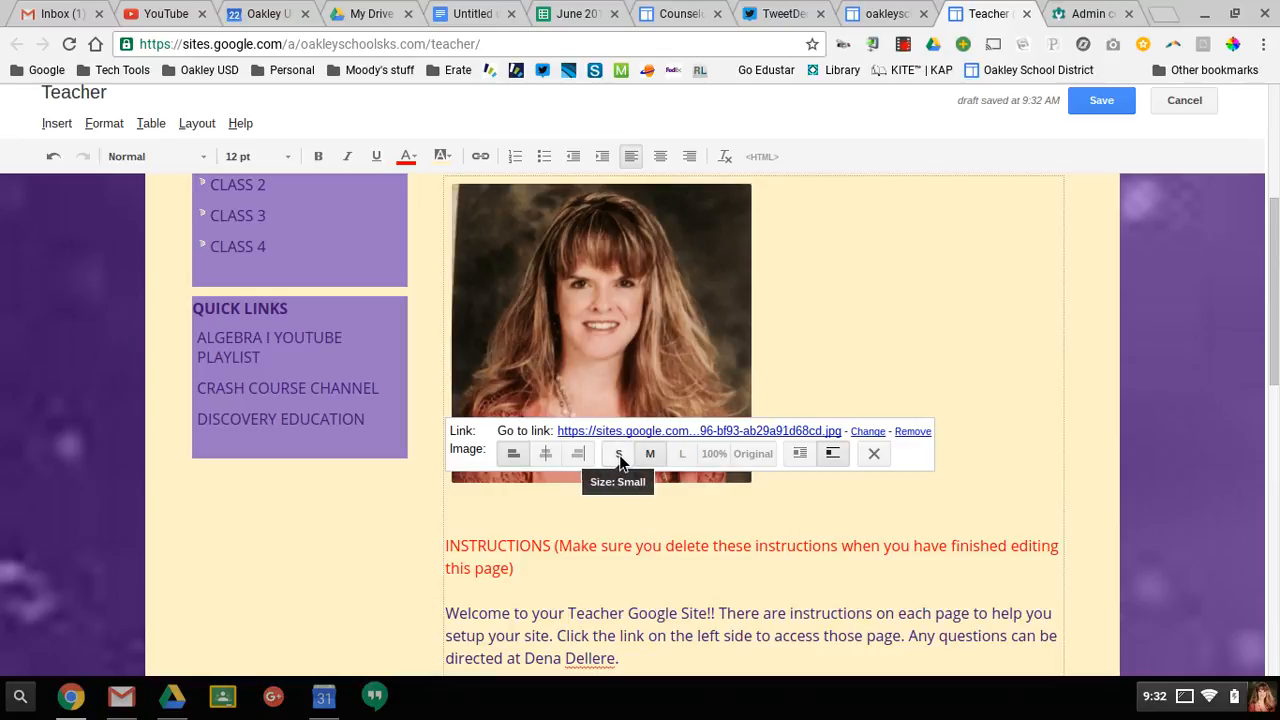
left_click(618, 452)
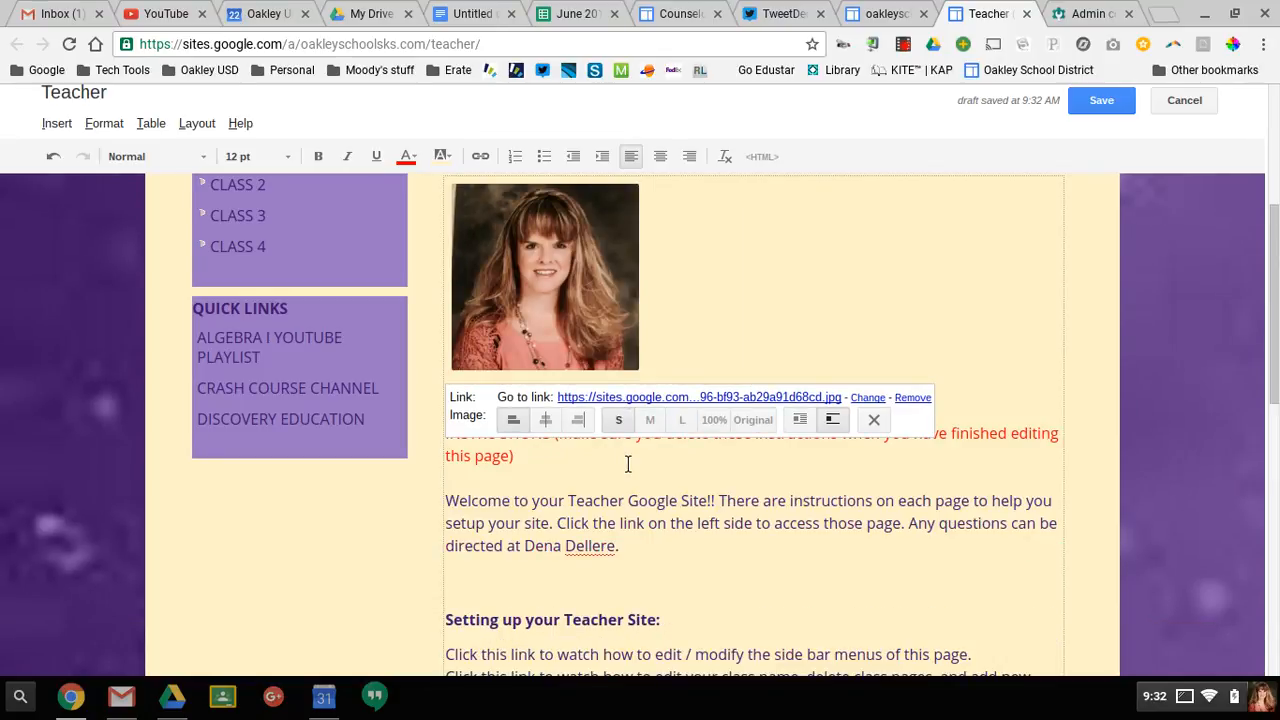
mouse_move(512, 420)
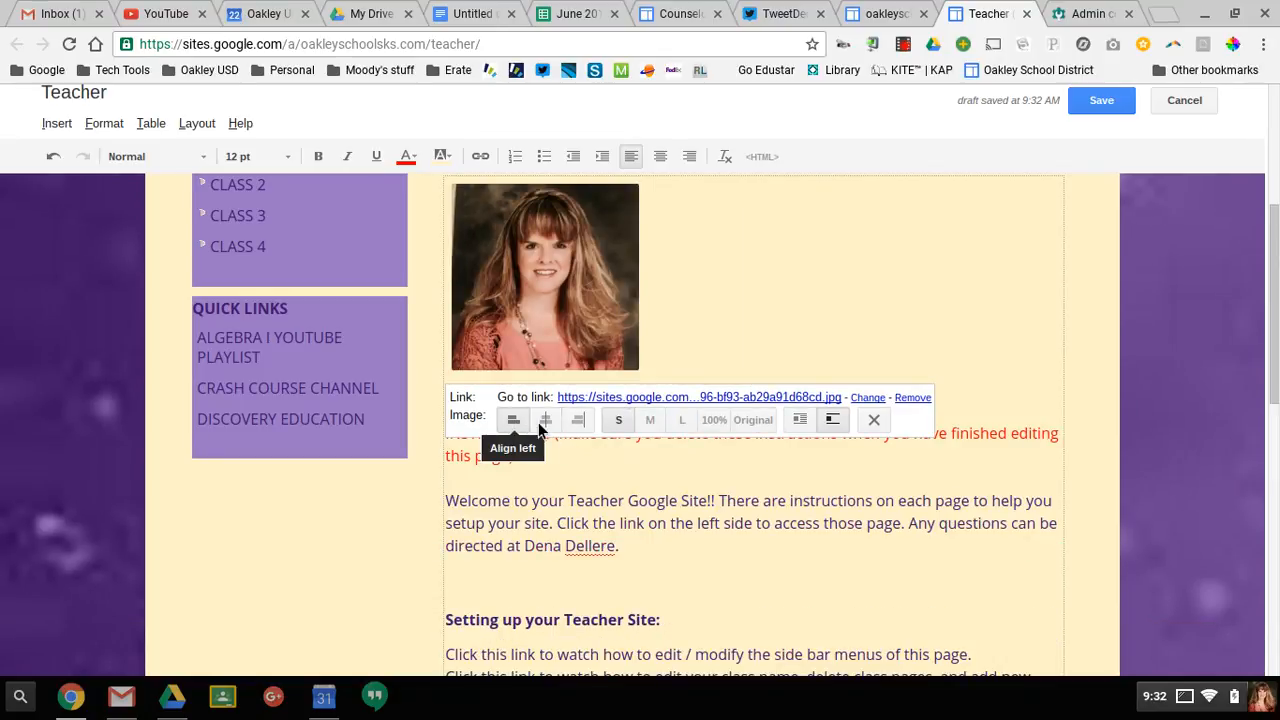
left_click(544, 420)
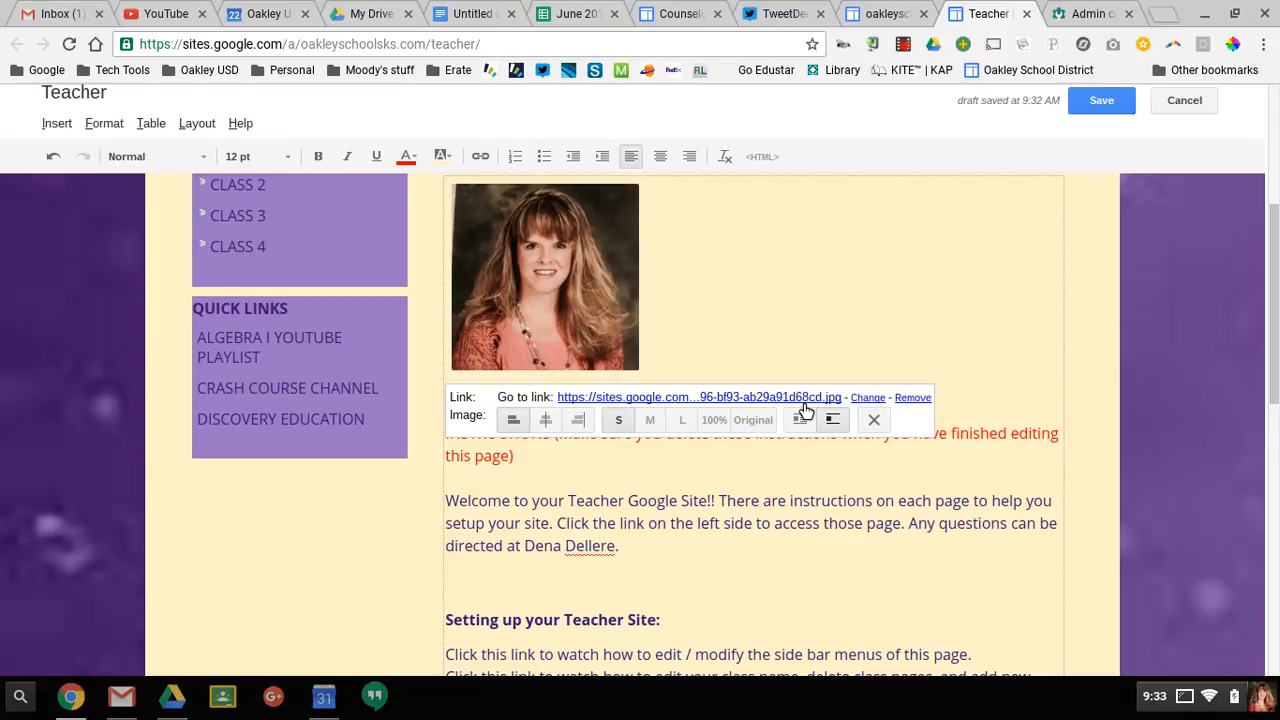
mouse_move(914, 408)
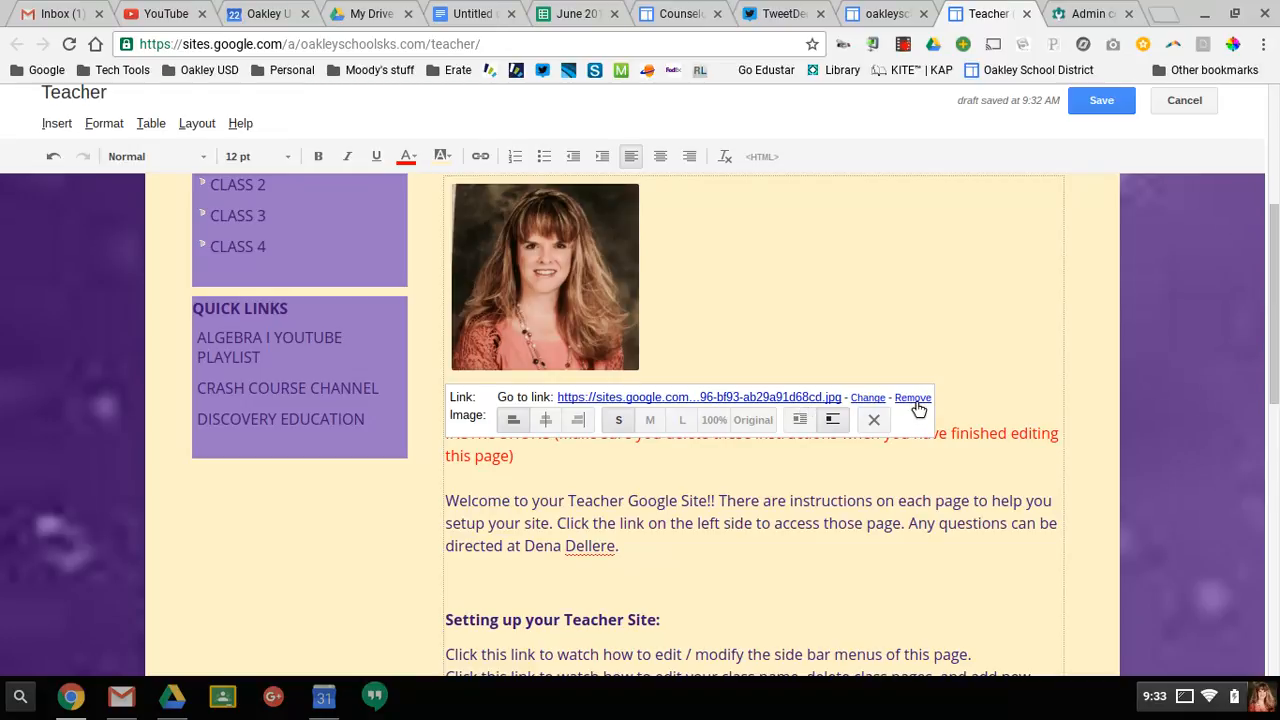
Remove the photo's link and set the welcome text to wrap beside it.
left_click(912, 396)
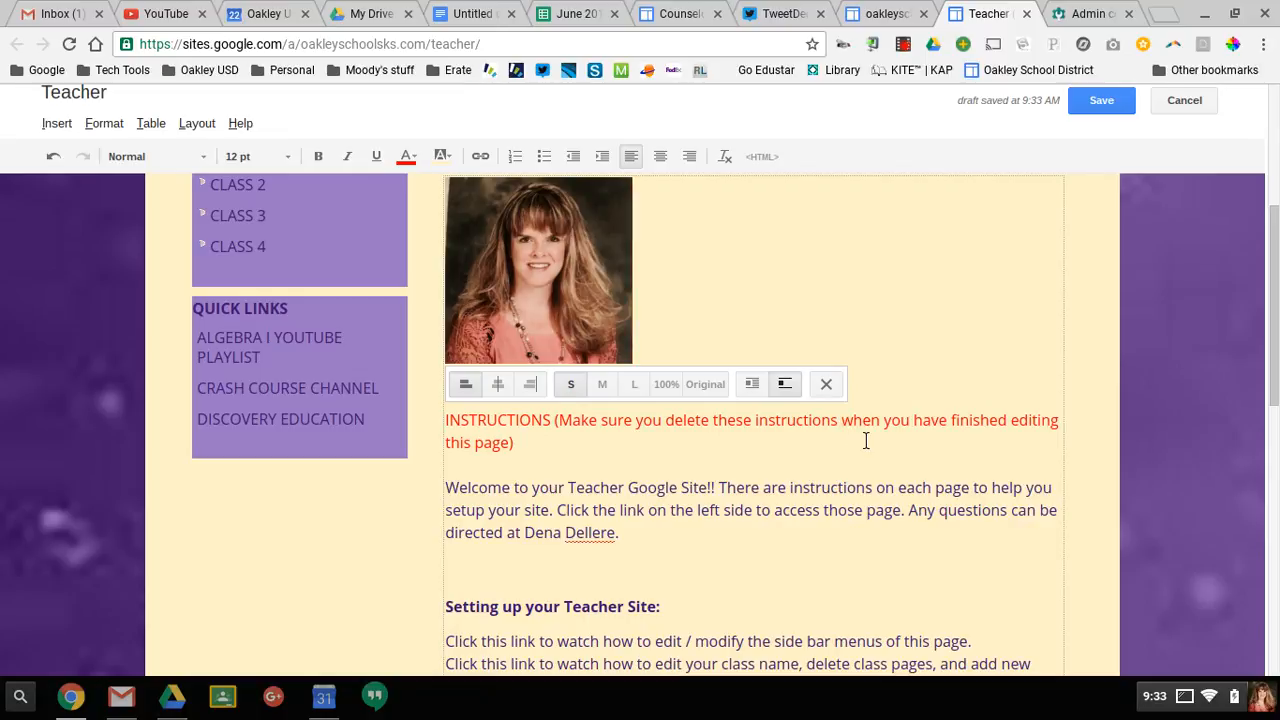
mouse_move(752, 384)
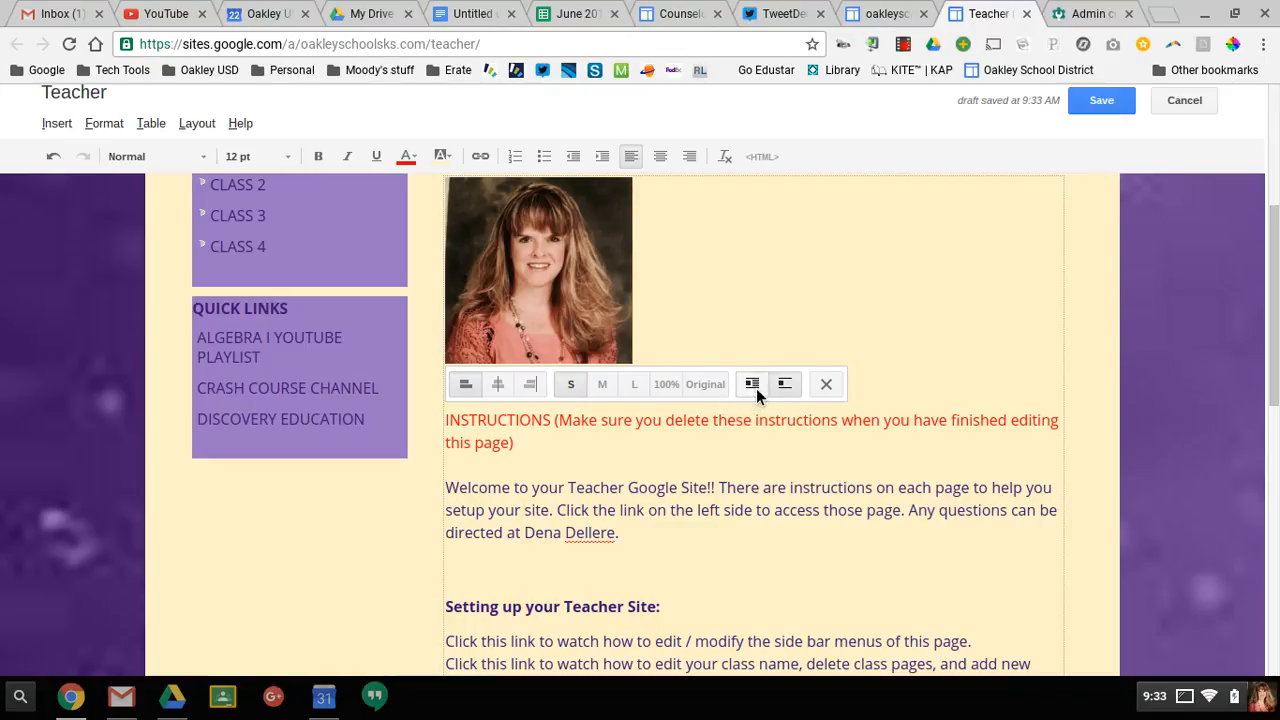
left_click(752, 388)
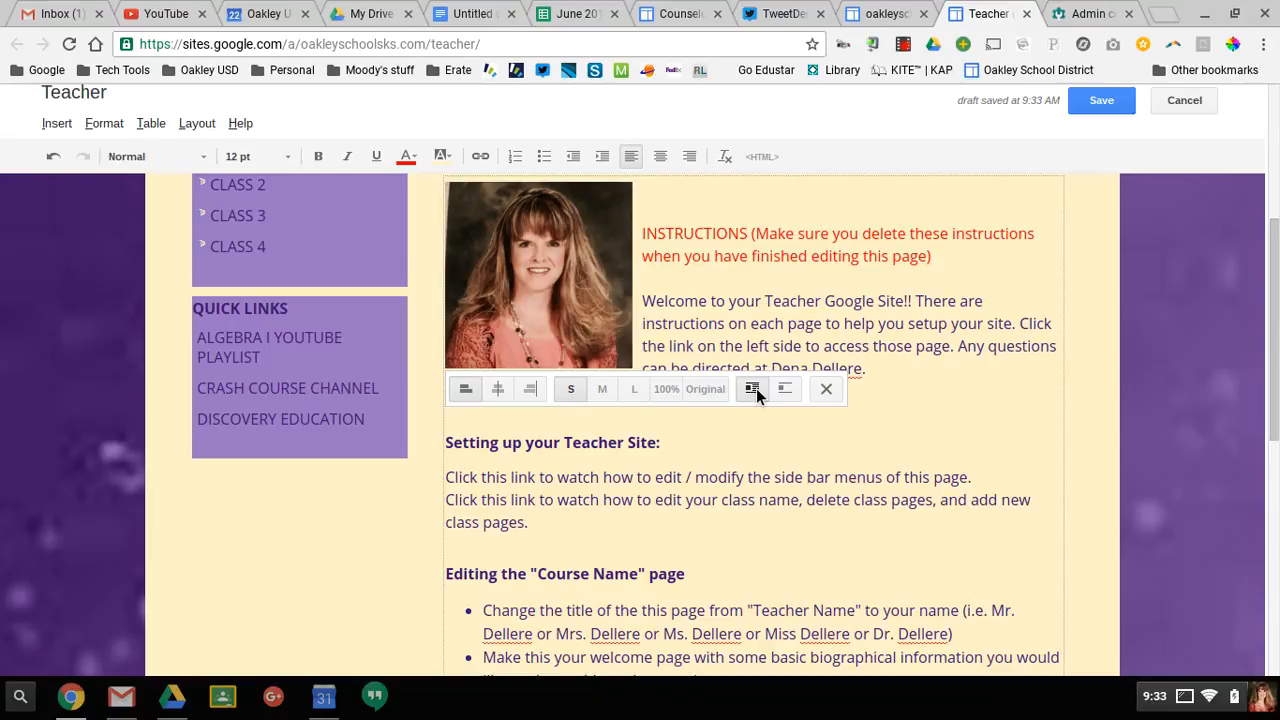
mouse_move(826, 388)
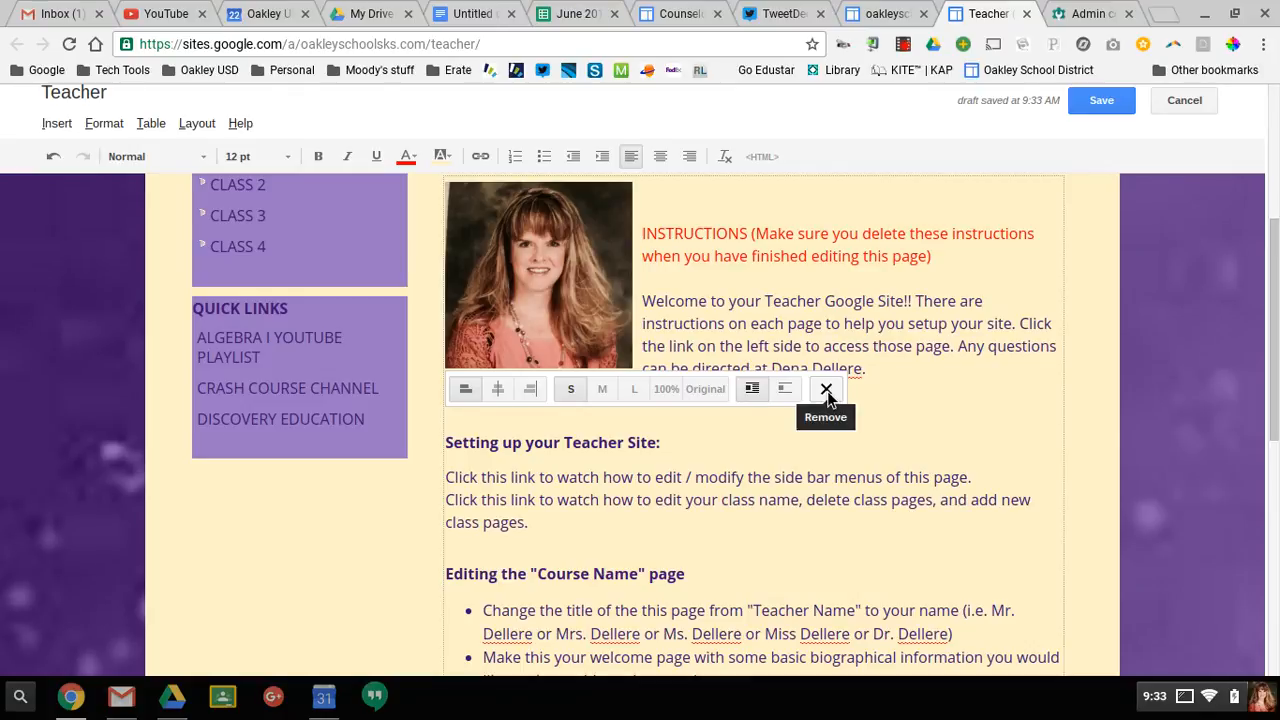
mouse_move(828, 396)
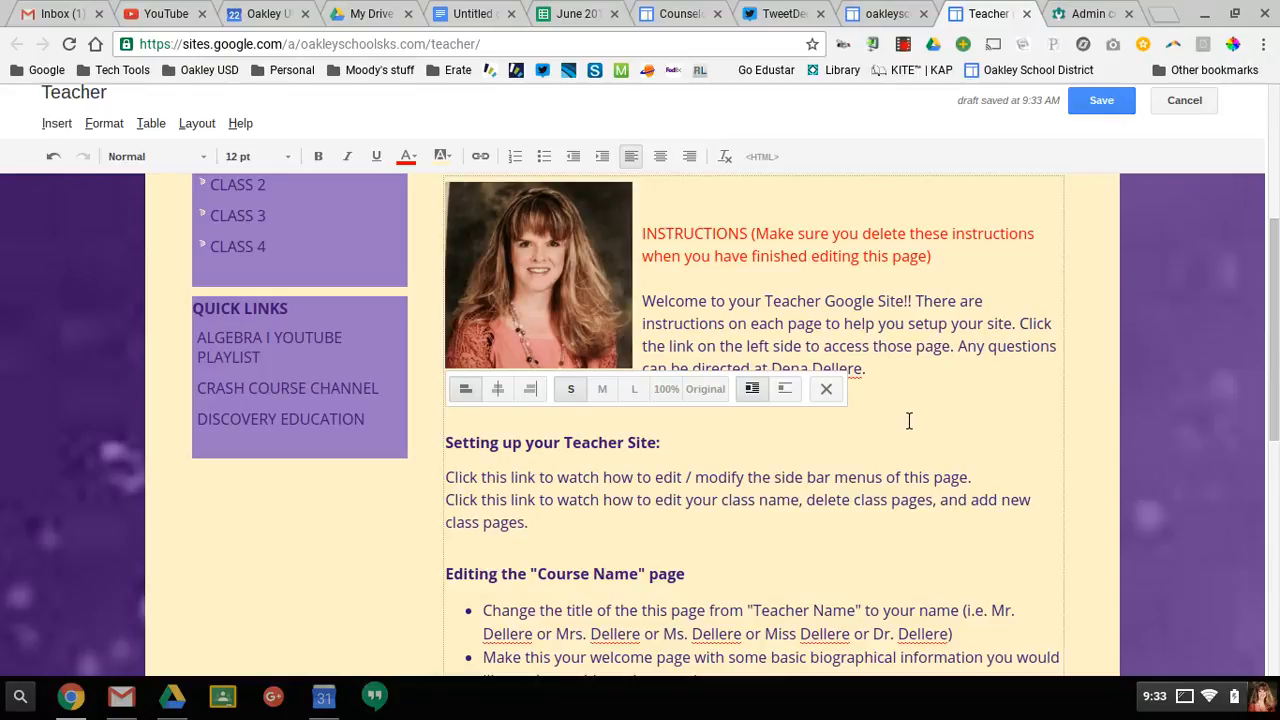
scroll("down", 3)
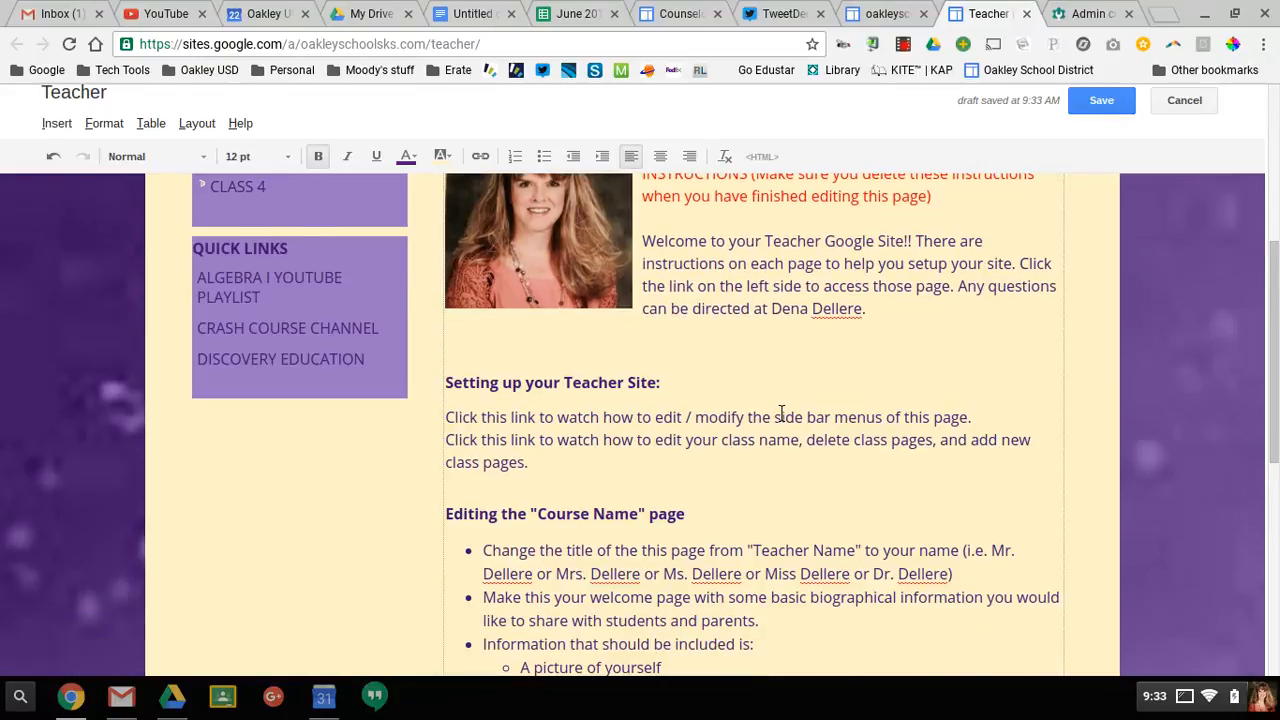
scroll("down", 3)
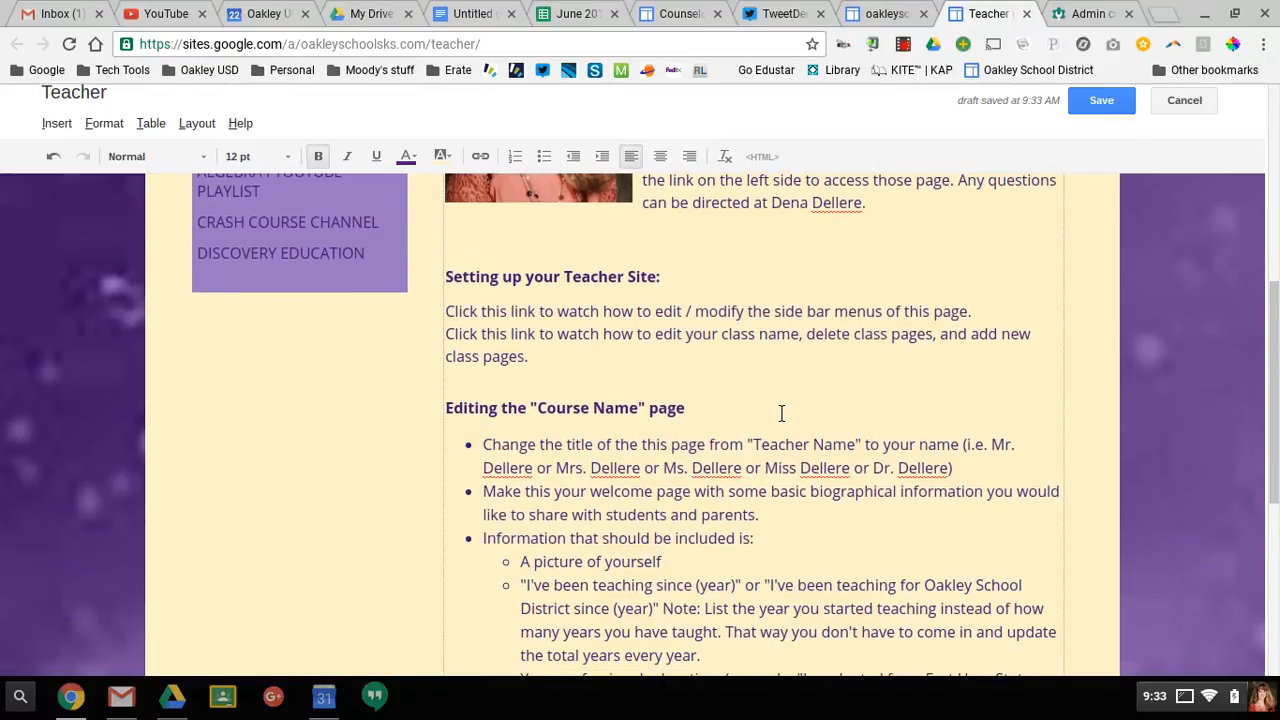
scroll("down", 3)
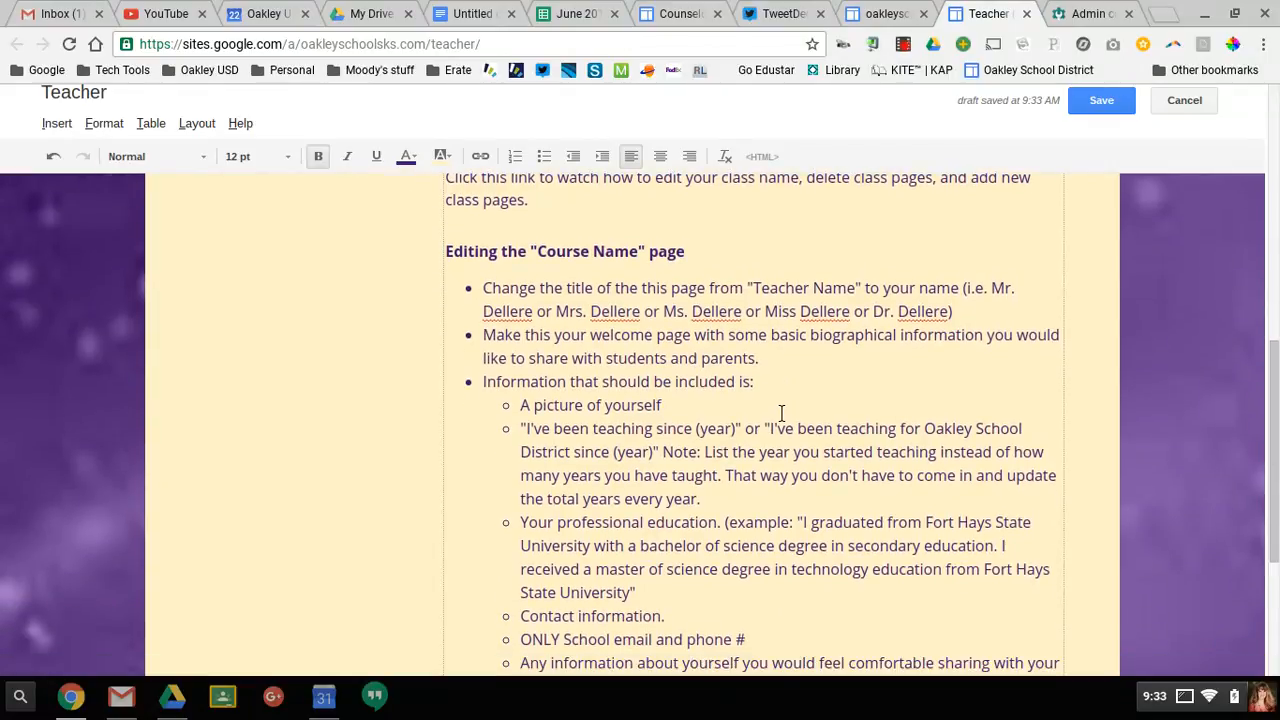
scroll("down", 3)
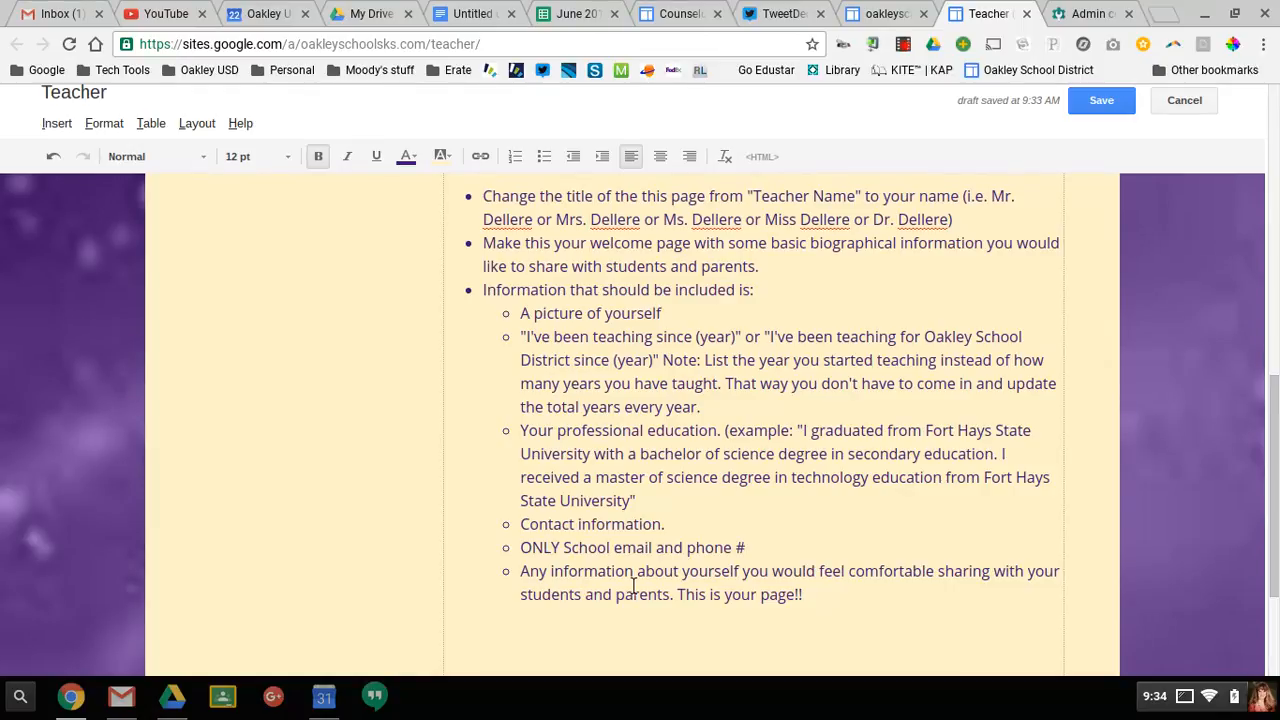
scroll("down", 3)
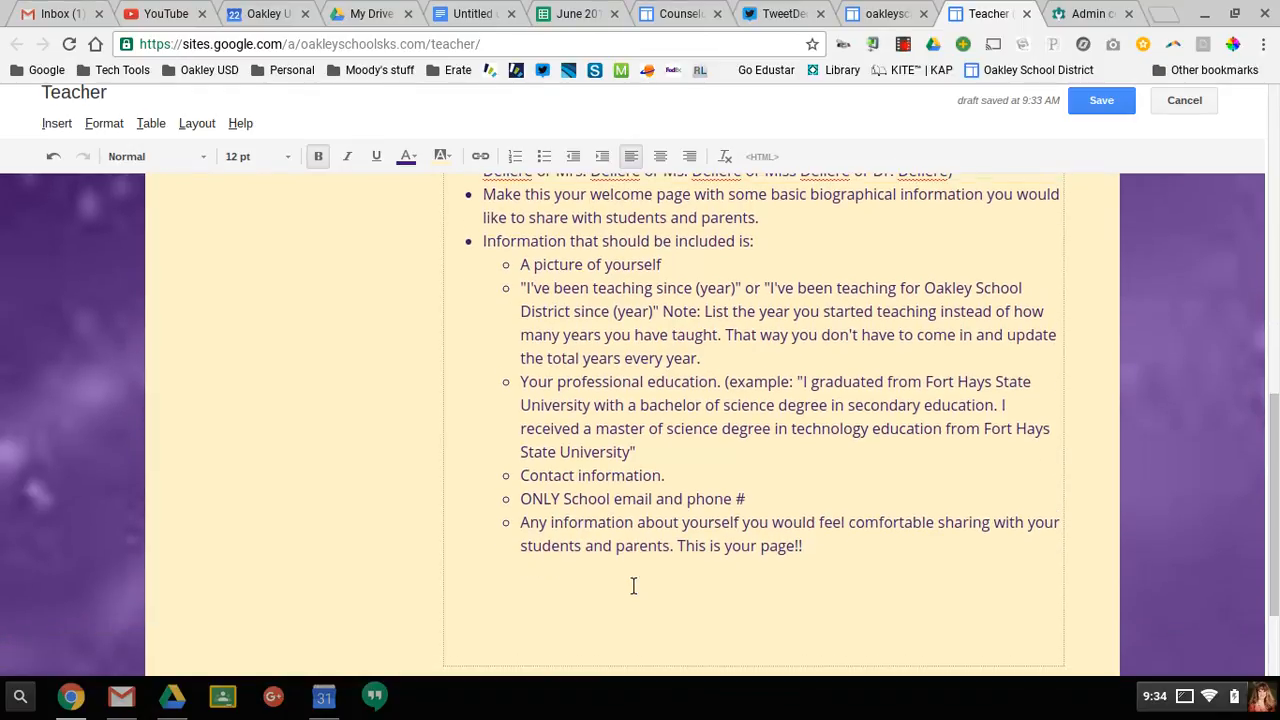
scroll("up", 3)
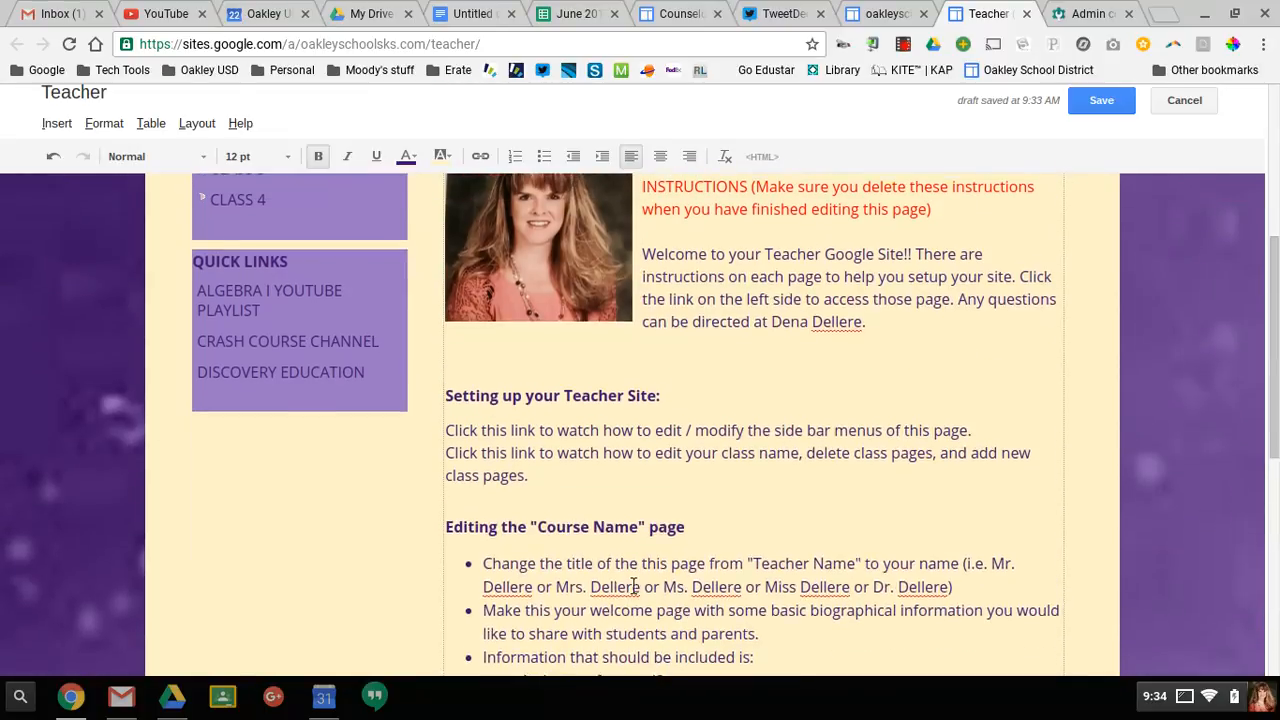
scroll("up", 3)
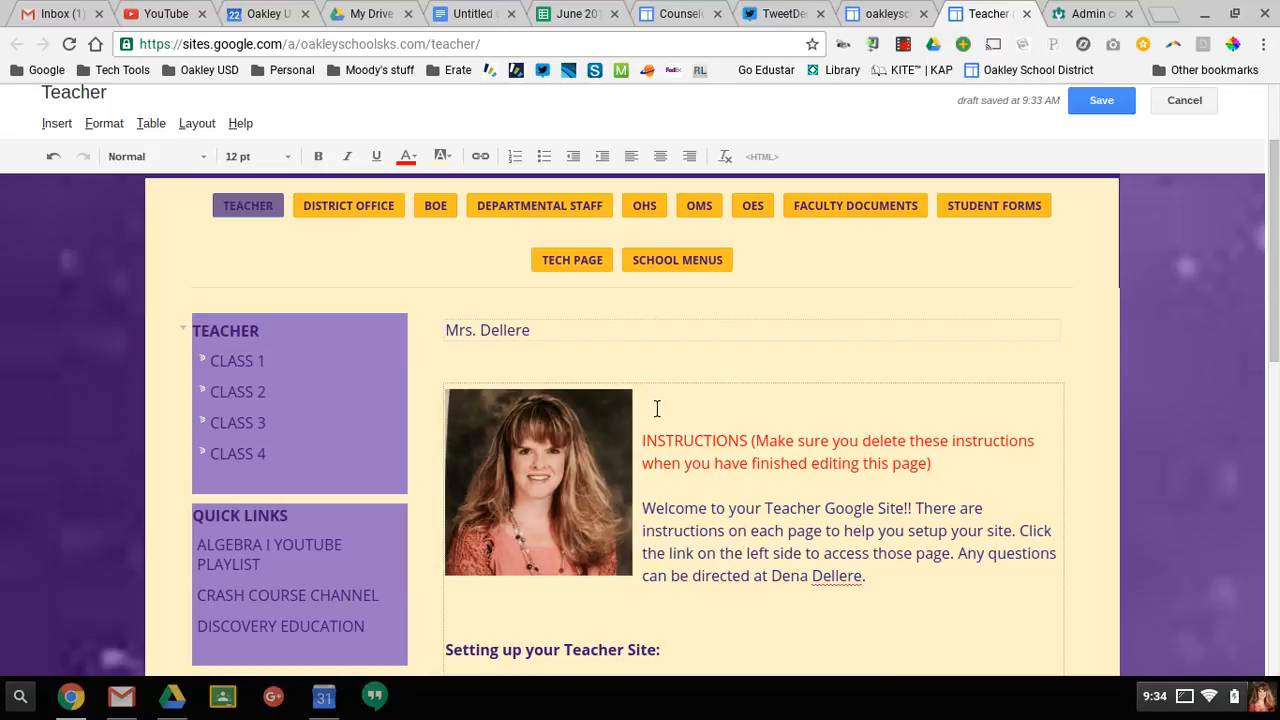
left_click(644, 396)
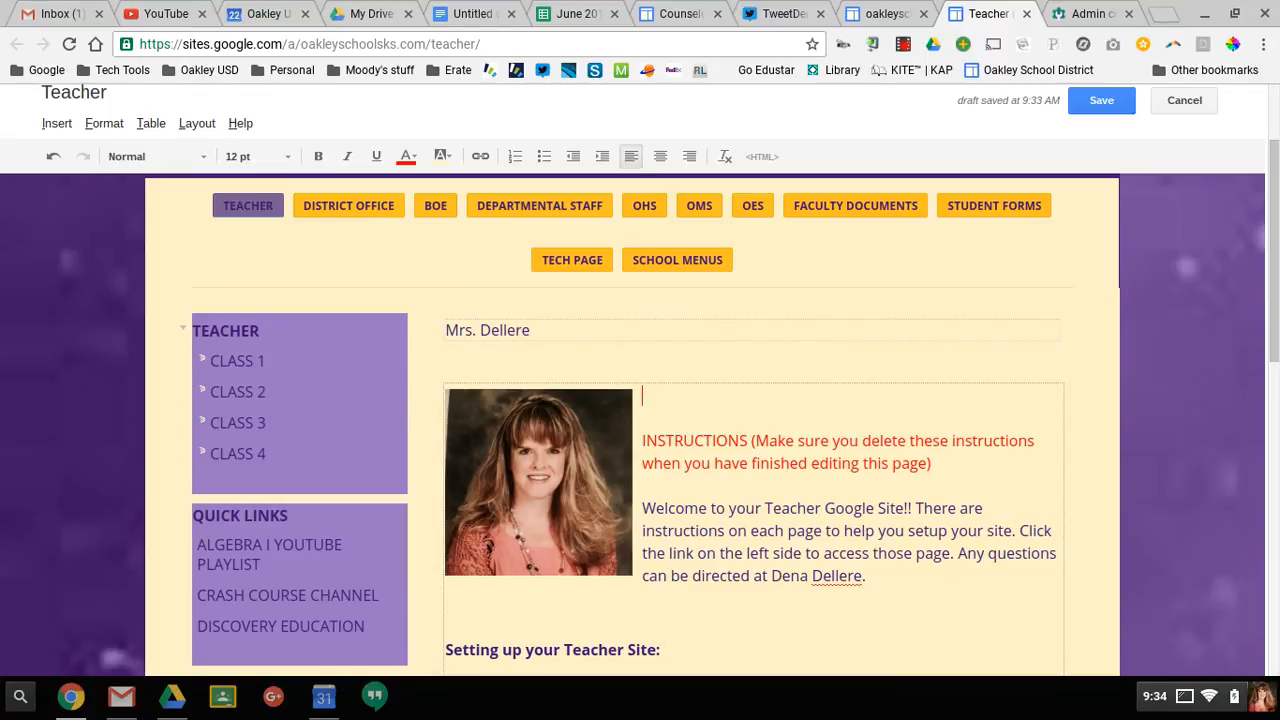
left_click(644, 396)
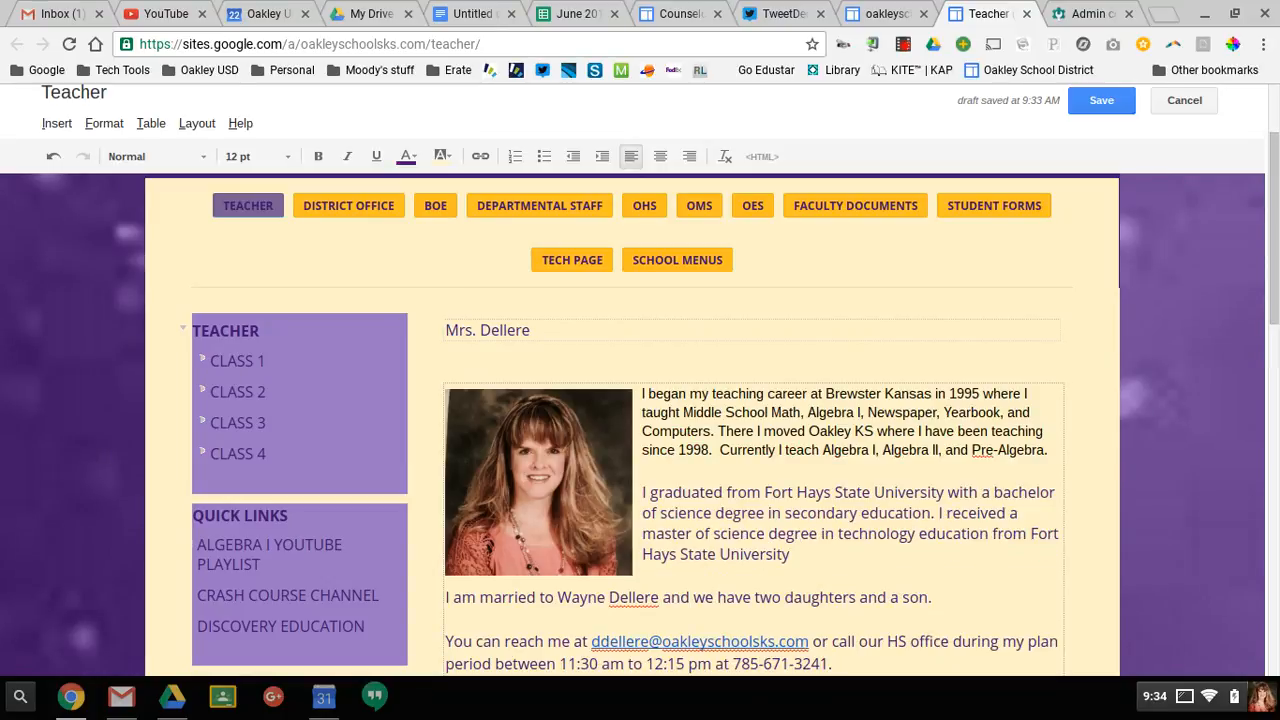
Clear the pasted formatting from the biography via Format > Remove formatting.
scroll("down", 3)
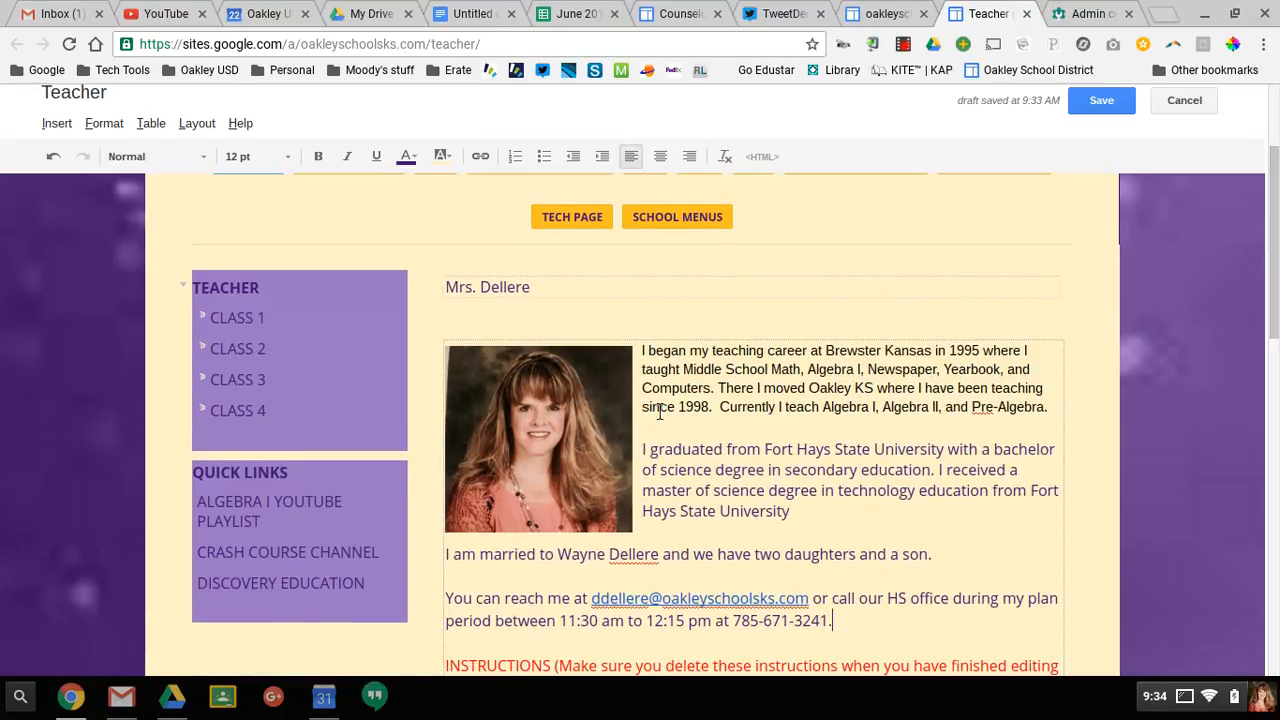
scroll("down", 3)
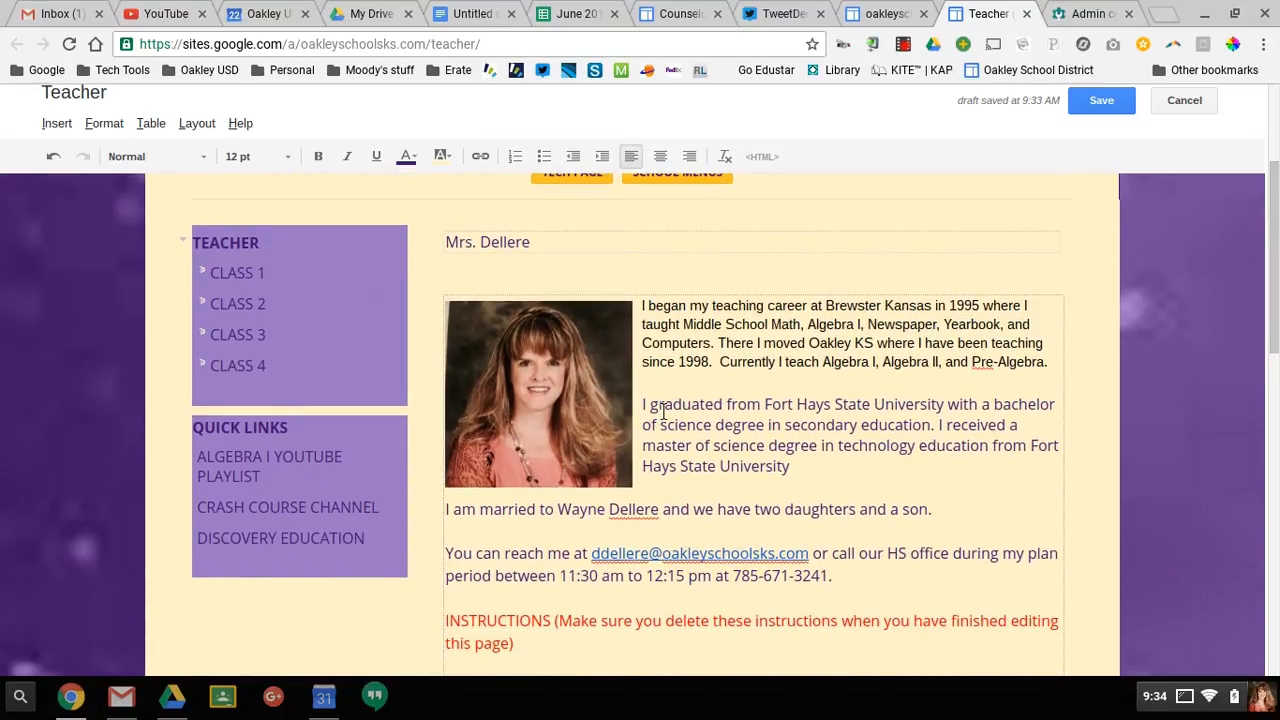
mouse_move(852, 584)
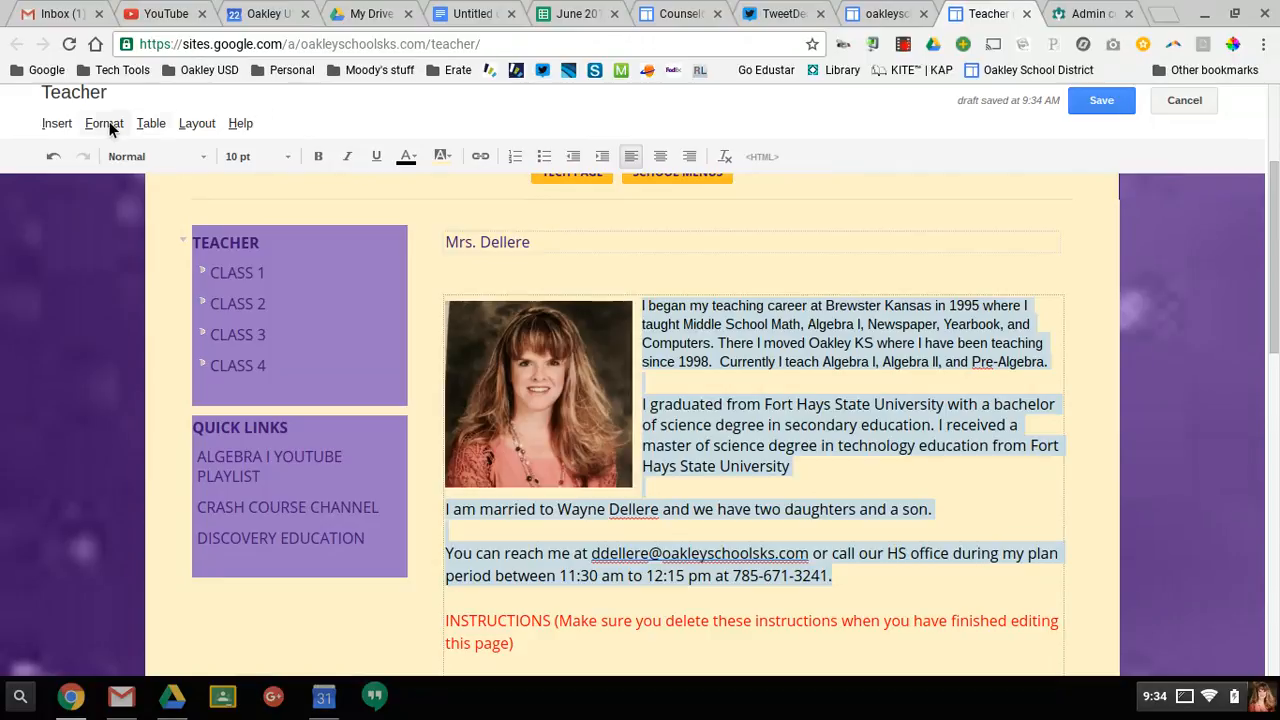
left_click(104, 124)
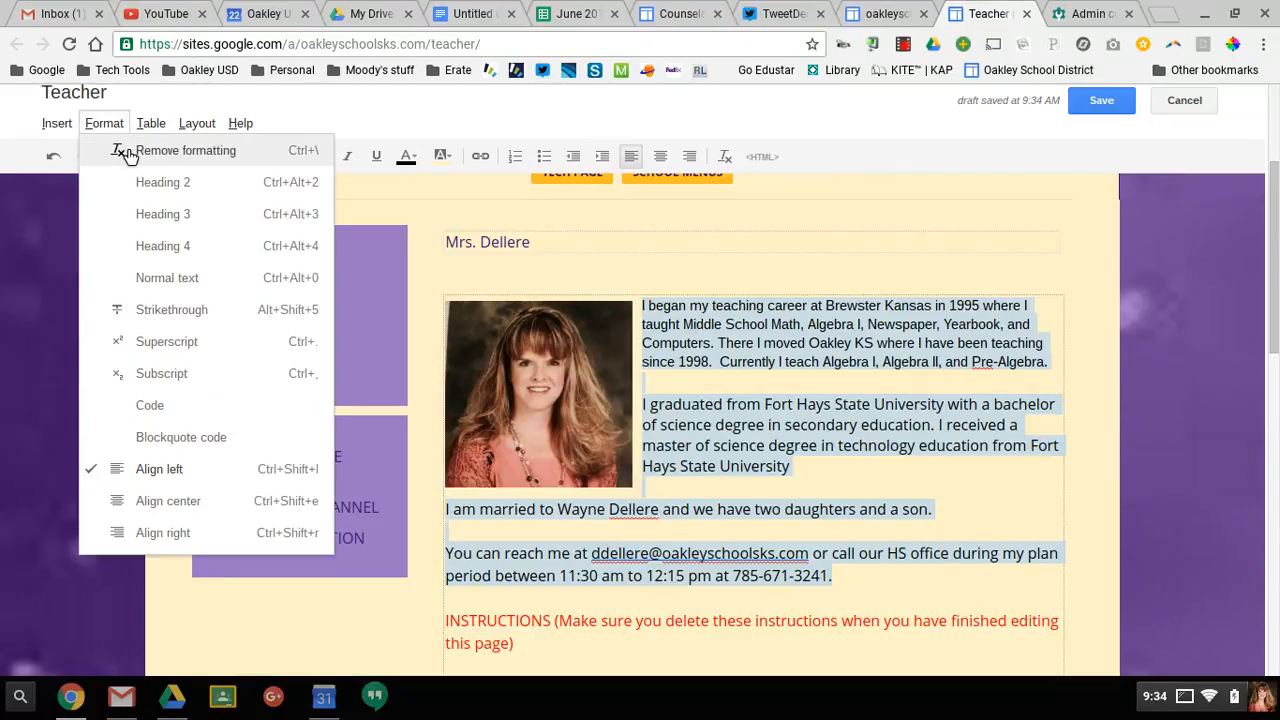
left_click(186, 150)
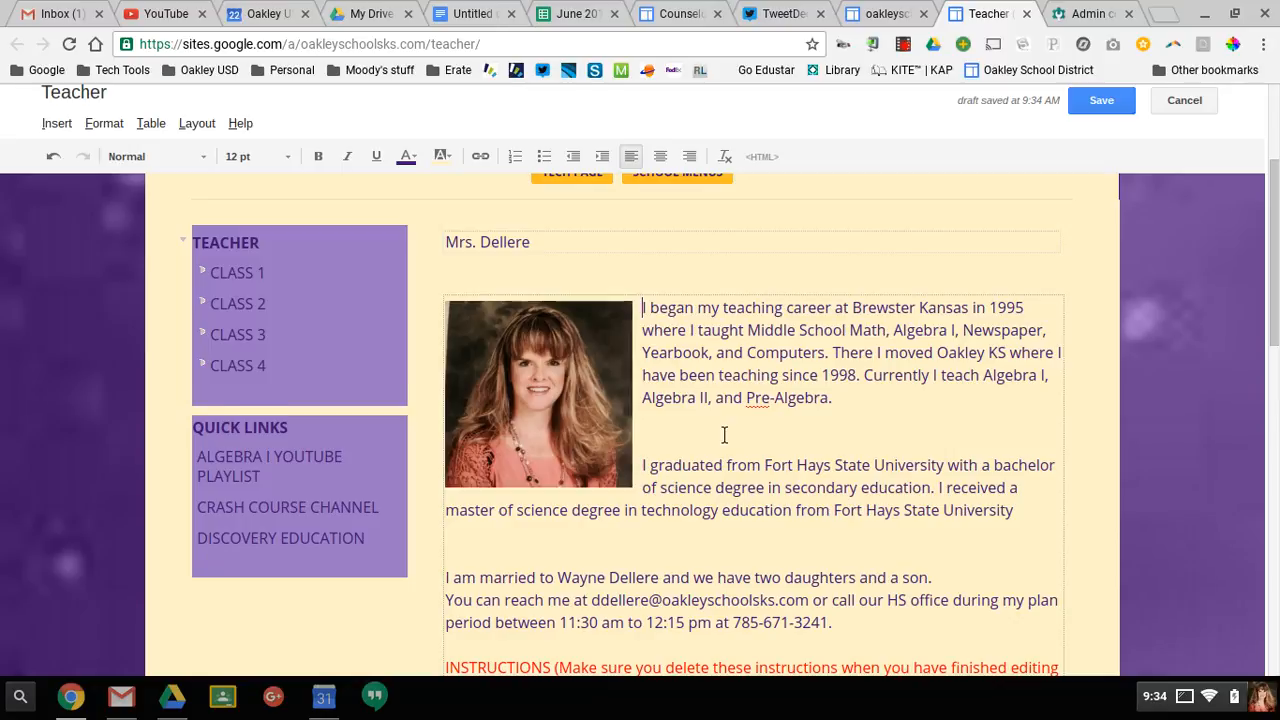
scroll("down", 3)
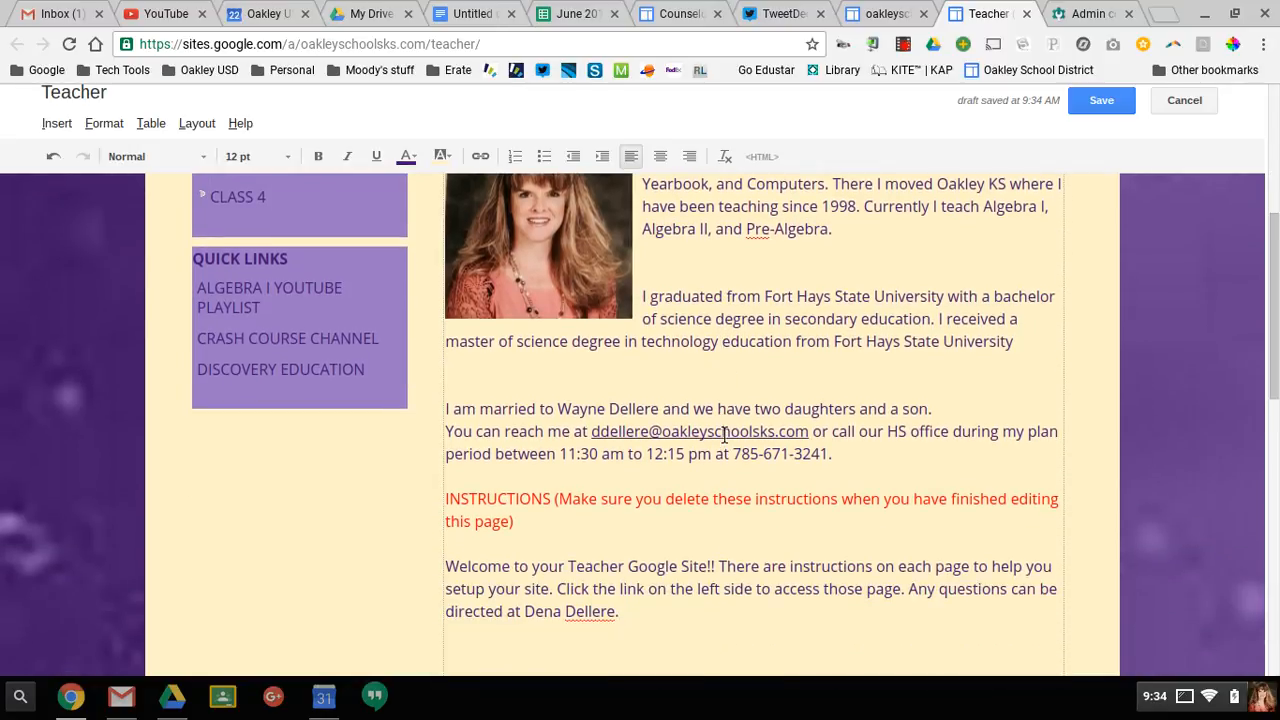
scroll("down", 3)
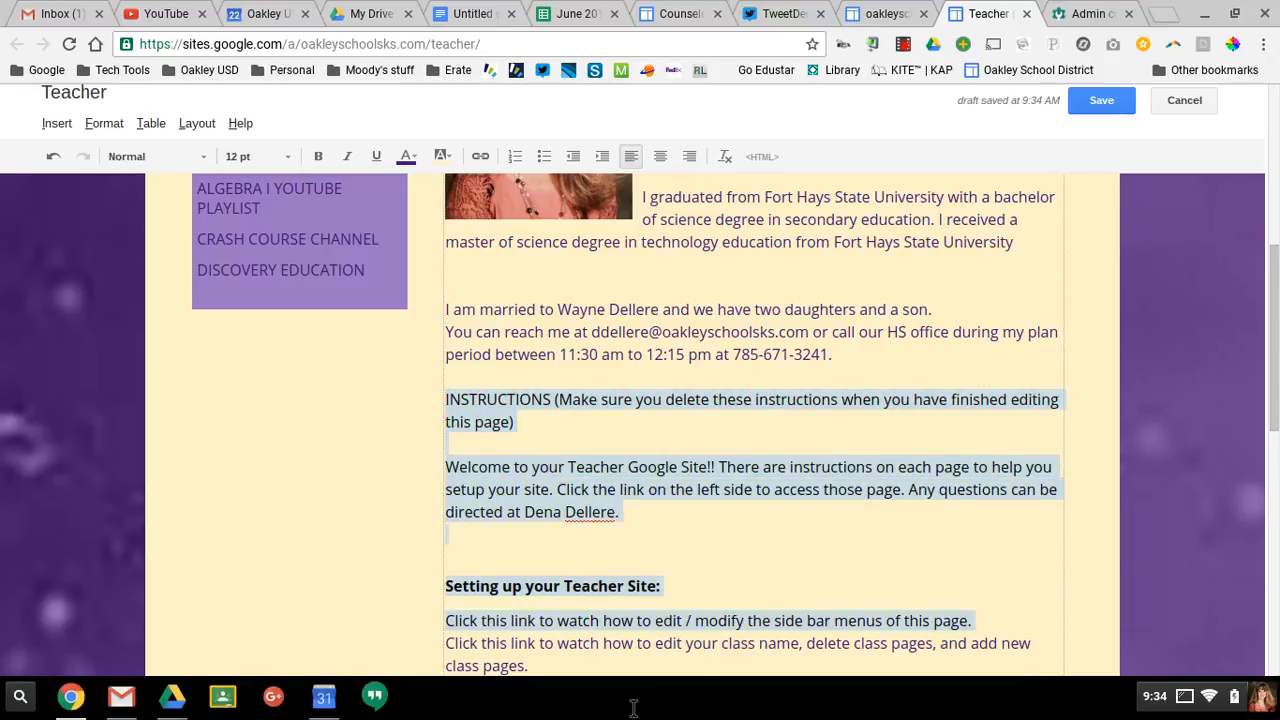
scroll("down", 3)
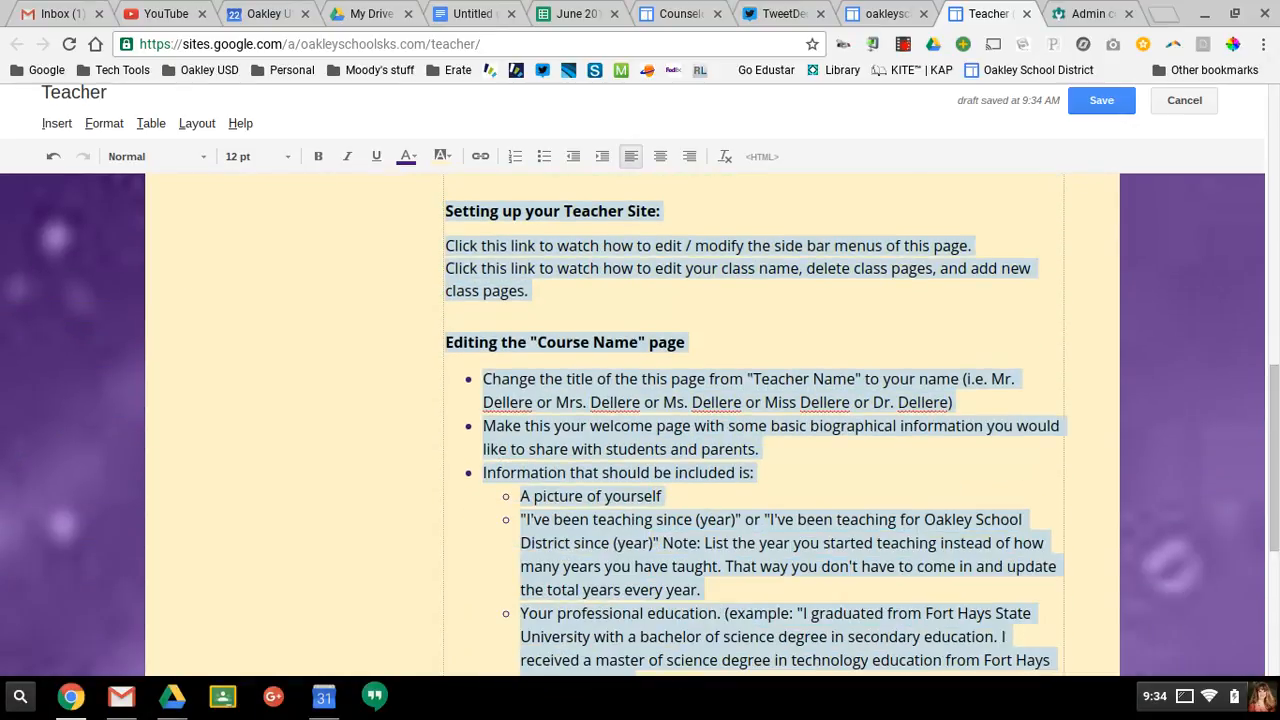
scroll("down", 3)
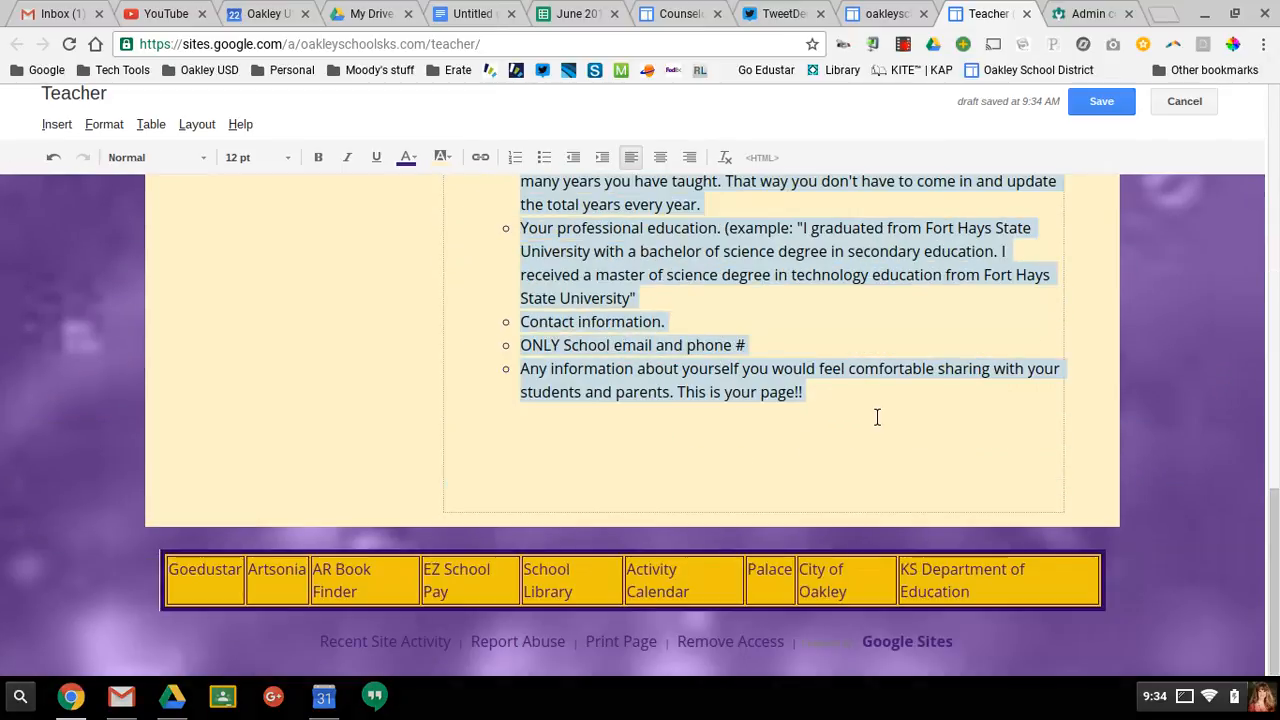
scroll("up", 3)
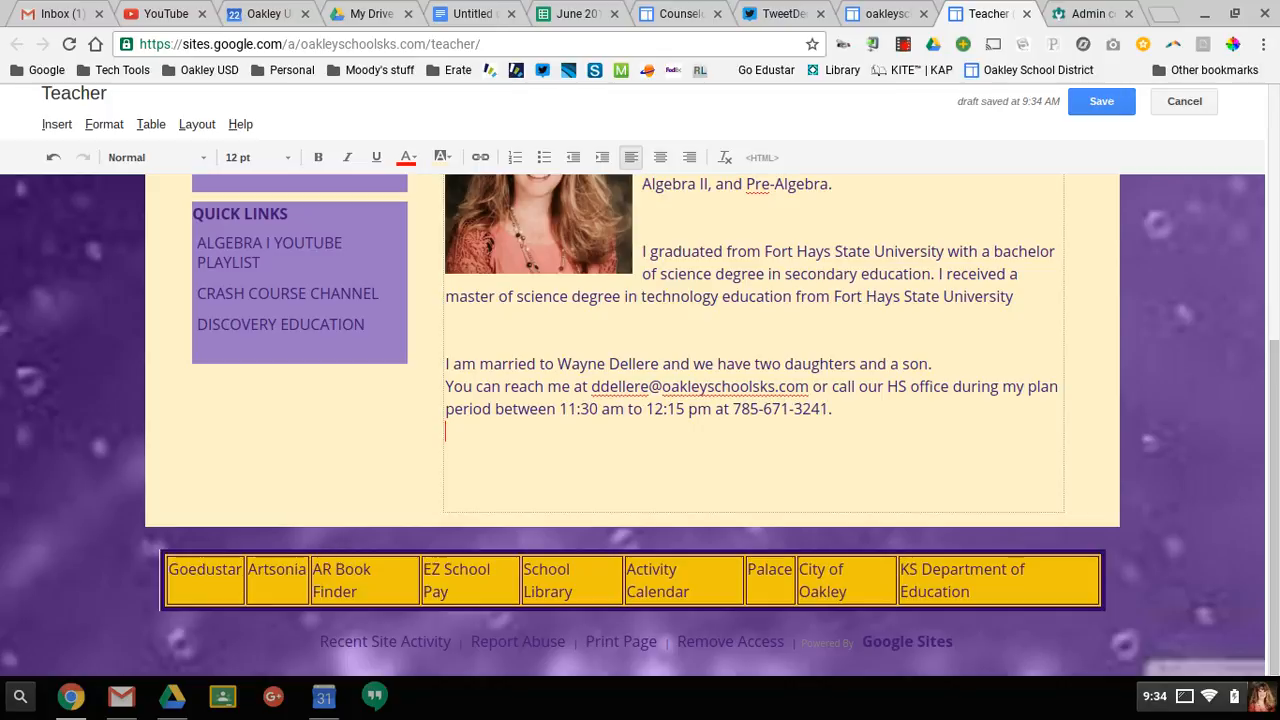
scroll("up", 3)
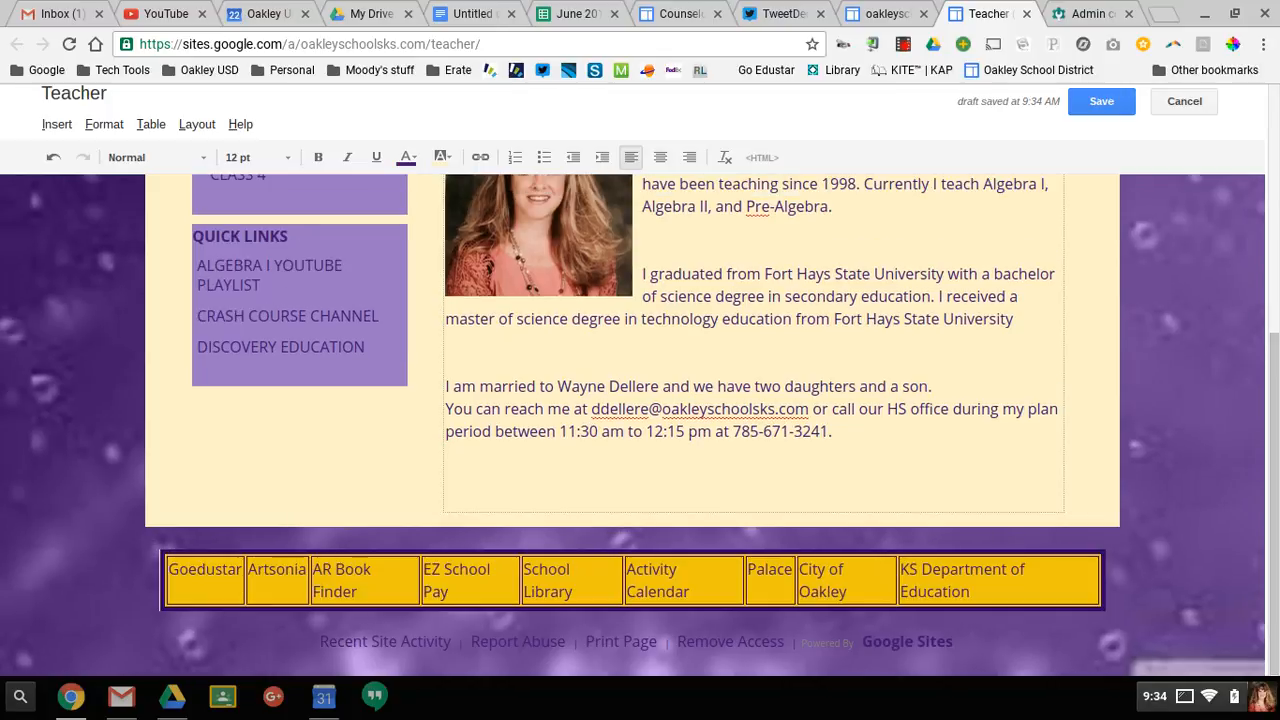
scroll("up", 3)
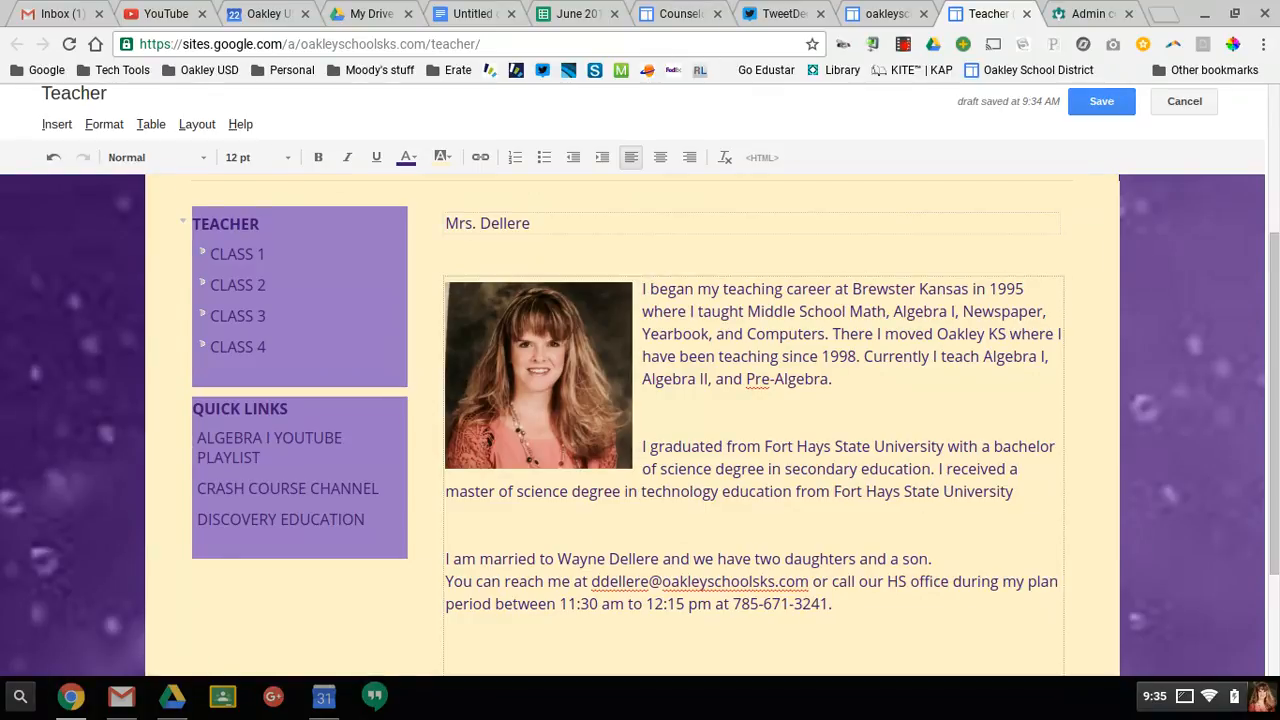
left_click(196, 124)
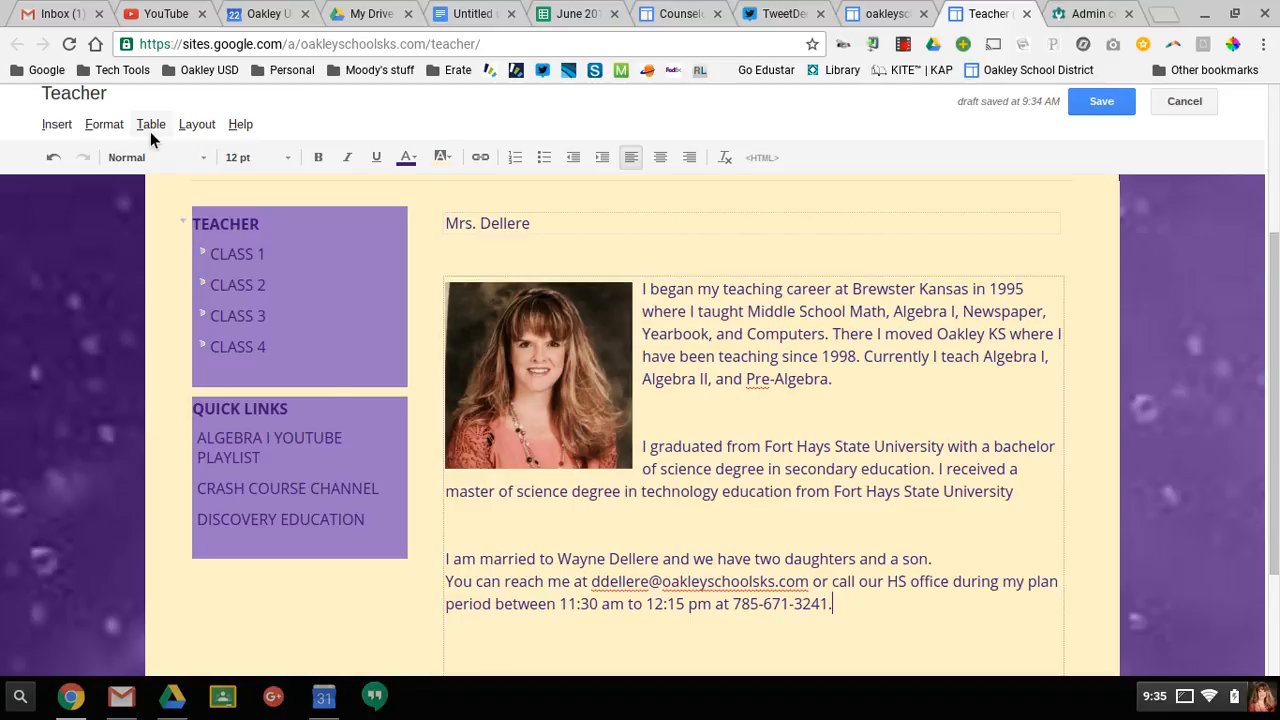
left_click(152, 124)
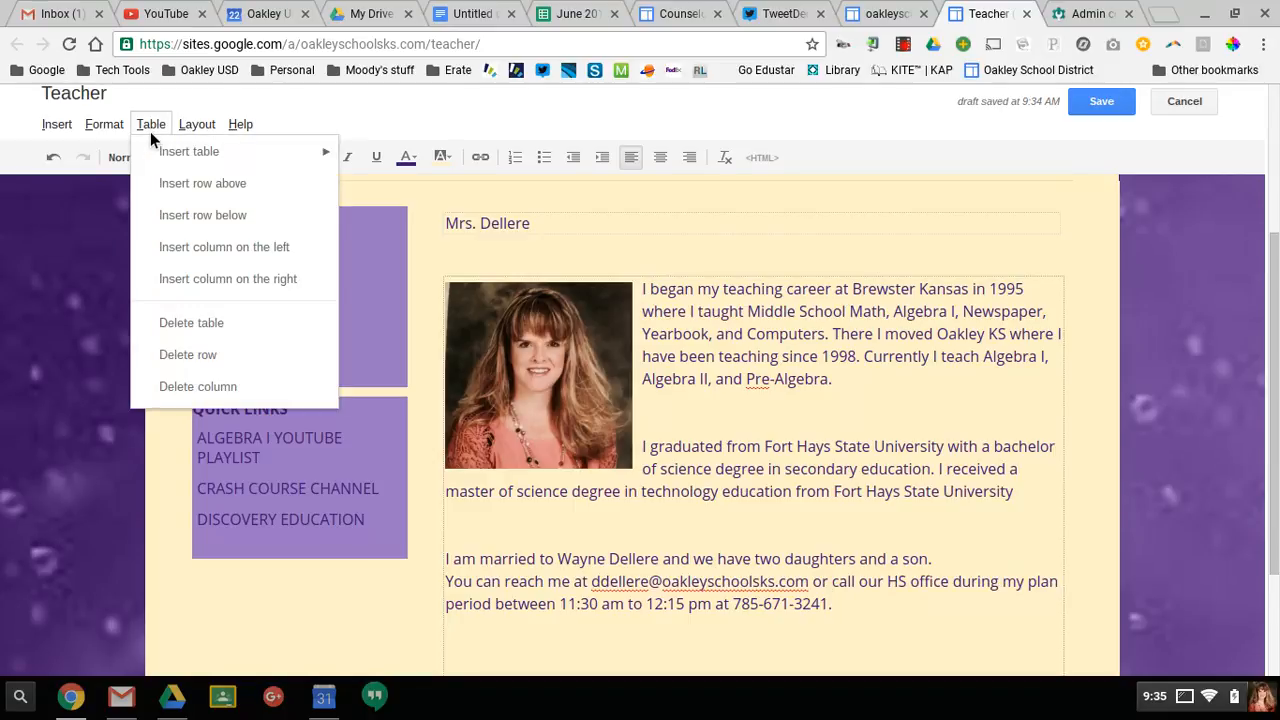
left_click(104, 124)
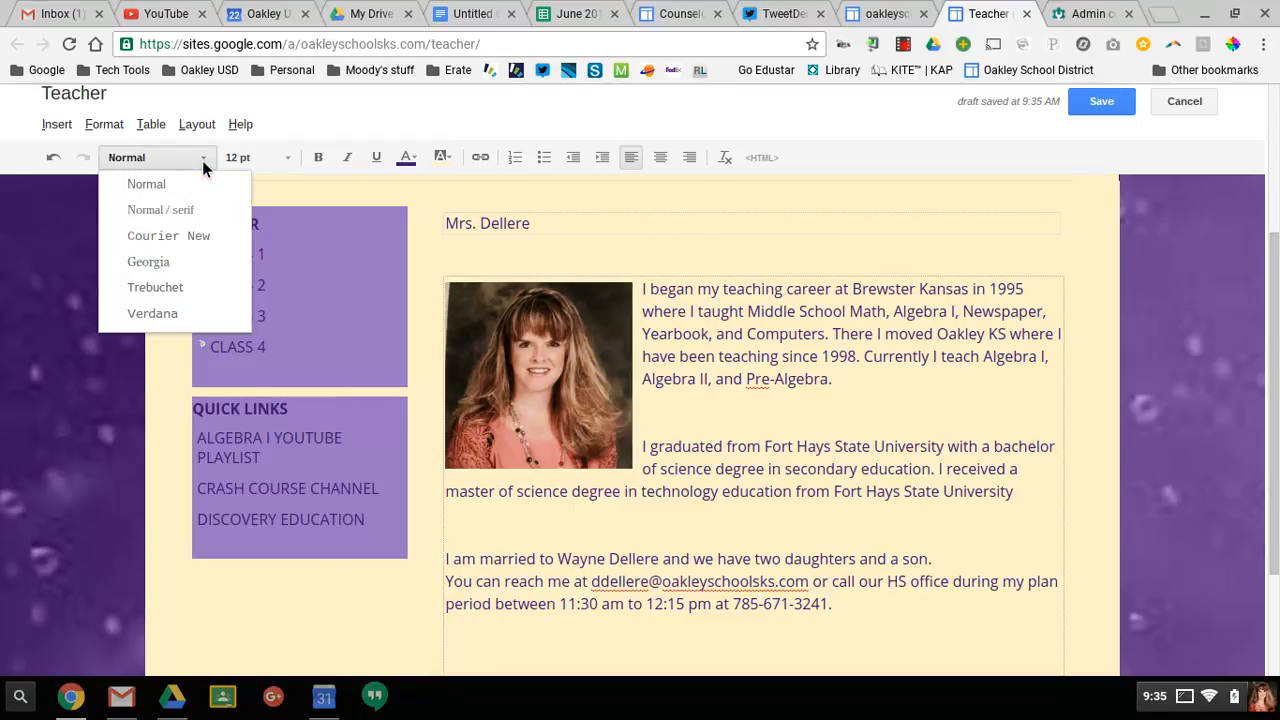
mouse_move(268, 164)
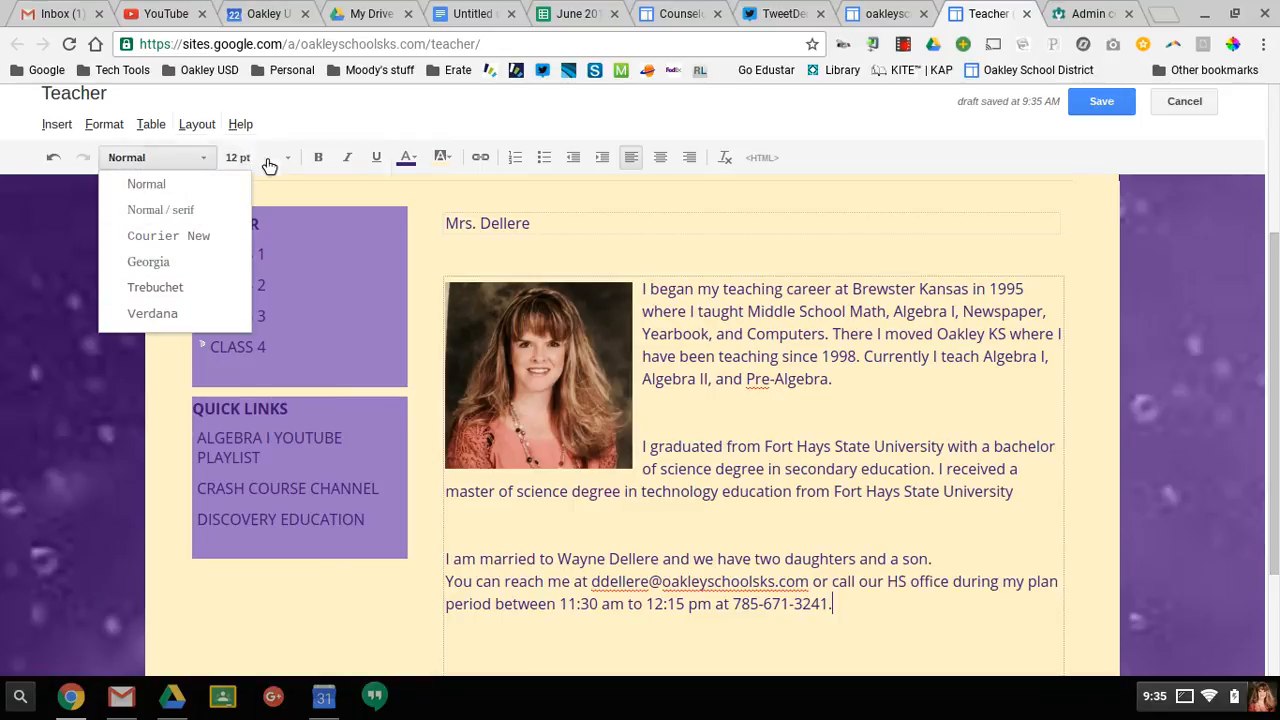
left_click(292, 128)
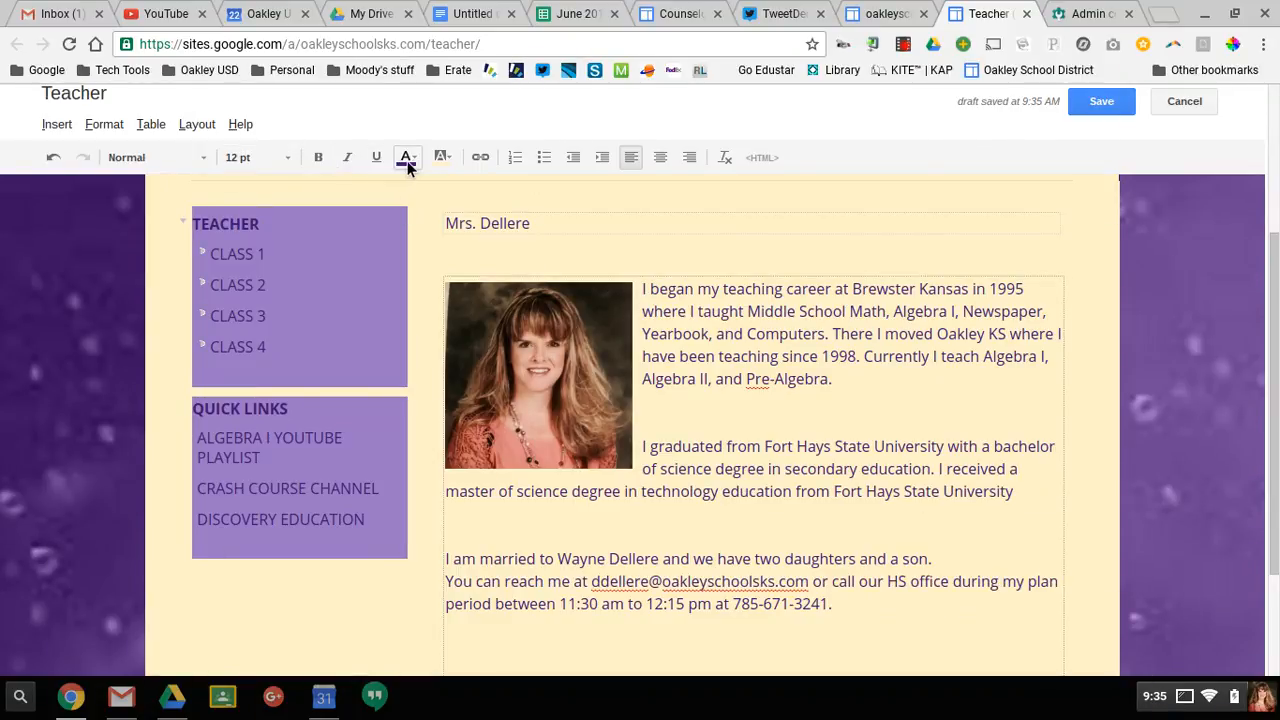
mouse_move(442, 156)
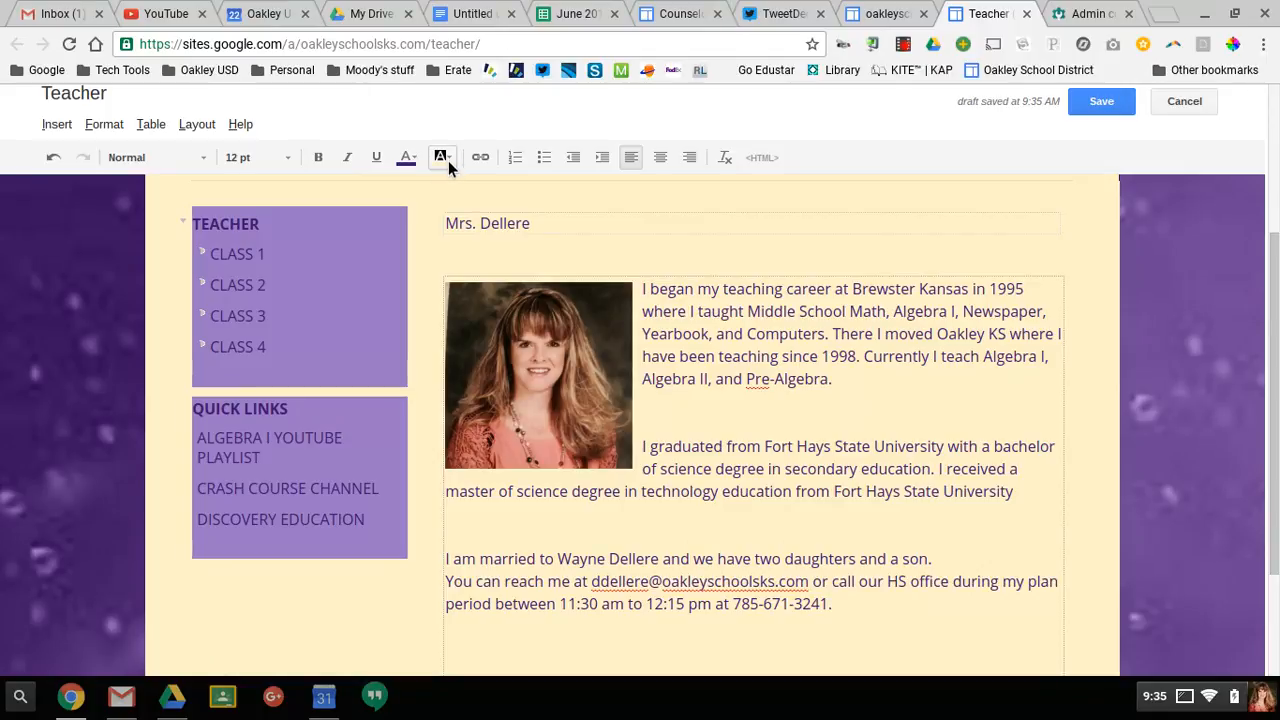
mouse_move(480, 156)
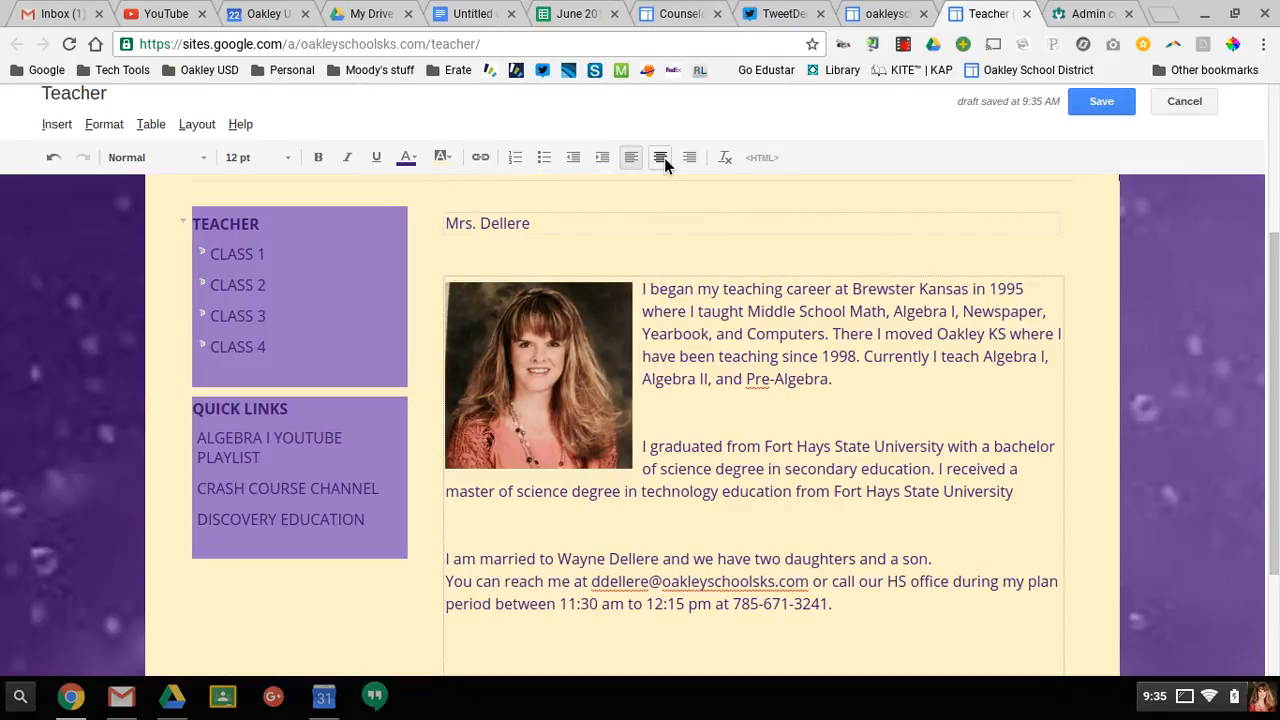
mouse_move(660, 156)
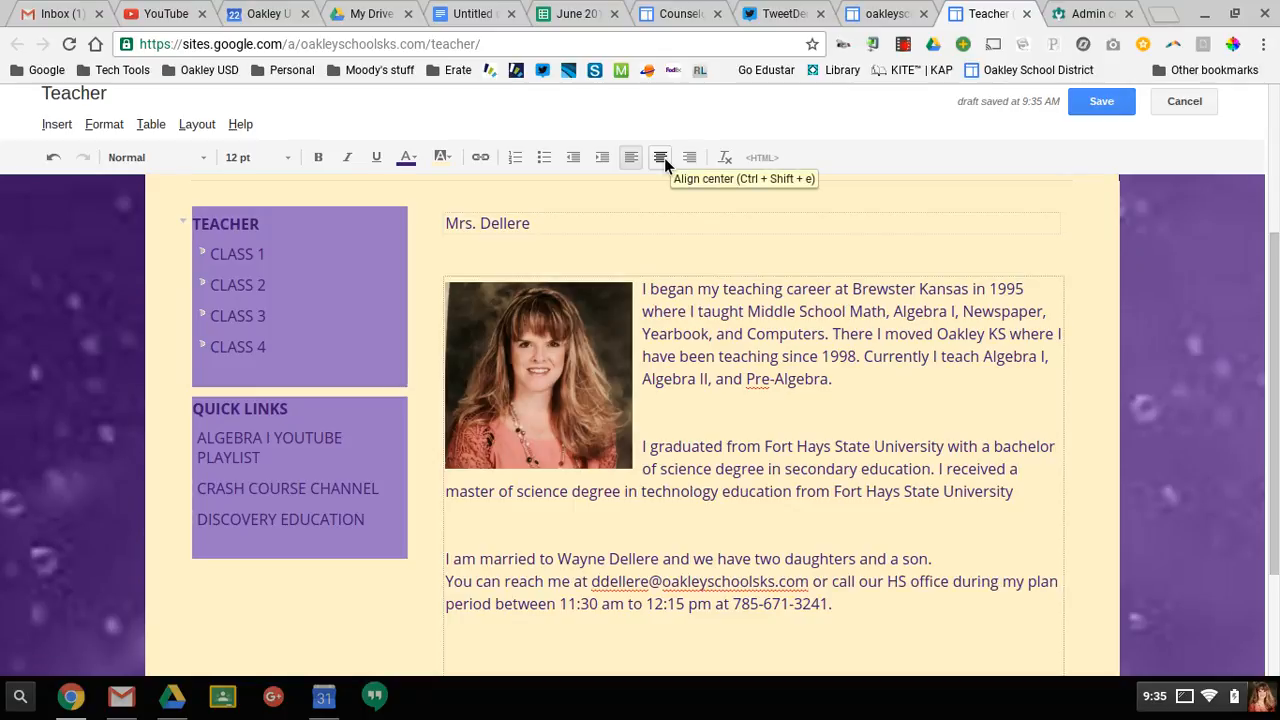
mouse_move(880, 272)
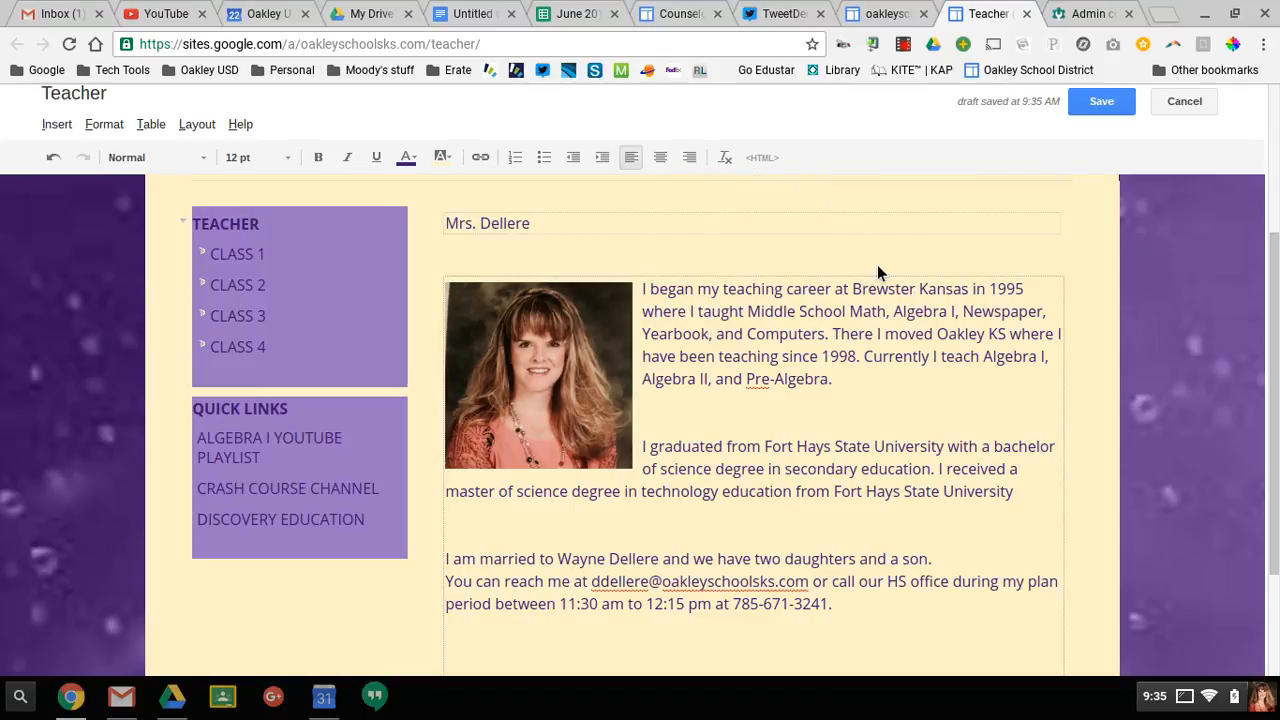
Save the edited page so the sidebar heading reads Mrs. Dellere.
scroll("down", 3)
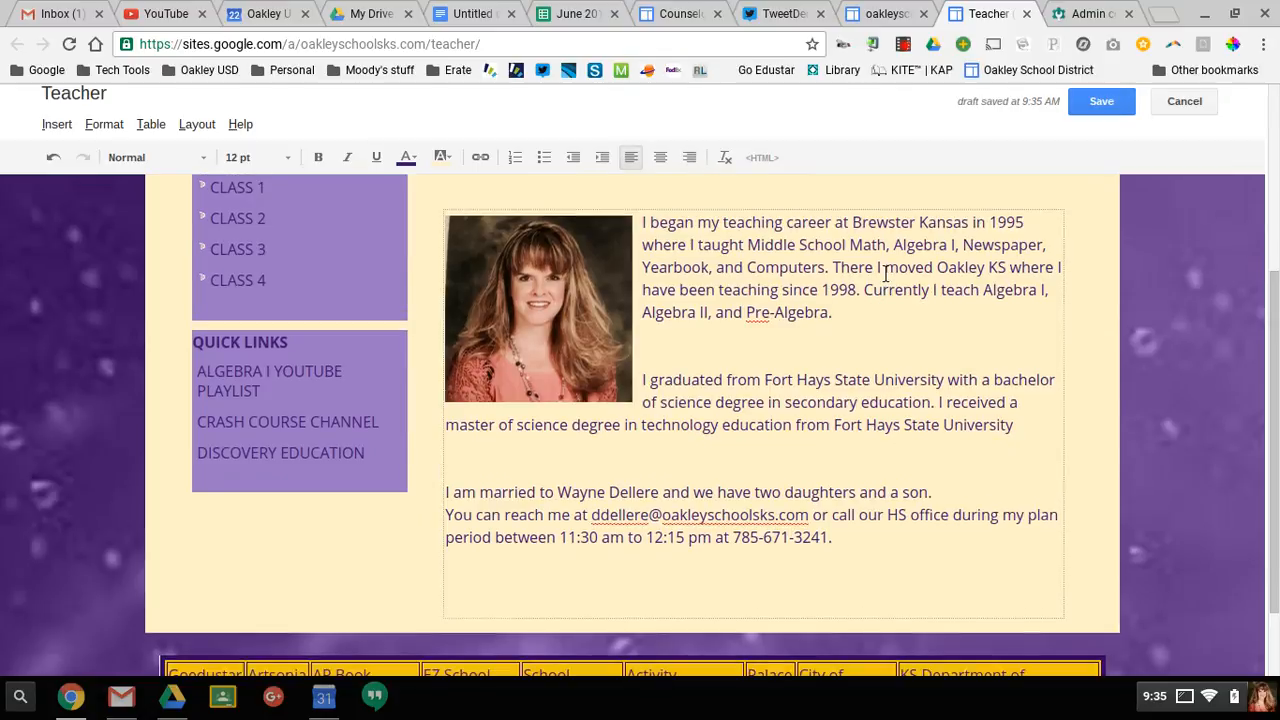
scroll("up", 3)
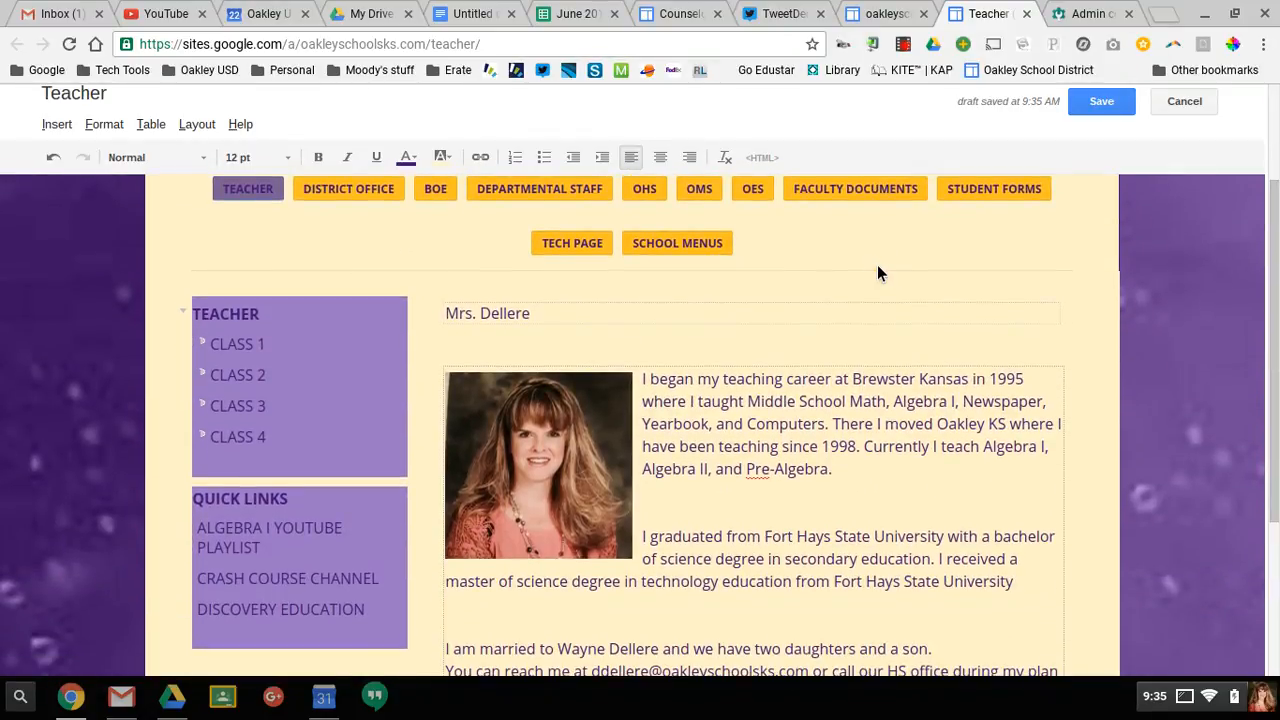
left_click(1100, 100)
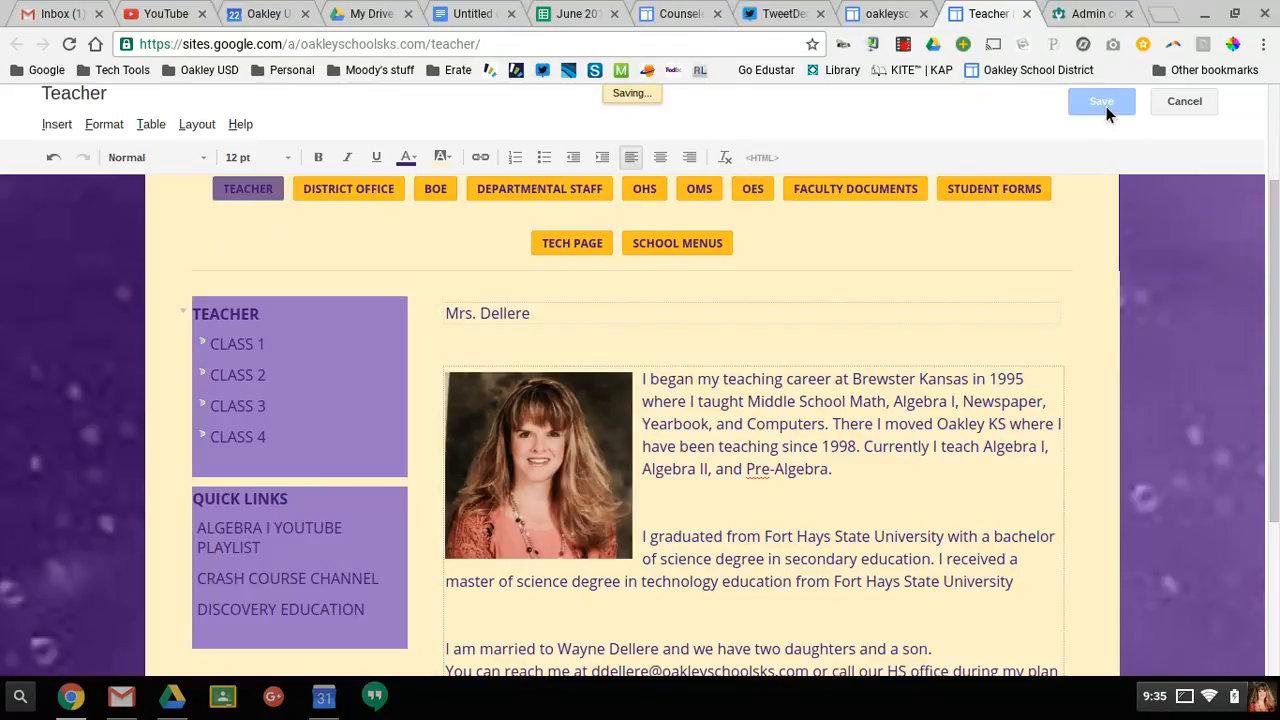
left_click(1100, 100)
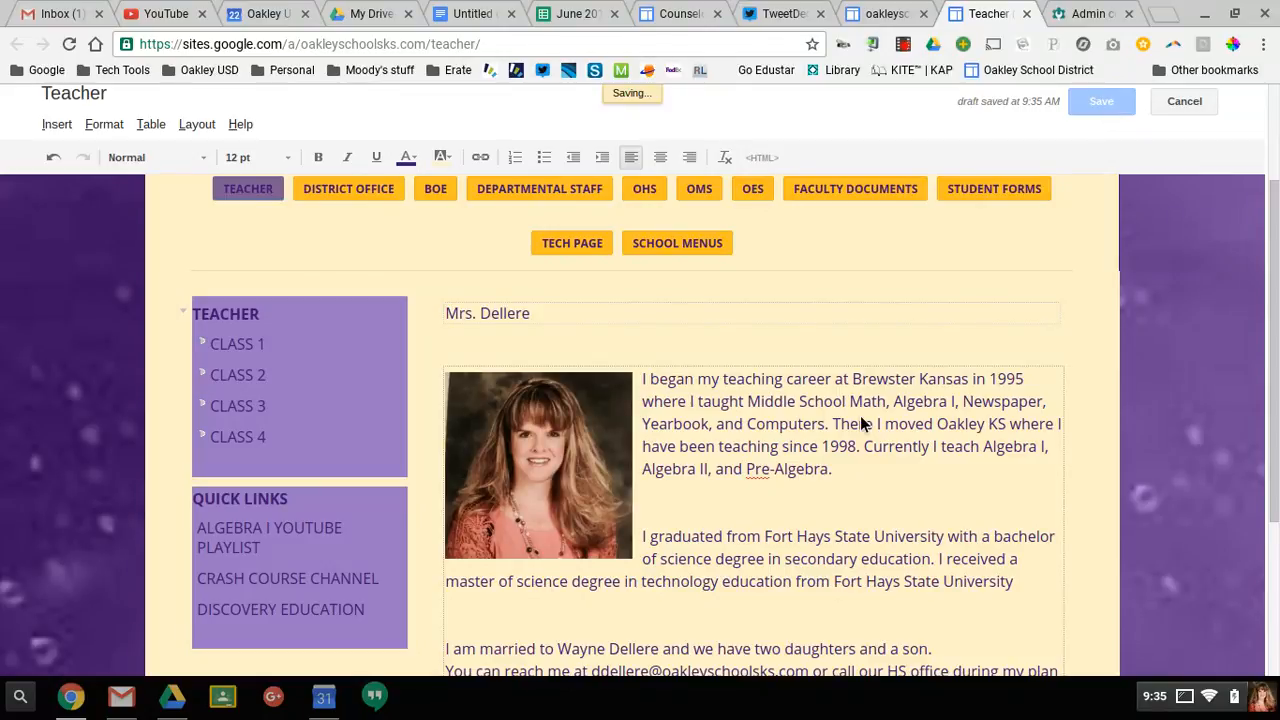
left_click(1100, 100)
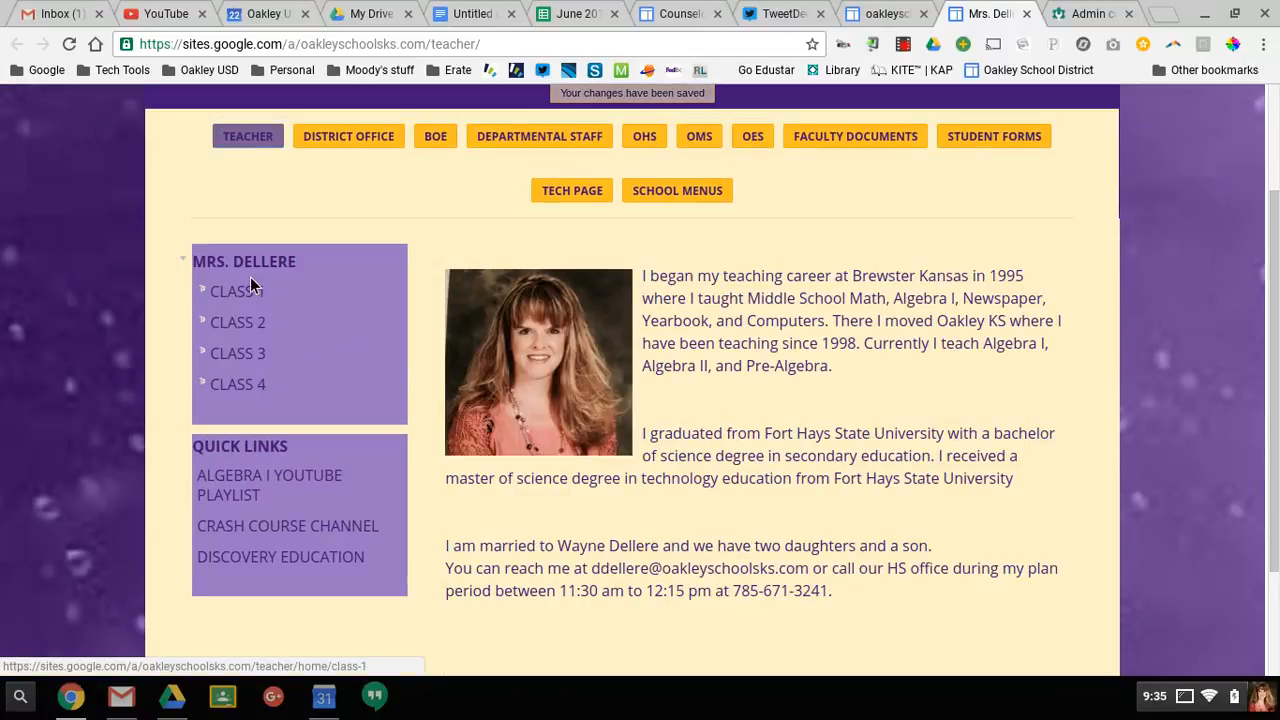
mouse_move(308, 228)
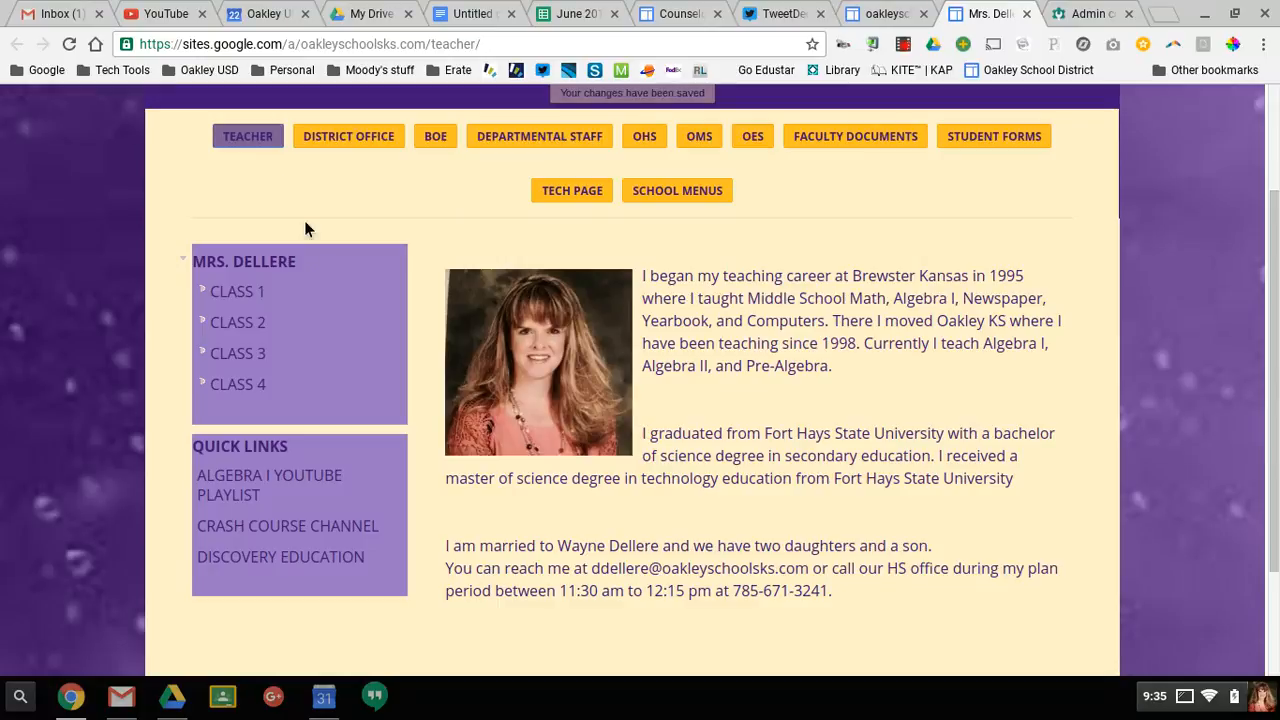
mouse_move(100, 78)
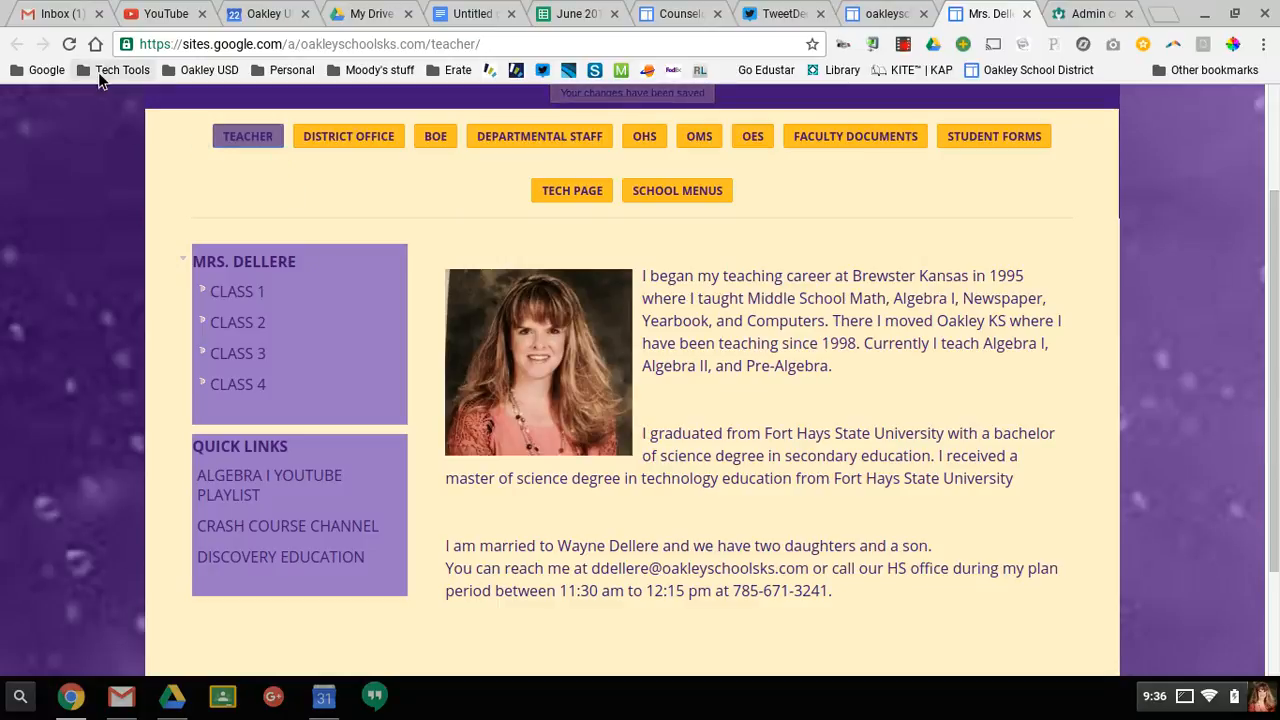
Reload the site so the top navigation shows Mrs. Dellere instead of Teacher.
left_click(68, 44)
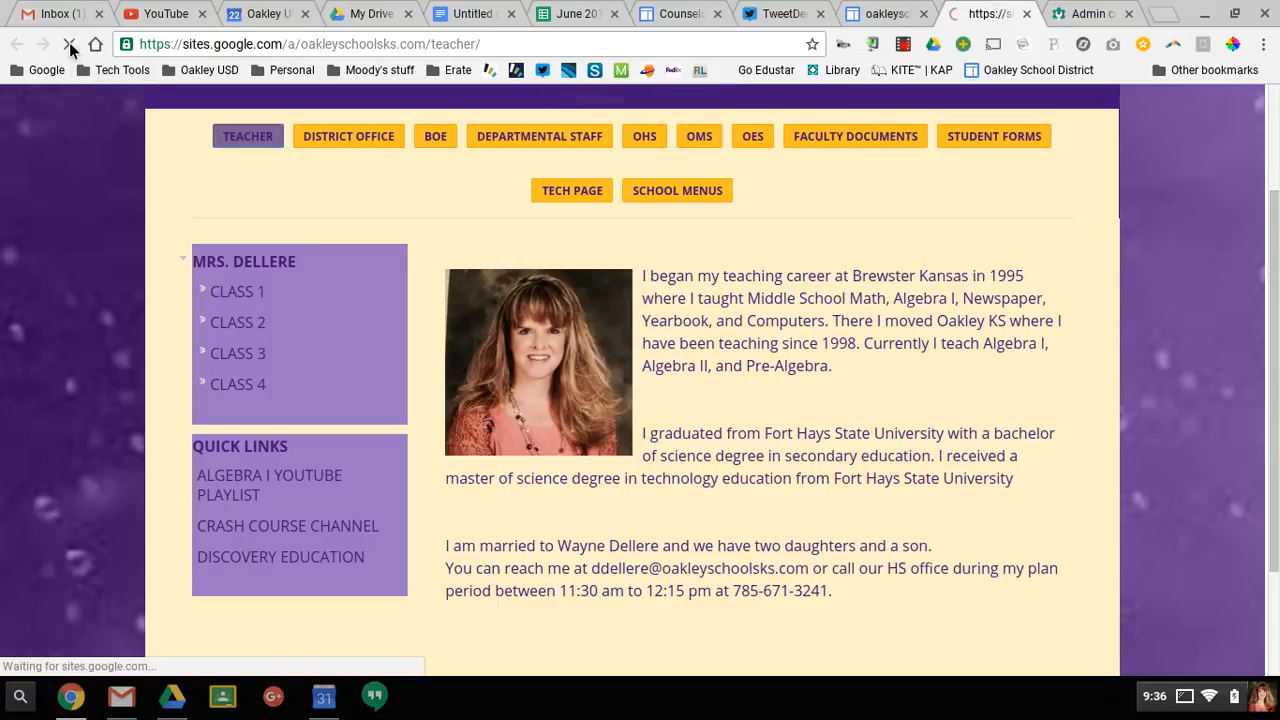
left_click(248, 136)
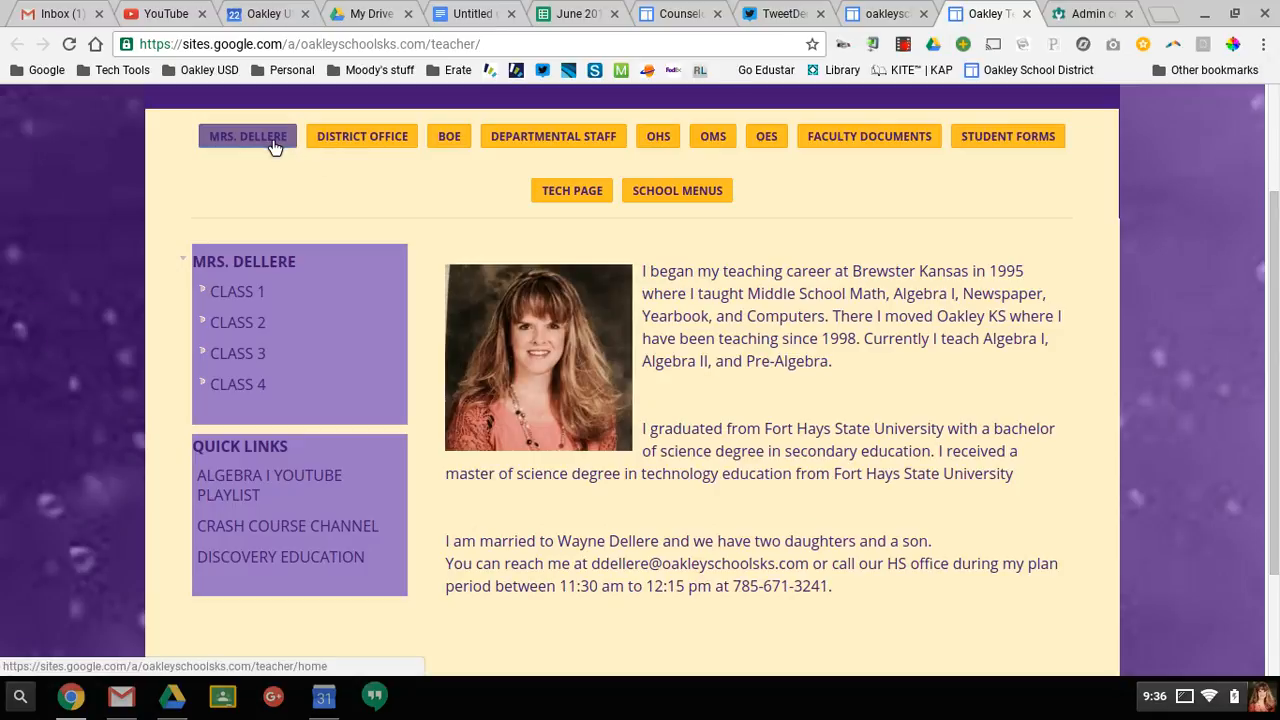
mouse_move(766, 446)
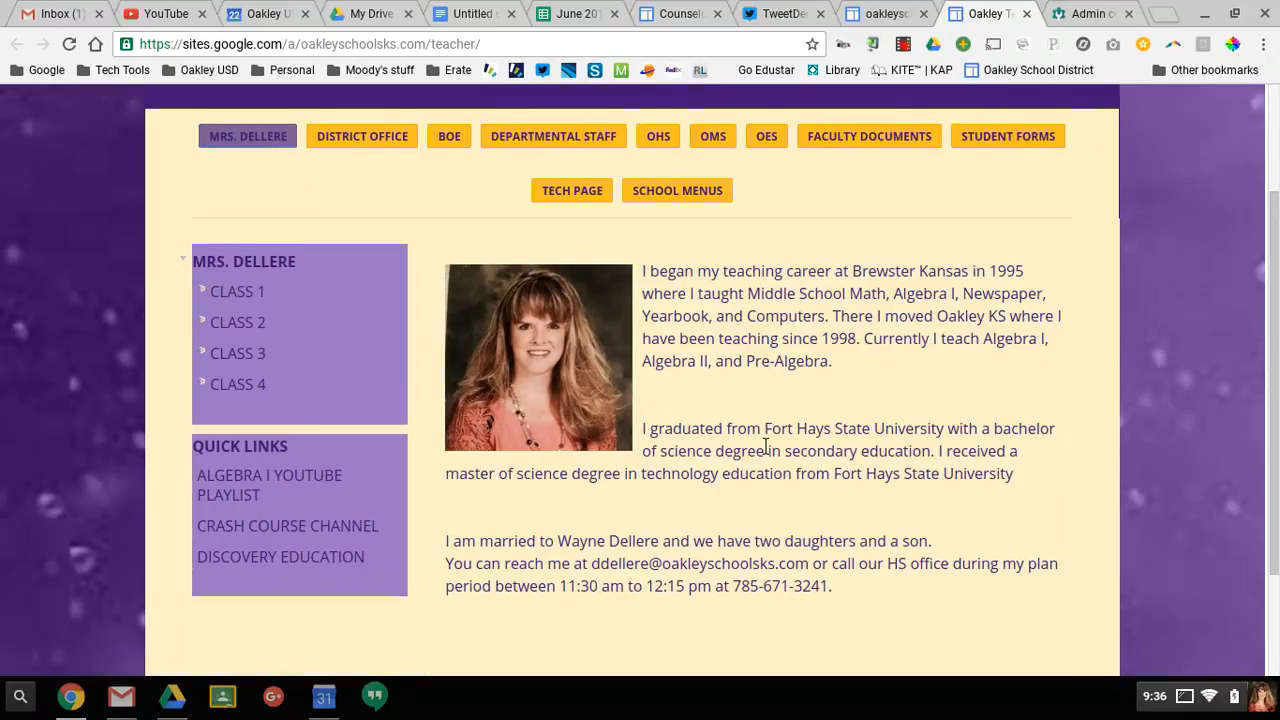
scroll("up", 3)
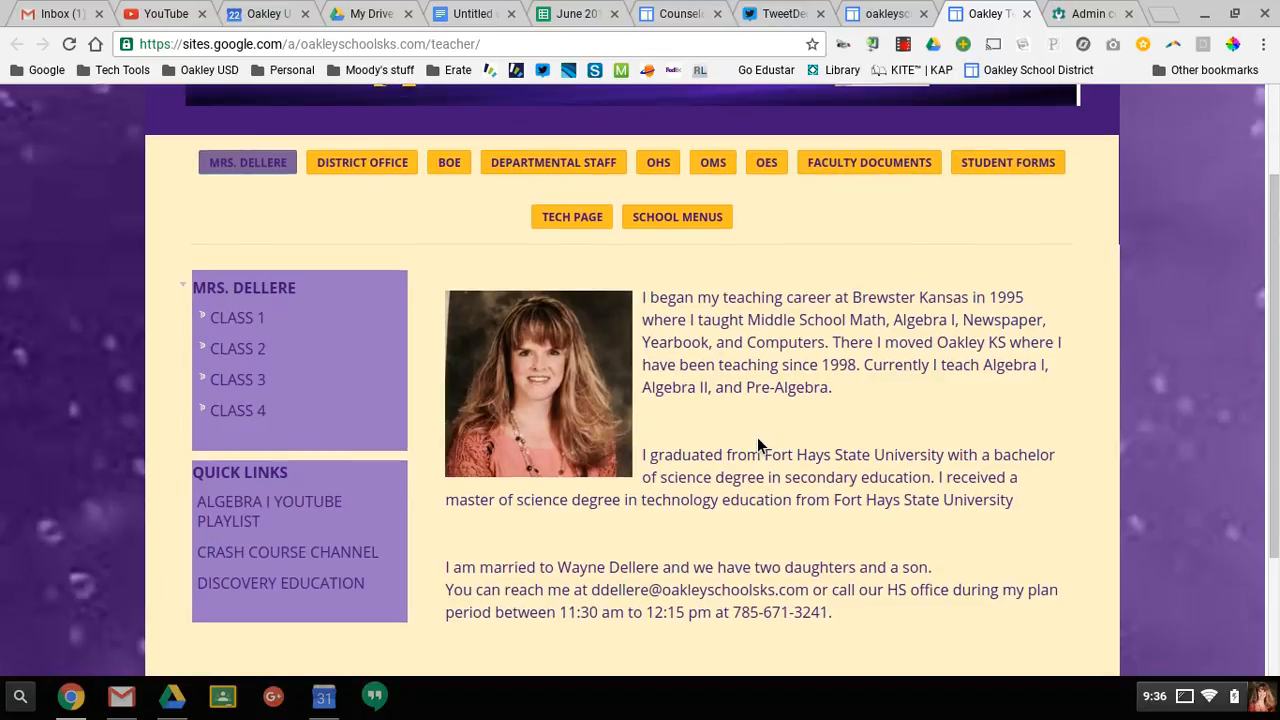